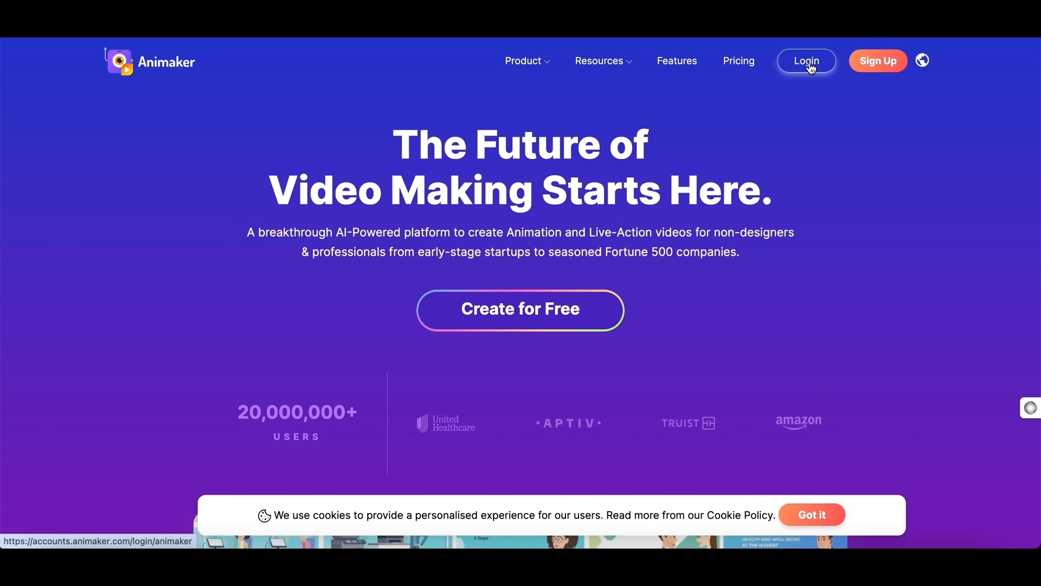
# Log in from the homepage and scroll the dashboard to the Create Project section
pyautogui.click(807, 61)
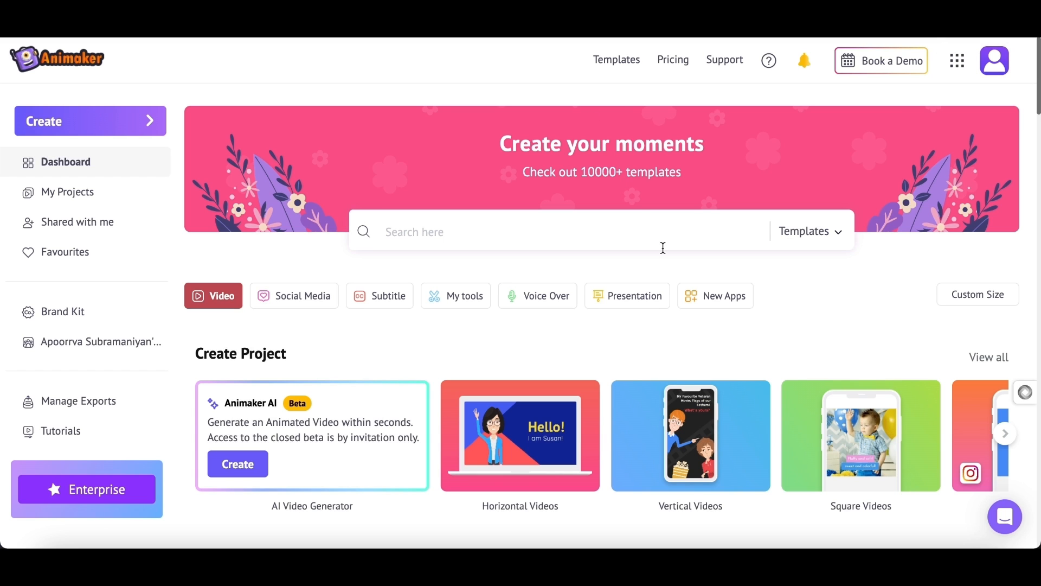
pyautogui.moveTo(229, 137)
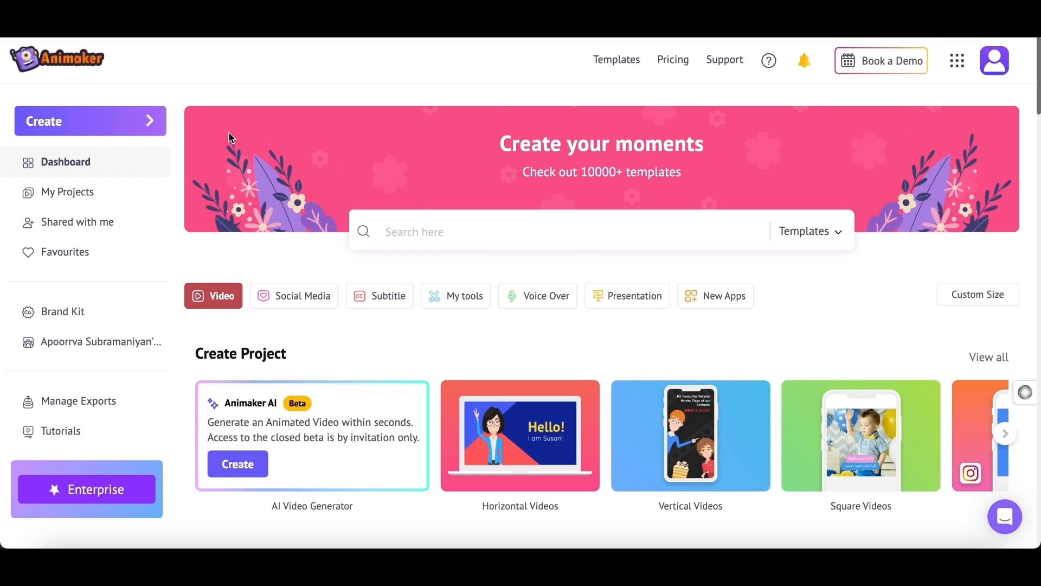
pyautogui.moveTo(566, 171)
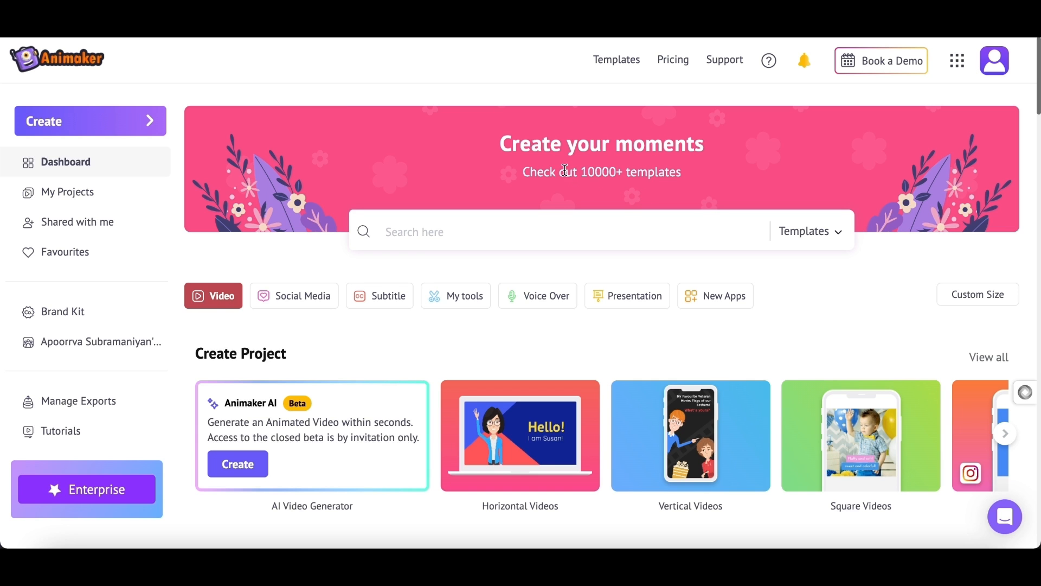
pyautogui.scroll(-3)
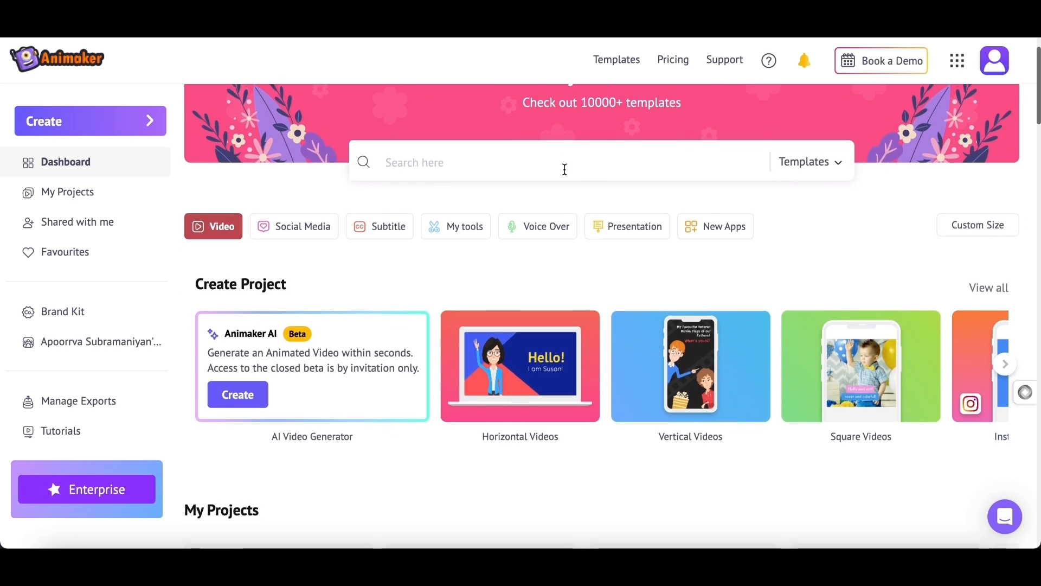
pyautogui.scroll(-3)
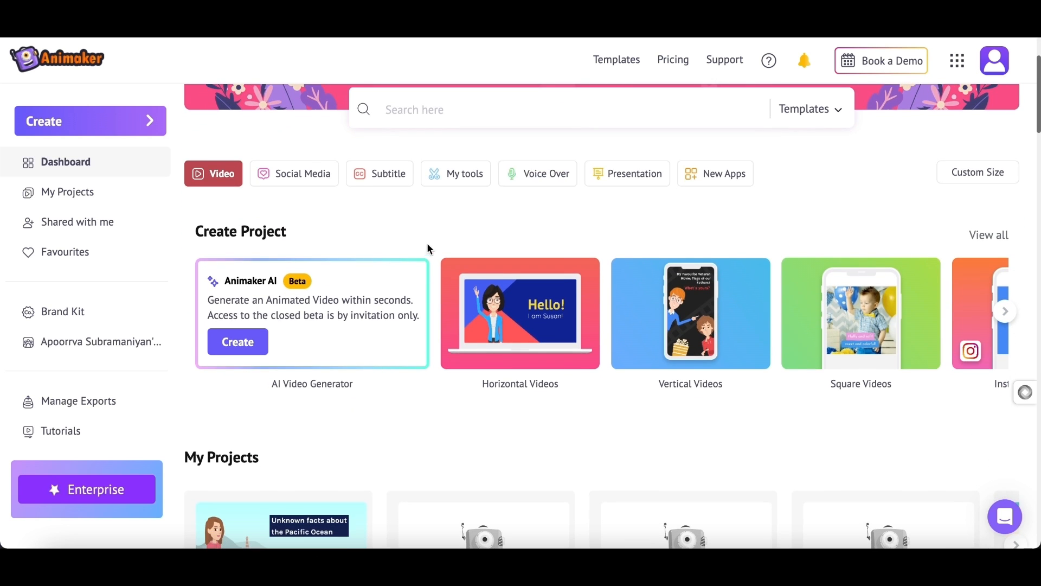
pyautogui.moveTo(373, 281)
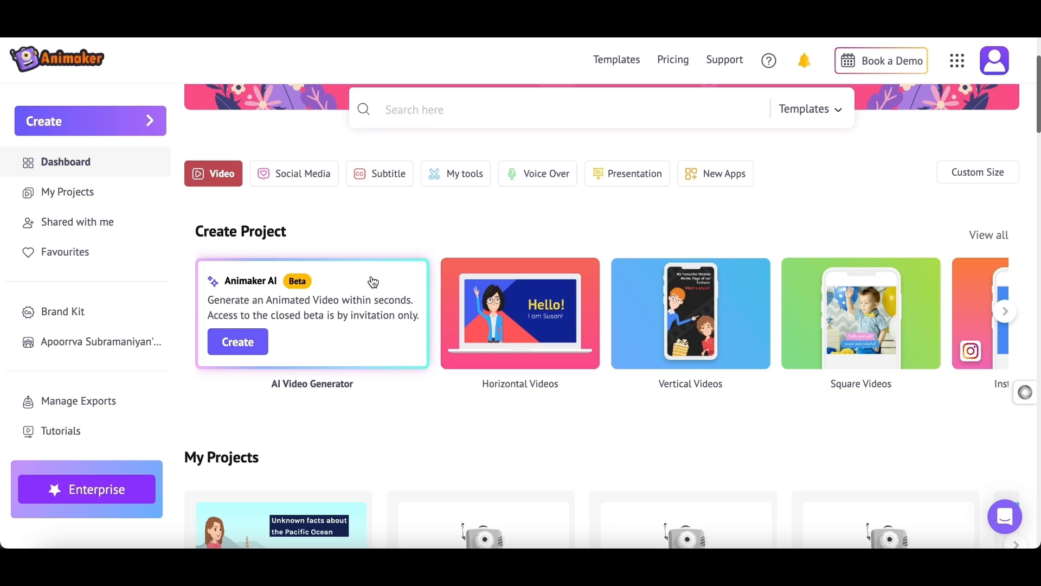
pyautogui.moveTo(410, 295)
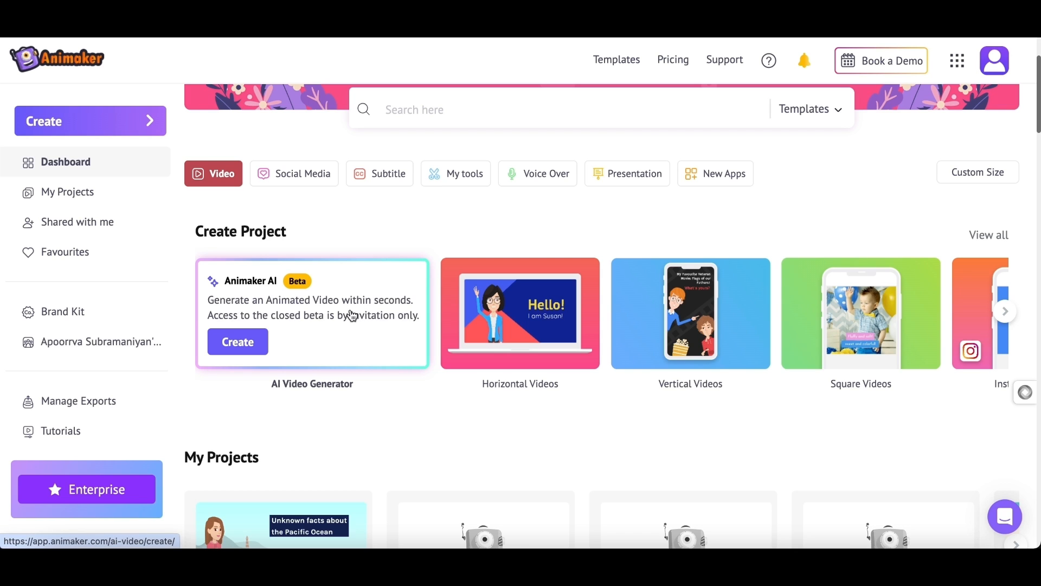
# Start an Animaker AI video described as 'Explainer video about Blockchain Technology' with a Formal tone
pyautogui.click(236, 342)
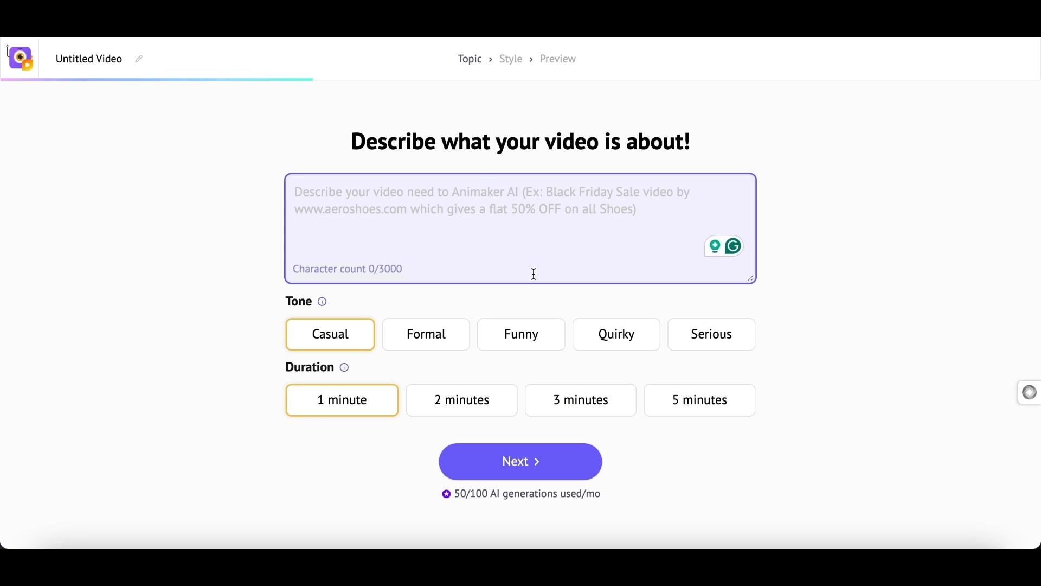
pyautogui.moveTo(785, 276)
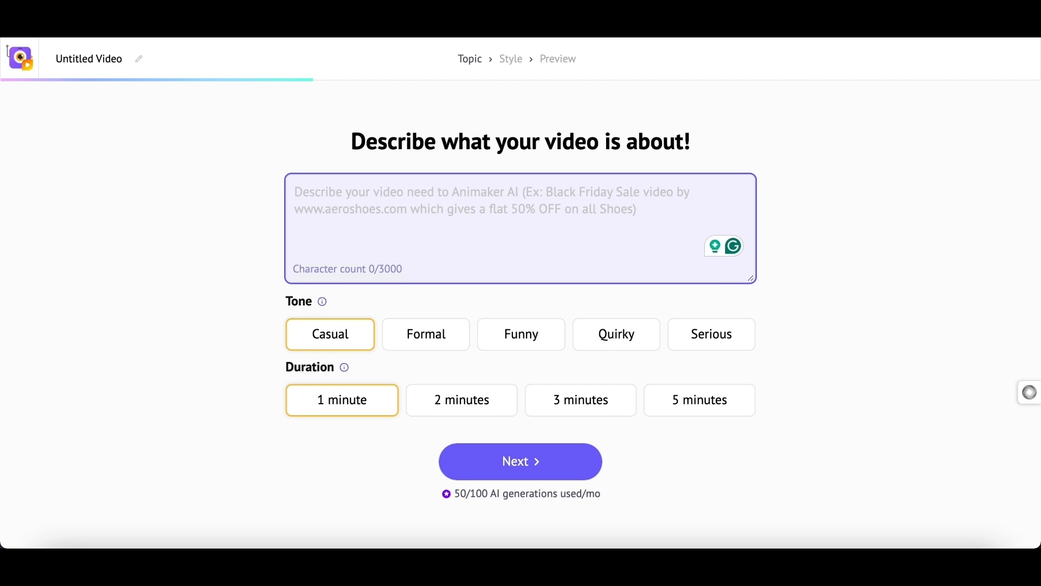
pyautogui.write('Explainer video about Blockchain Technology')
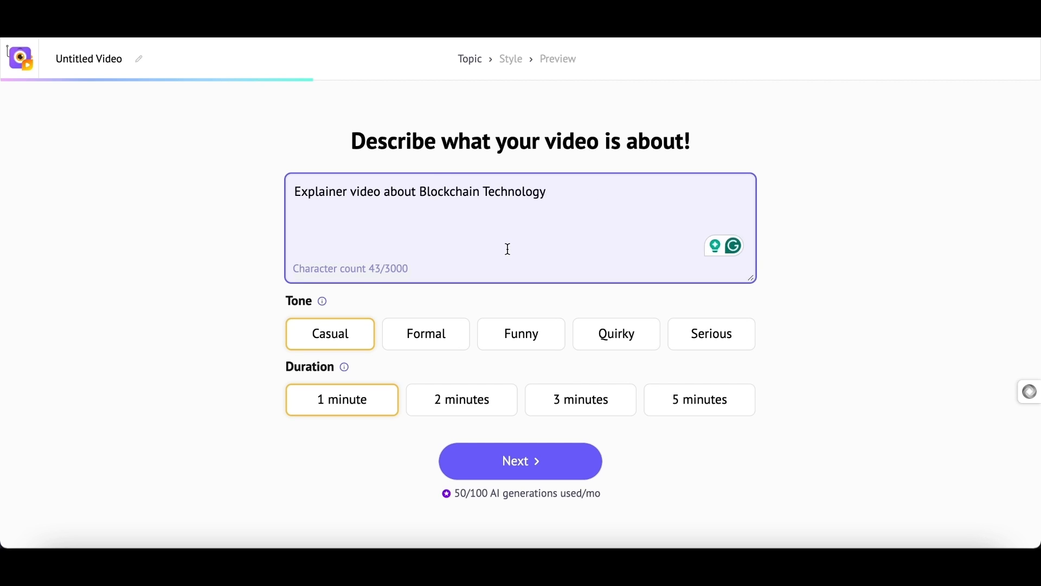
pyautogui.click(425, 334)
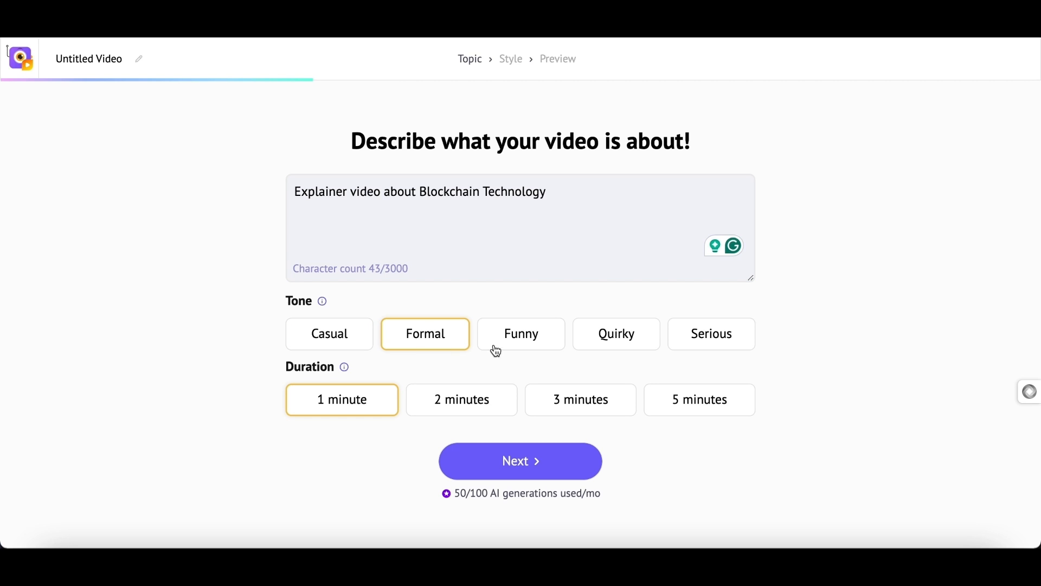
pyautogui.moveTo(451, 390)
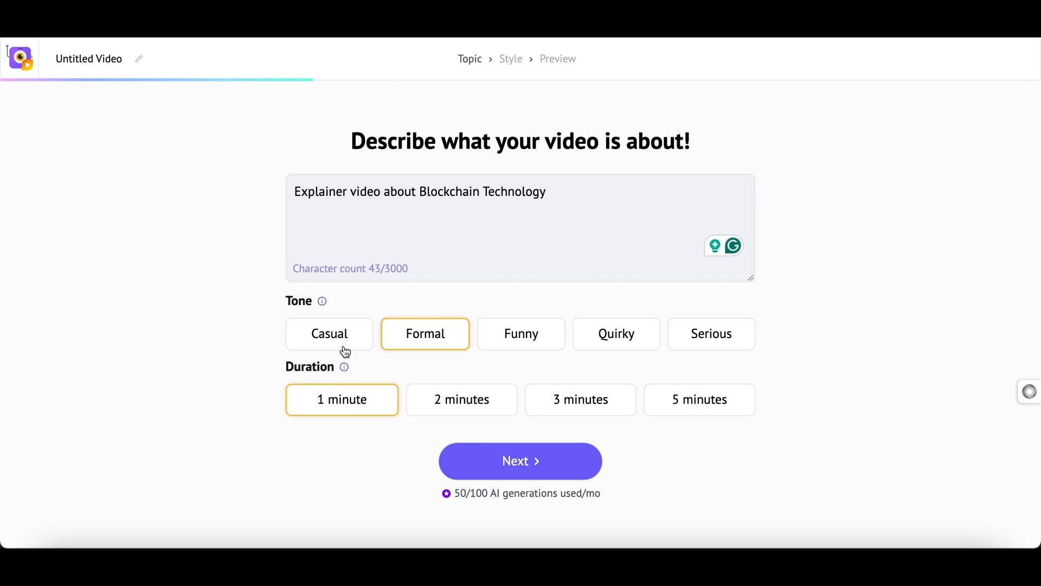
pyautogui.moveTo(327, 359)
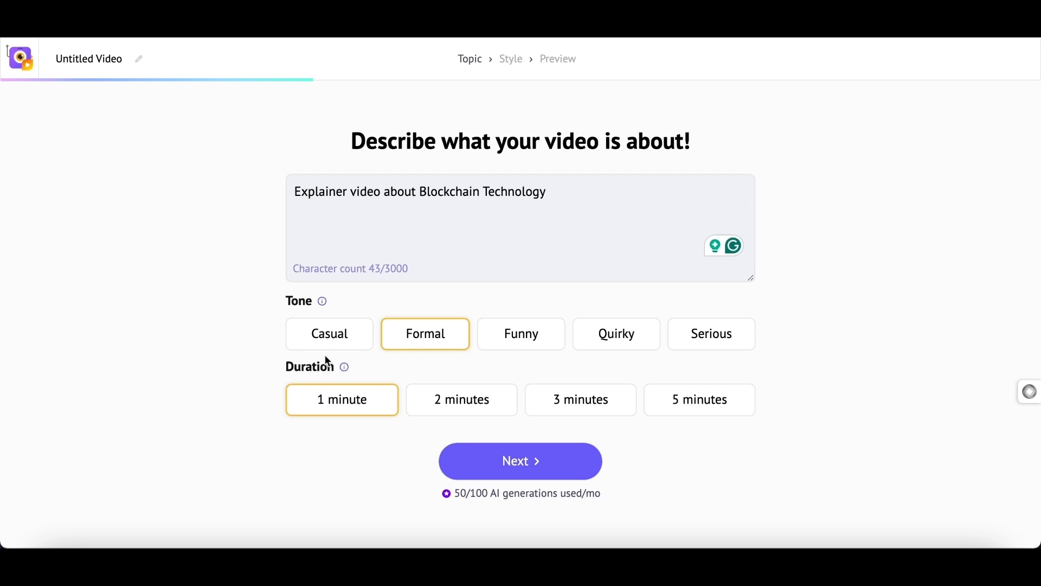
pyautogui.moveTo(745, 399)
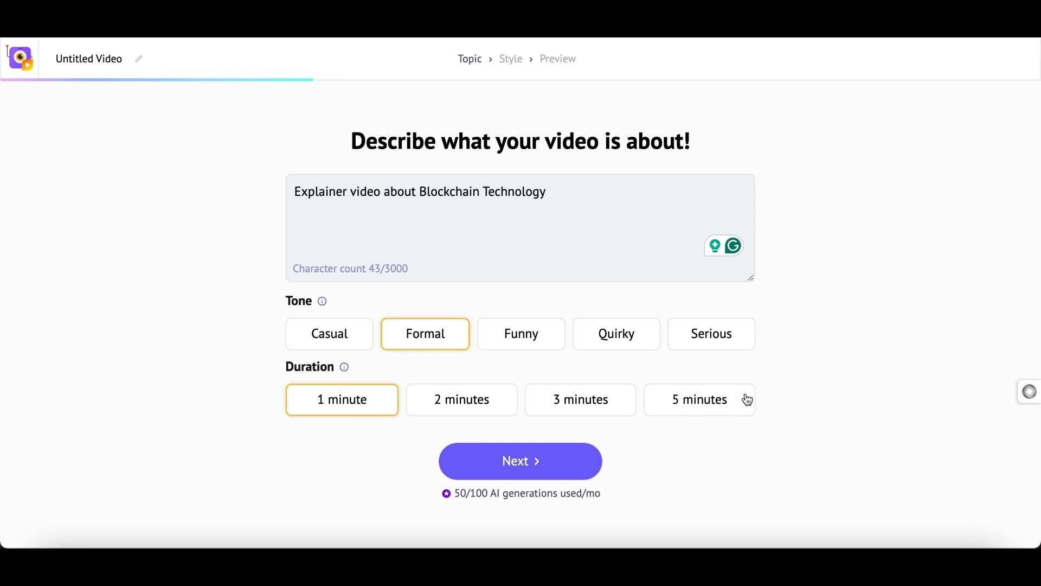
pyautogui.moveTo(557, 471)
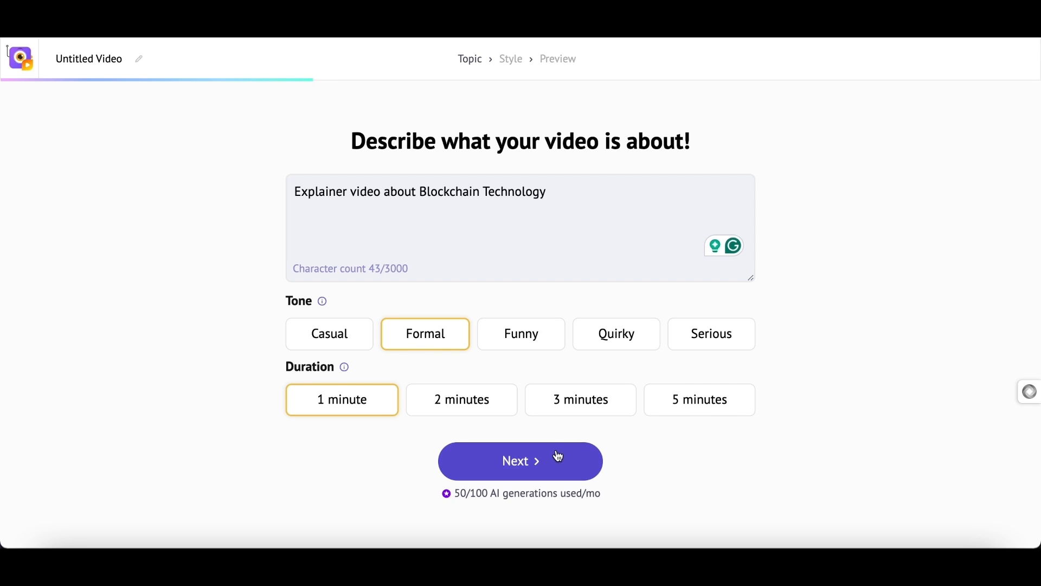
# Keep the Male US English voice Matthew, sample it briefly, and generate the Blockchain video
pyautogui.click(521, 461)
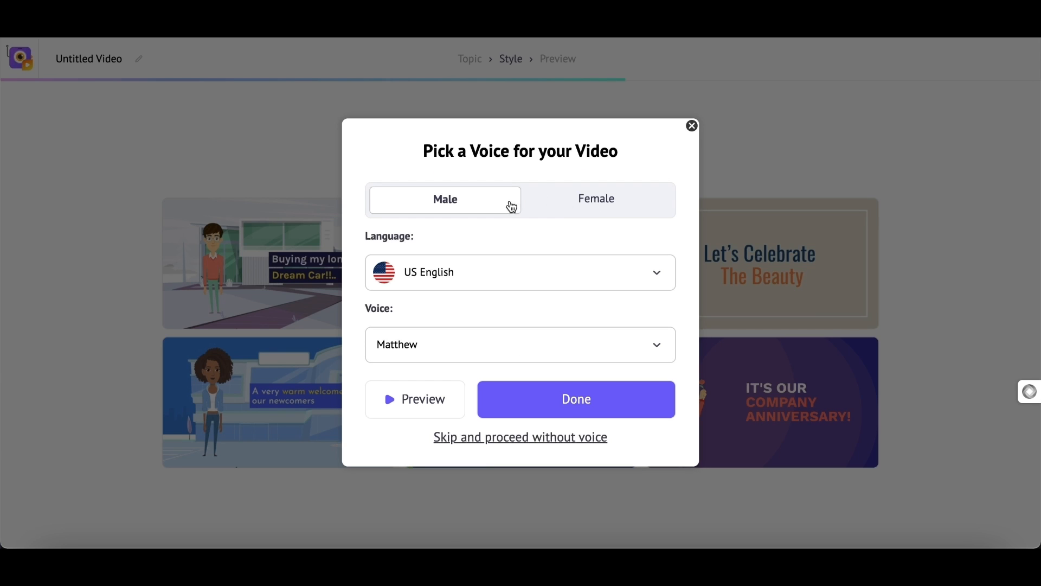
pyautogui.moveTo(582, 210)
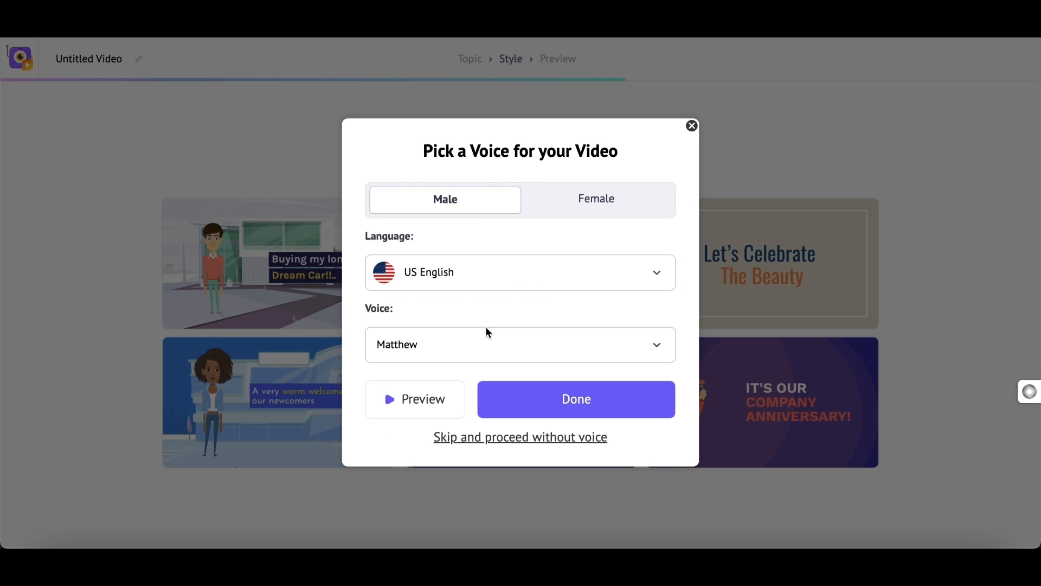
pyautogui.moveTo(476, 352)
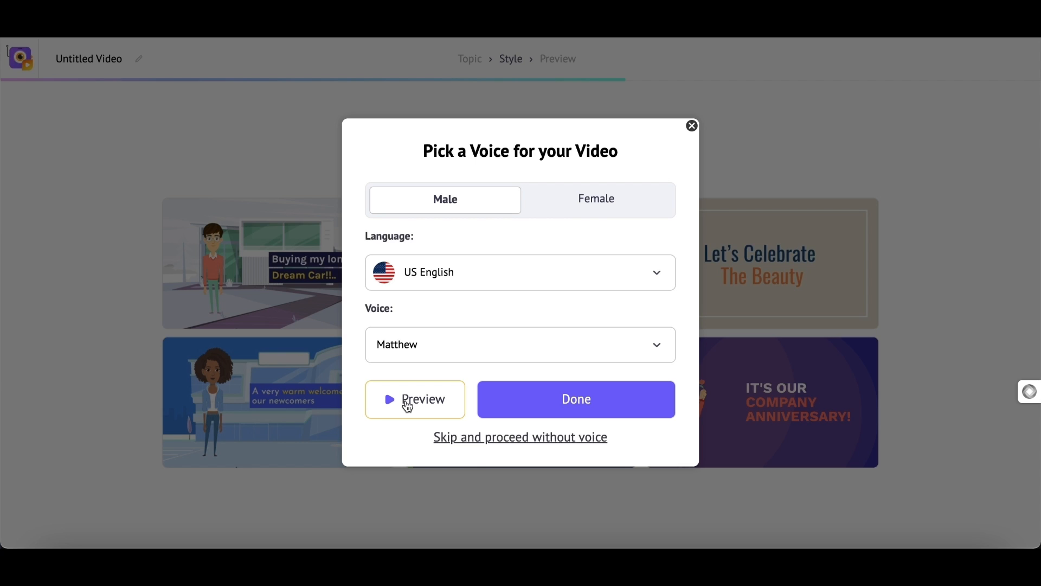
pyautogui.click(412, 399)
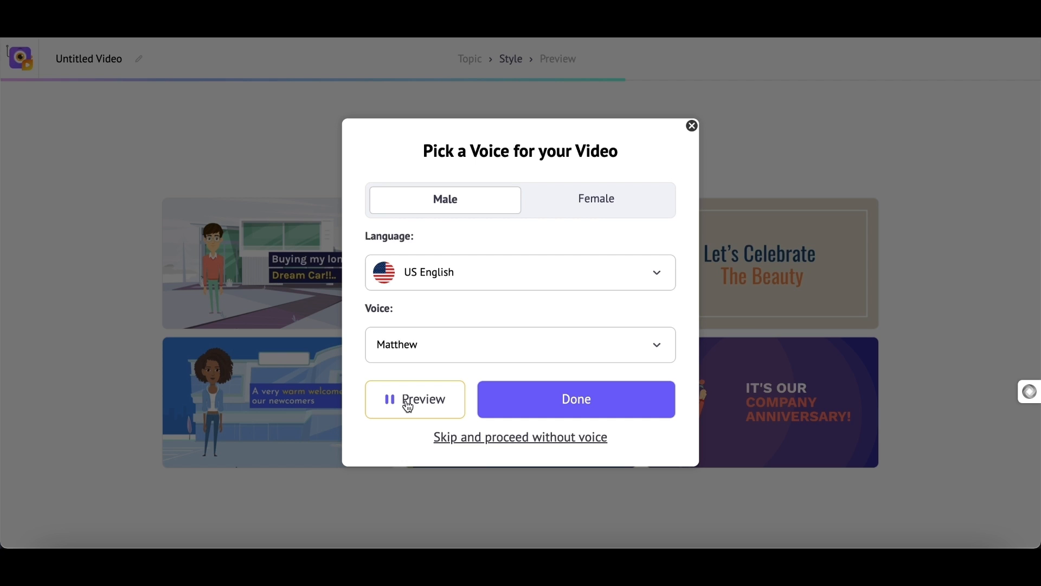
pyautogui.click(415, 399)
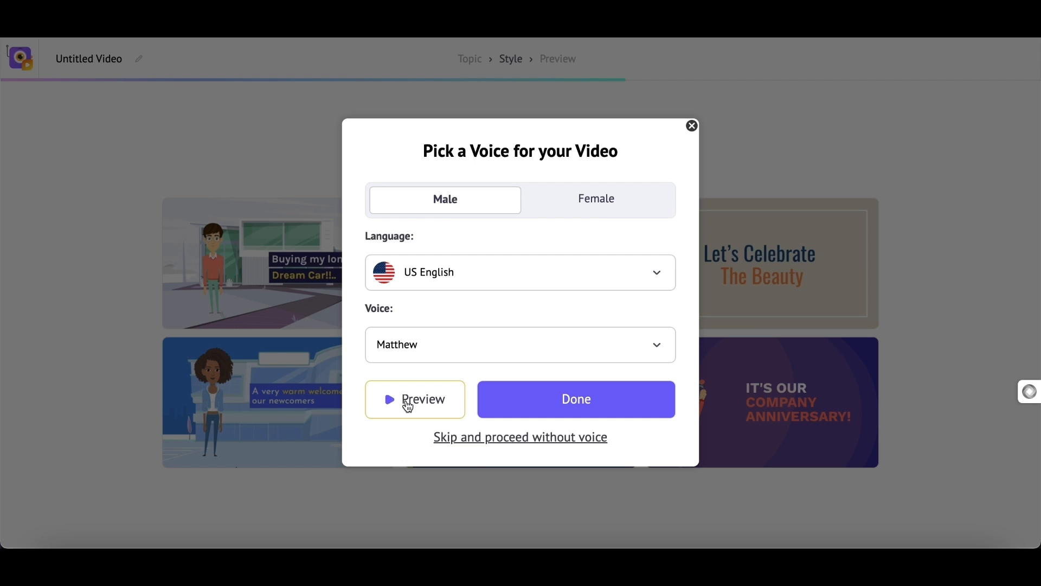
pyautogui.click(576, 399)
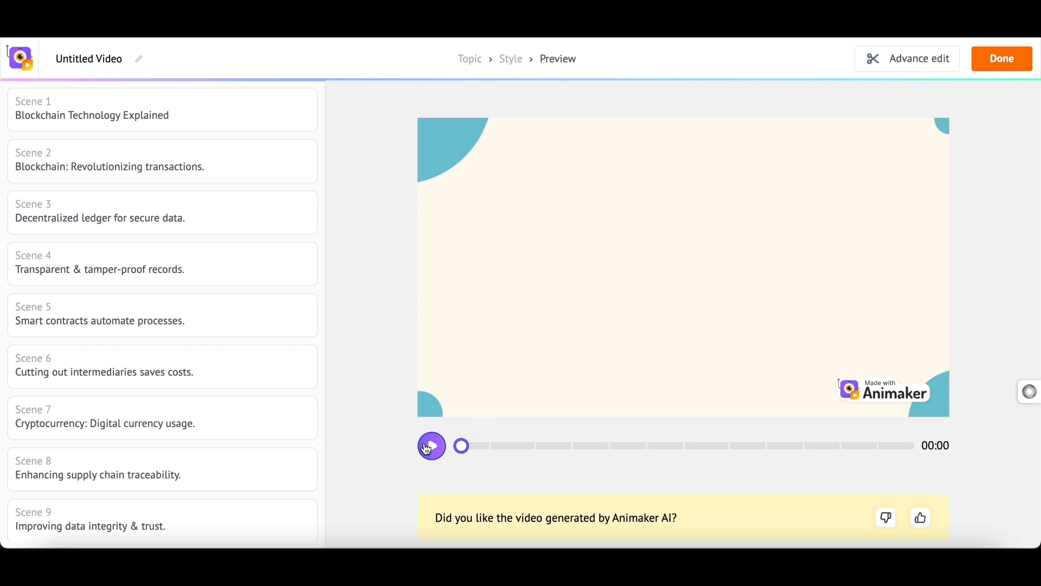
# Return to the empty Topic description page via the breadcrumb
pyautogui.click(432, 445)
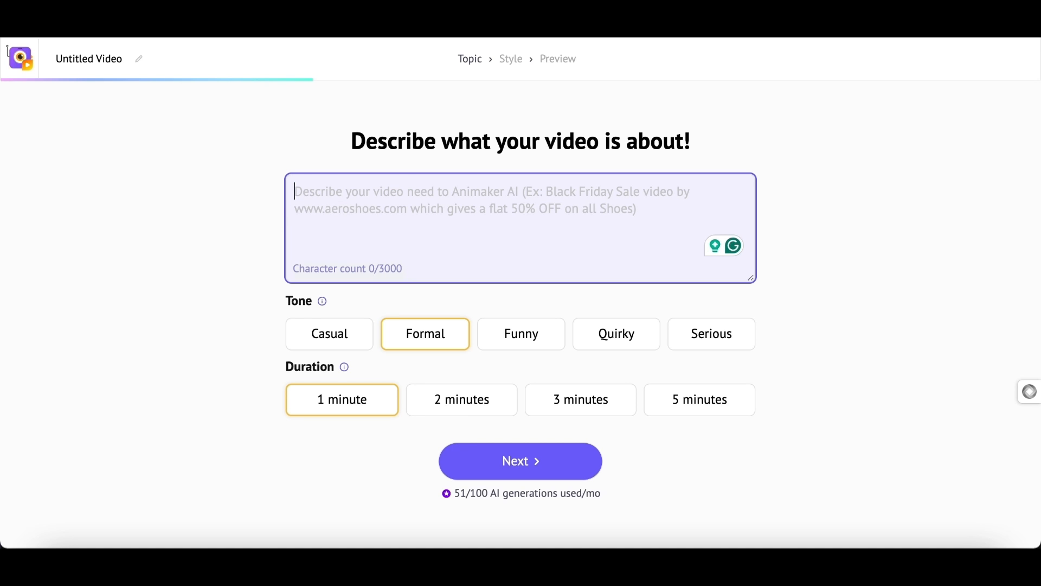
# Describe a video on unknown Pacific Ocean facts with a Quirky tone and continue to voice selection
pyautogui.write('Unknown facts about the Pacific Ocean')
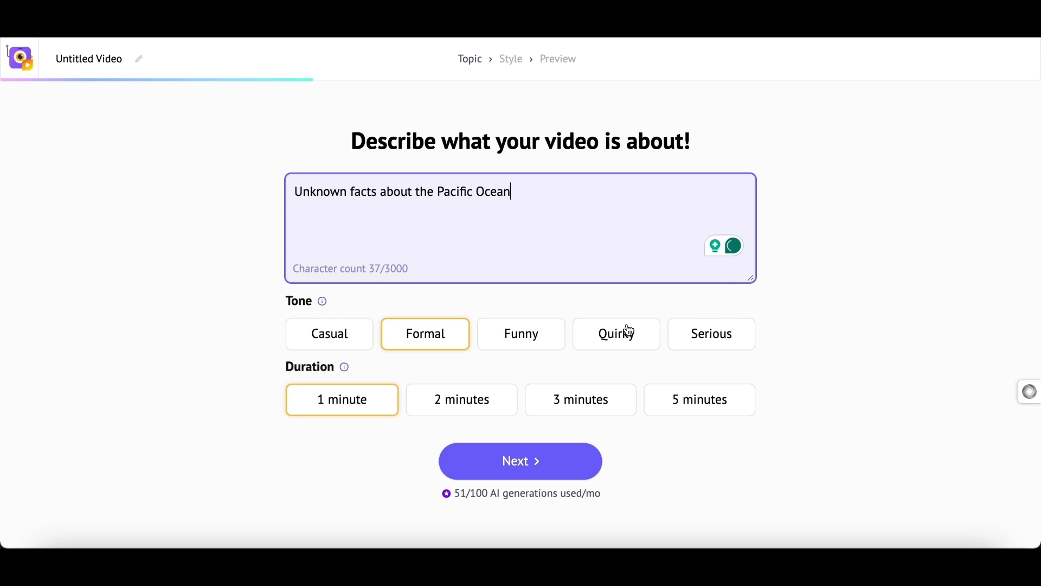
pyautogui.click(614, 334)
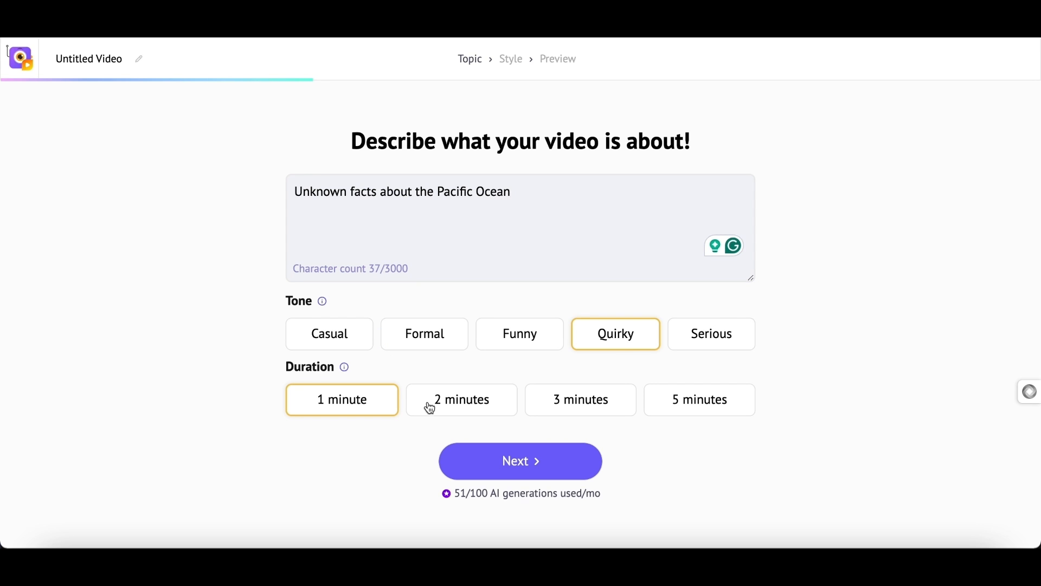
pyautogui.click(521, 461)
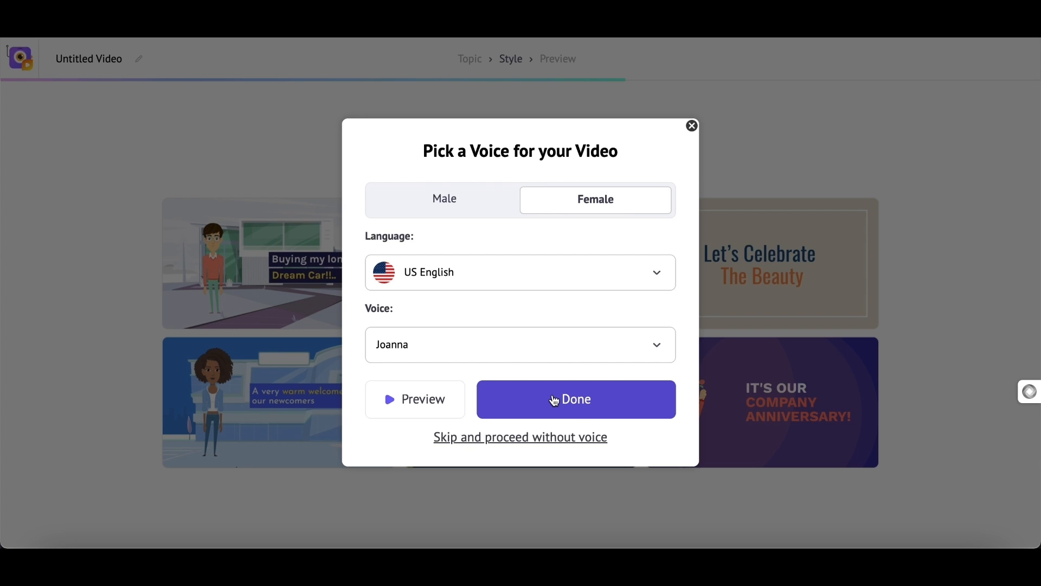
# Accept the Joanna voice to generate the Pacific Ocean video and play its preview
pyautogui.click(575, 400)
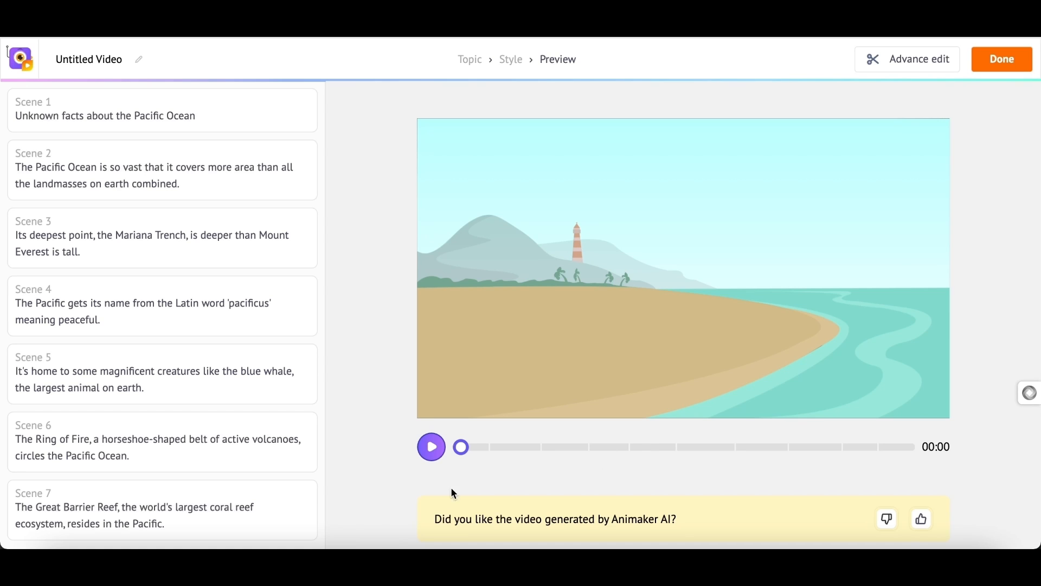
pyautogui.moveTo(388, 475)
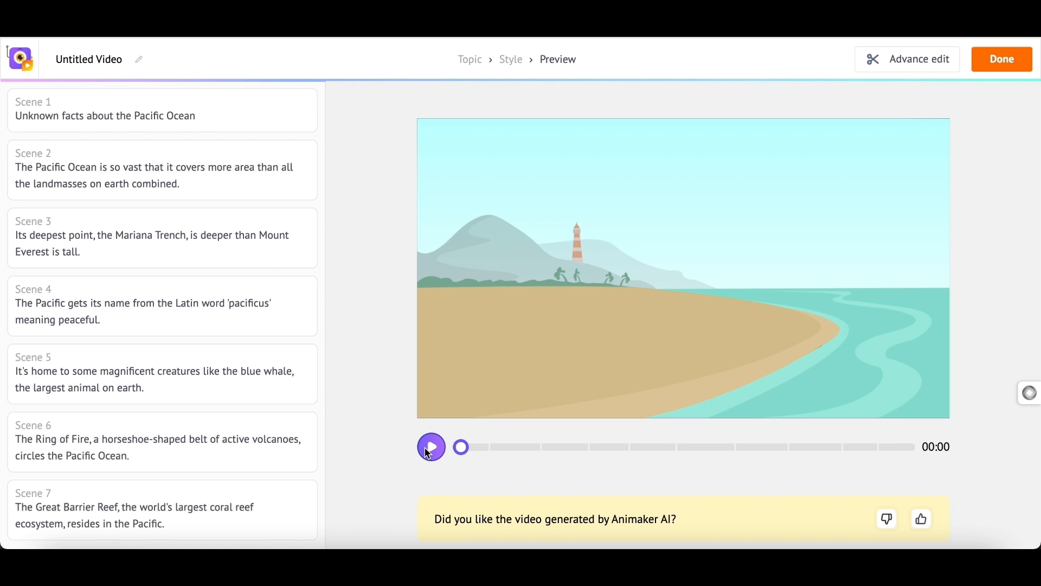
pyautogui.click(432, 446)
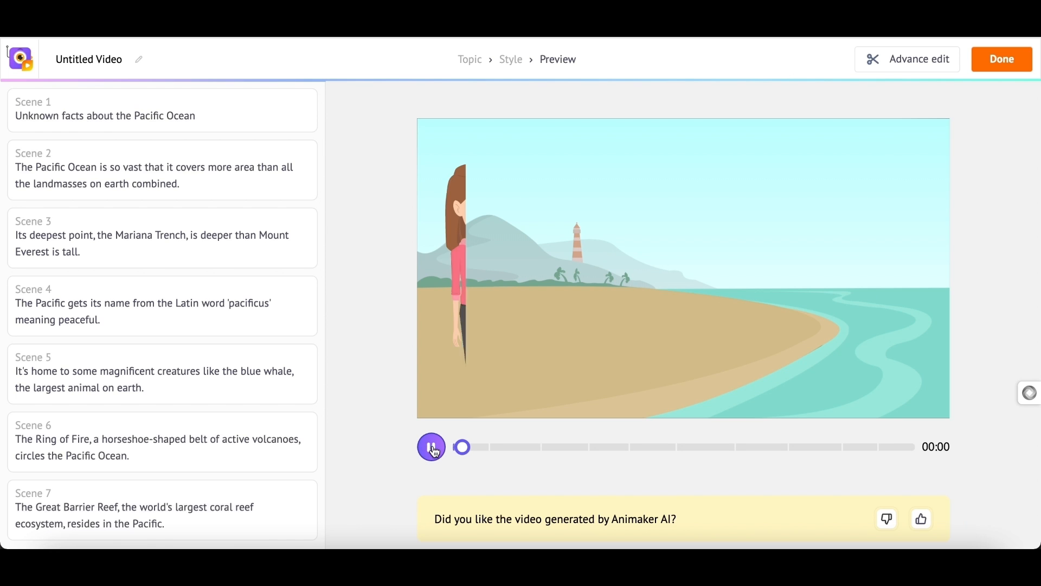
pyautogui.click(432, 447)
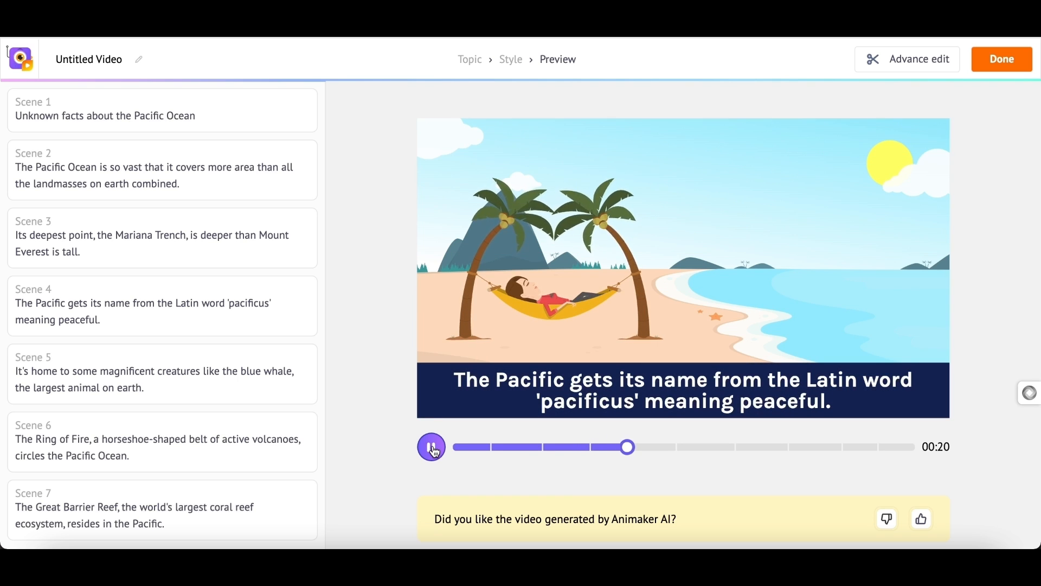
# Bring the generated Pacific Ocean video into the full editor via Advance edit
pyautogui.click(432, 447)
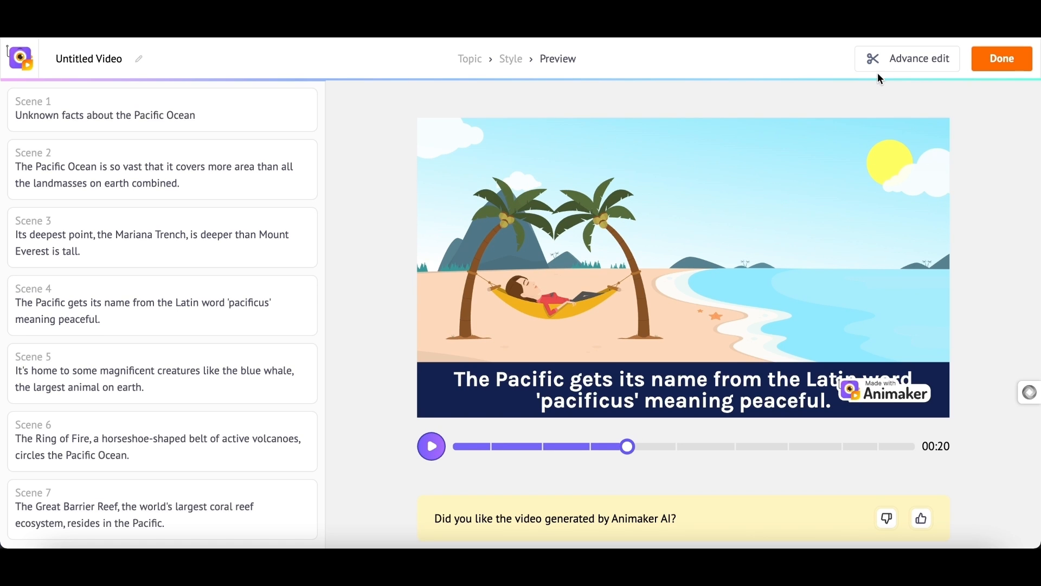
pyautogui.moveTo(900, 65)
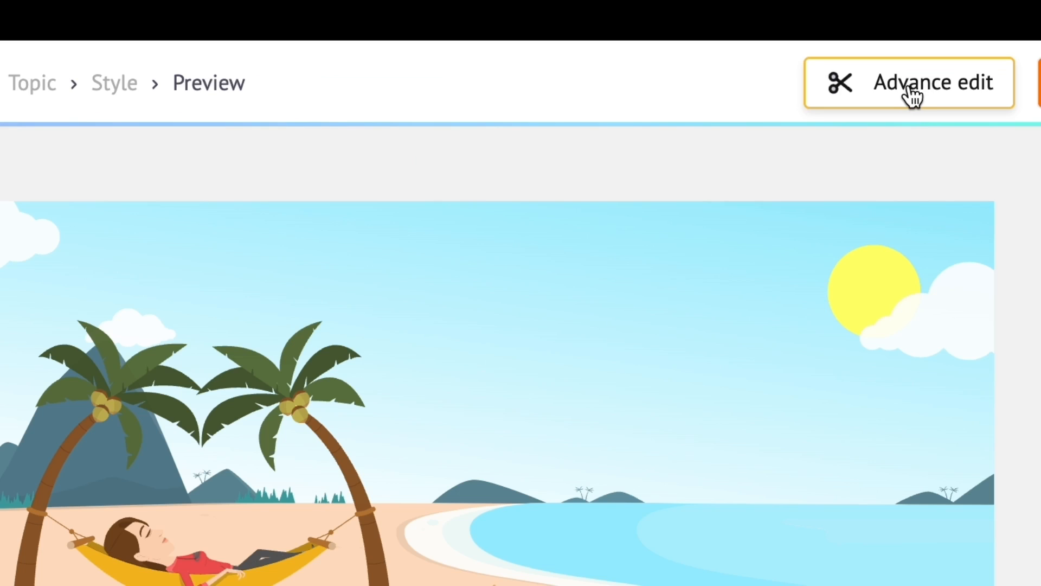
pyautogui.moveTo(911, 98)
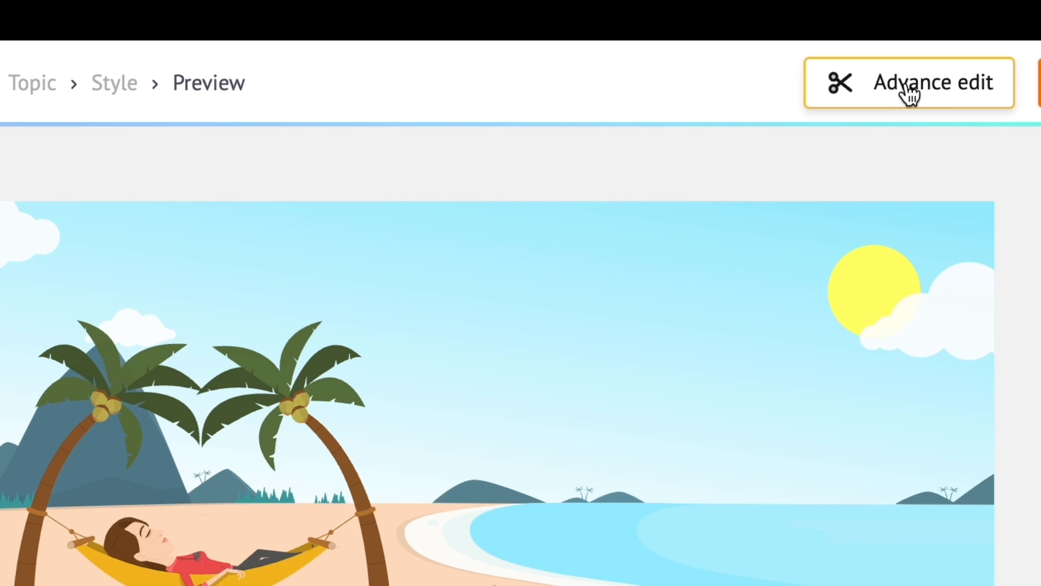
pyautogui.click(909, 82)
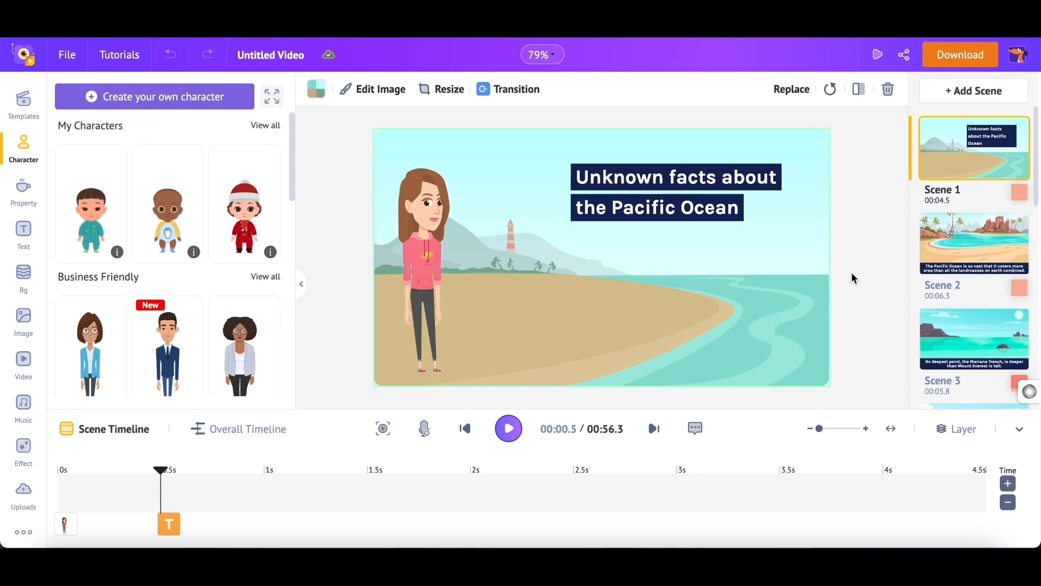
pyautogui.moveTo(865, 215)
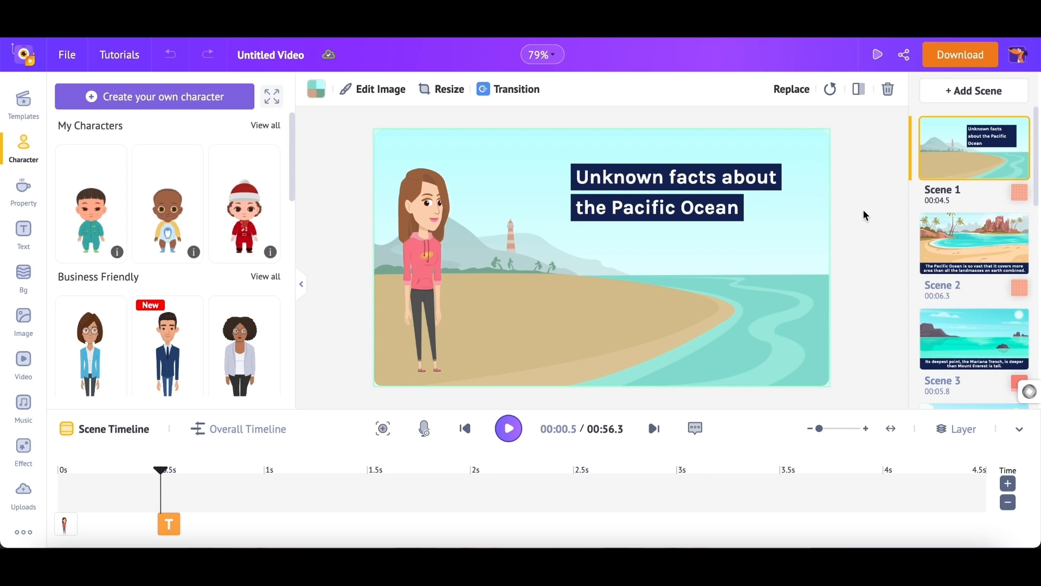
pyautogui.moveTo(896, 241)
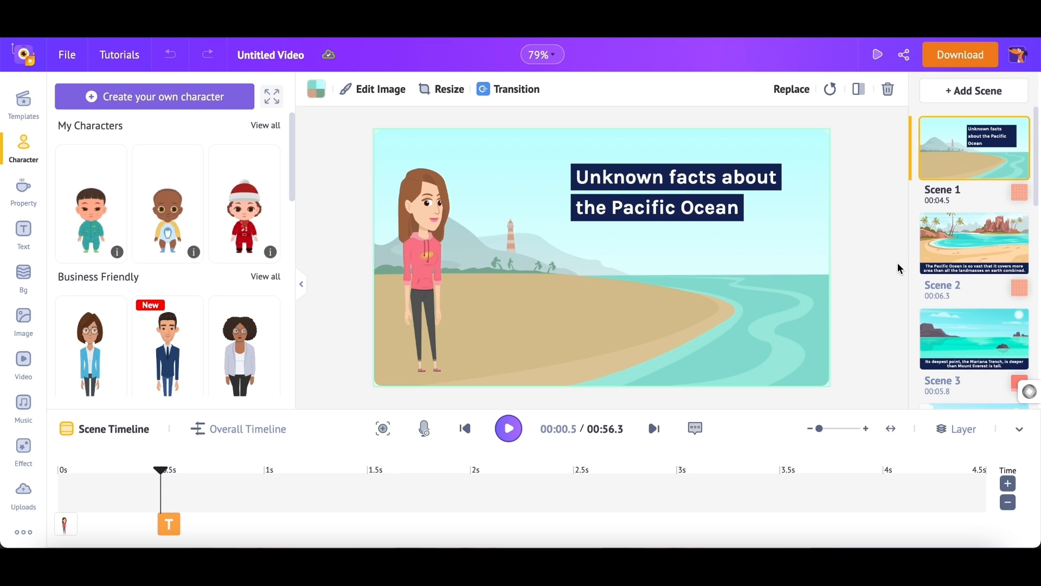
pyautogui.moveTo(820, 292)
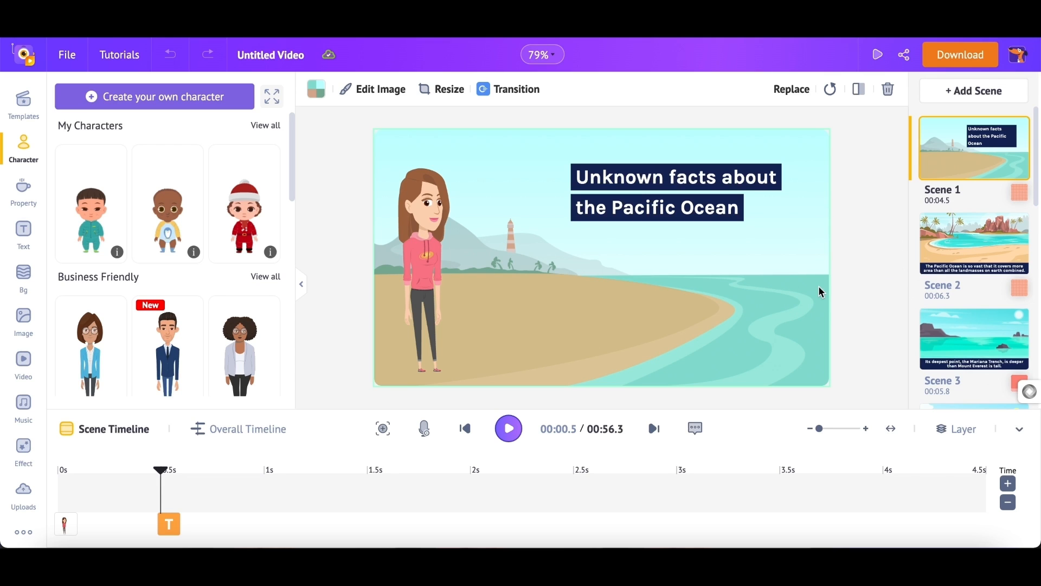
pyautogui.moveTo(519, 363)
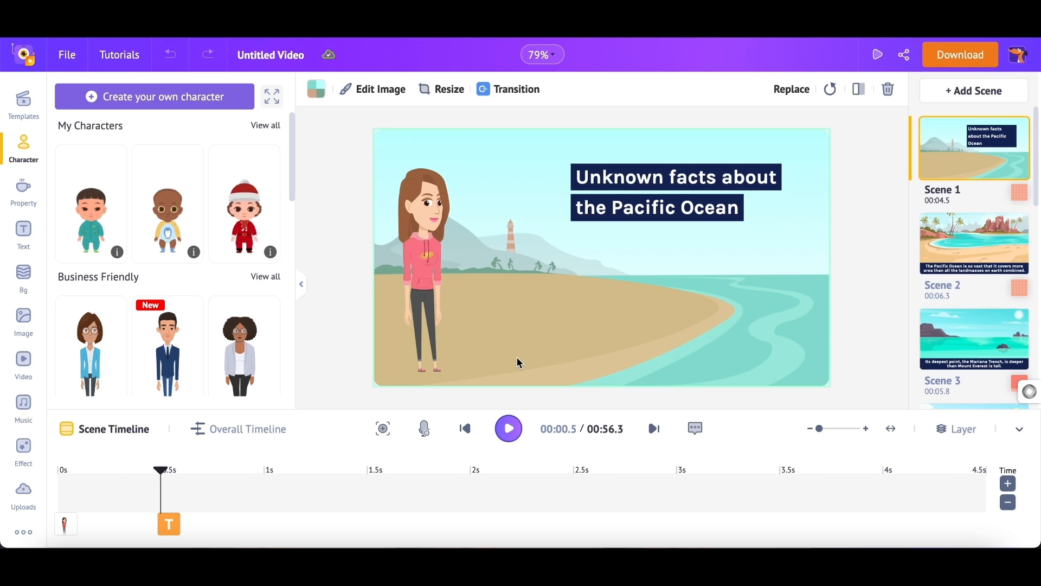
pyautogui.moveTo(349, 292)
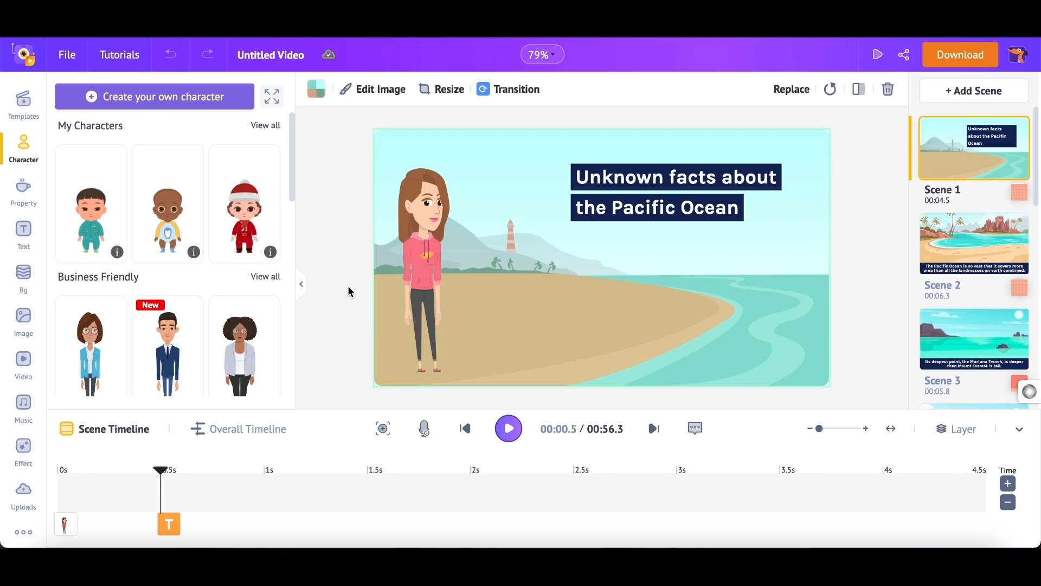
pyautogui.moveTo(48, 177)
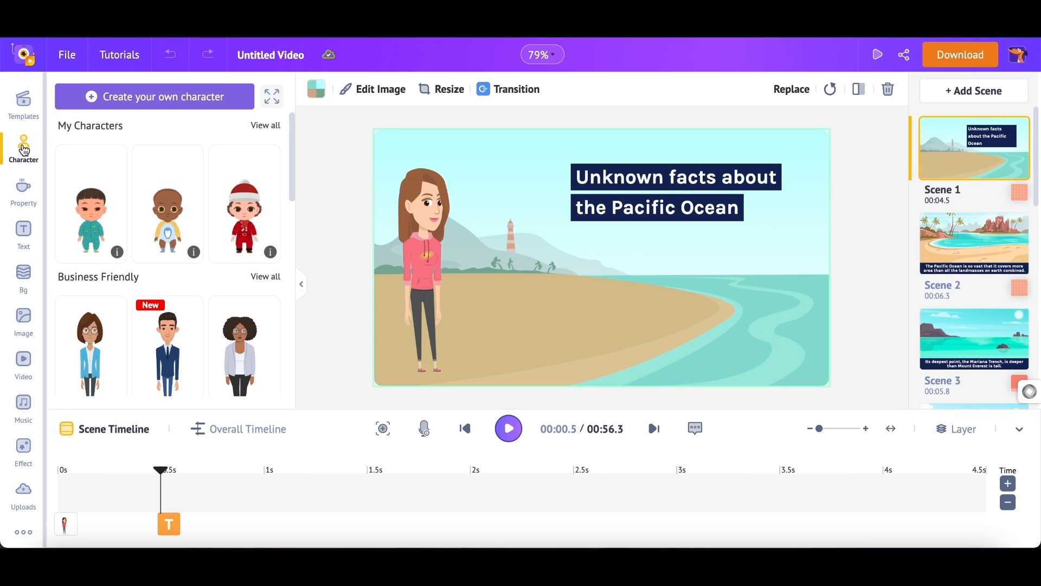
pyautogui.moveTo(26, 186)
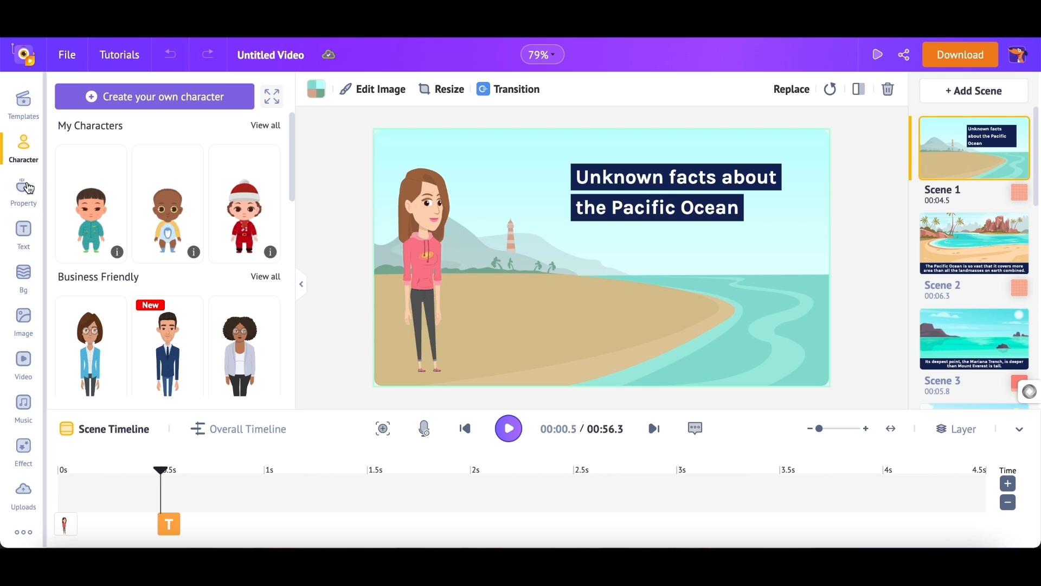
# Browse the Property, Image and Video asset libraries in the left sidebar
pyautogui.click(23, 194)
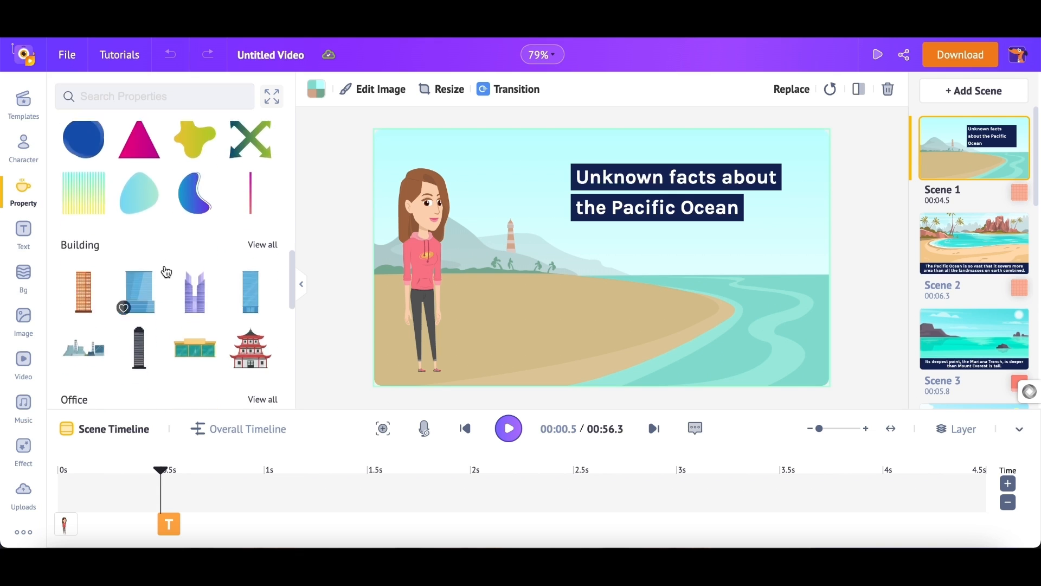
pyautogui.click(24, 319)
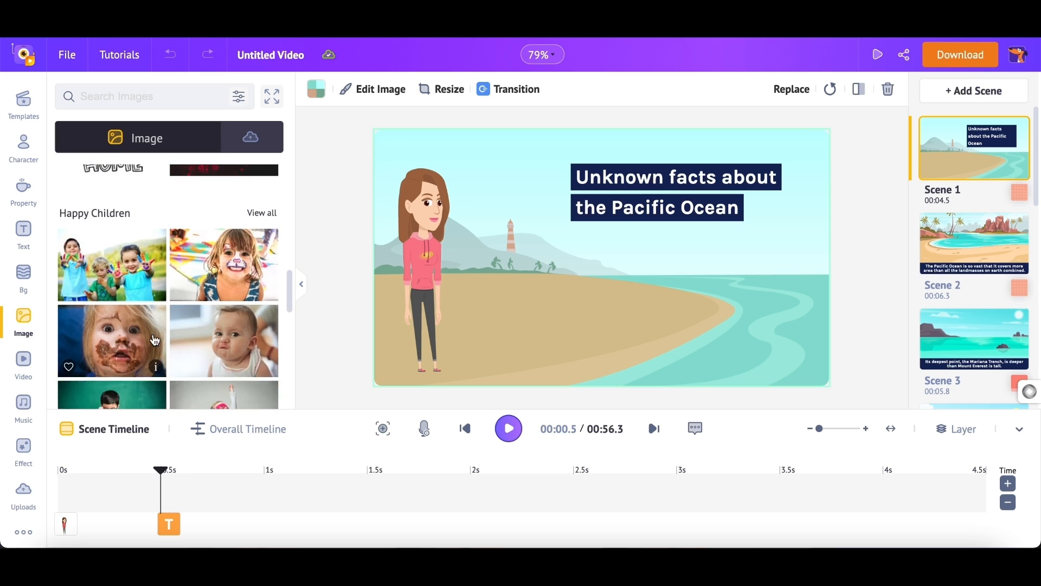
pyautogui.click(23, 362)
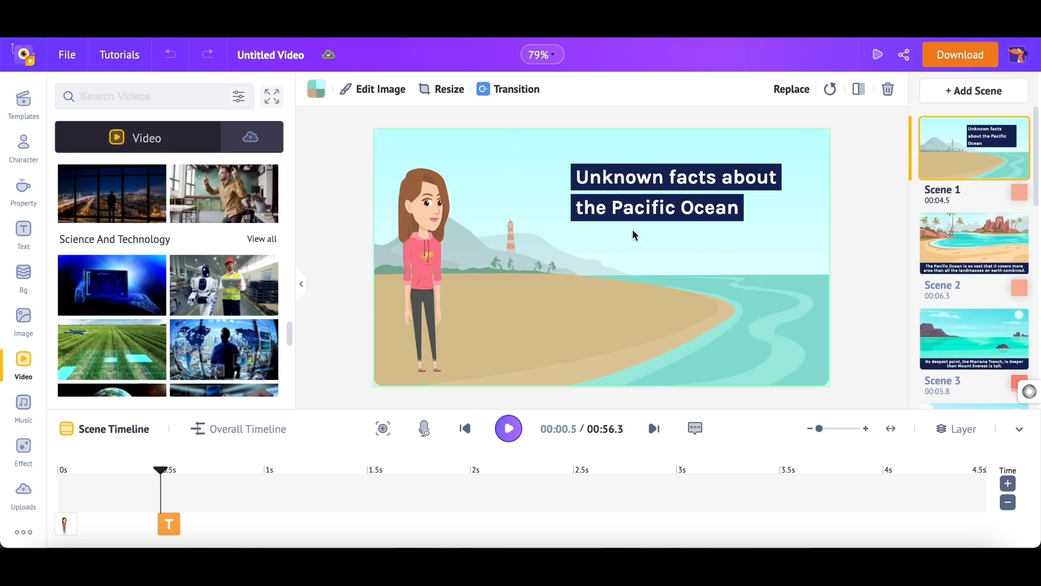
pyautogui.moveTo(948, 171)
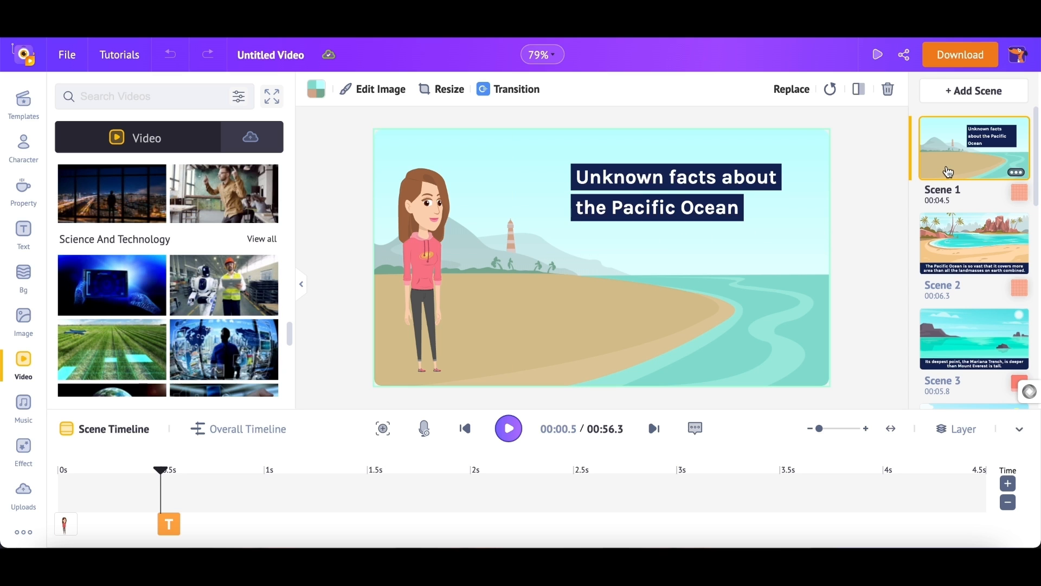
# View Scene 2, return to Scene 1 and show the Character library
pyautogui.click(956, 243)
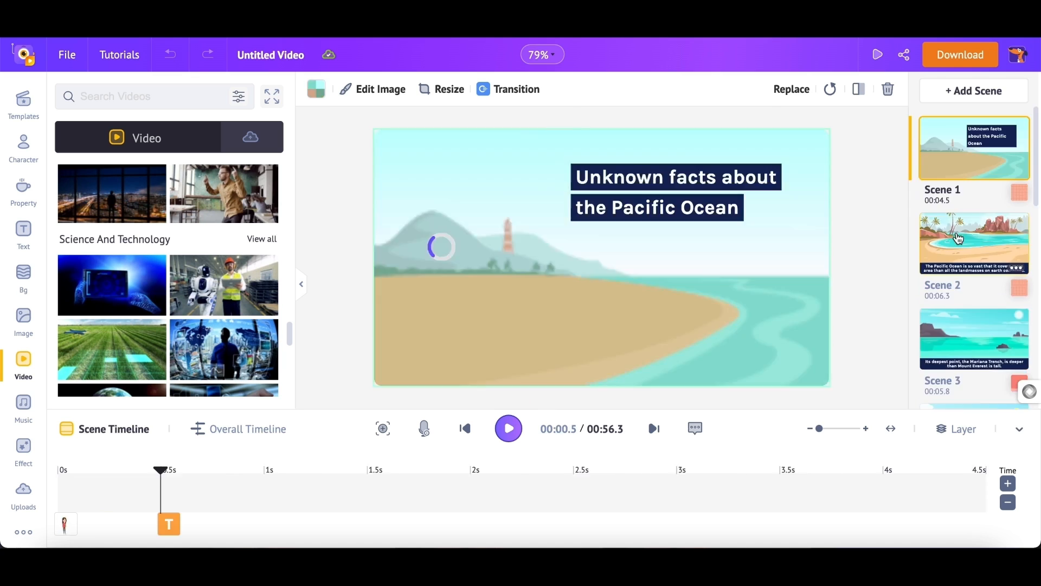
pyautogui.click(958, 242)
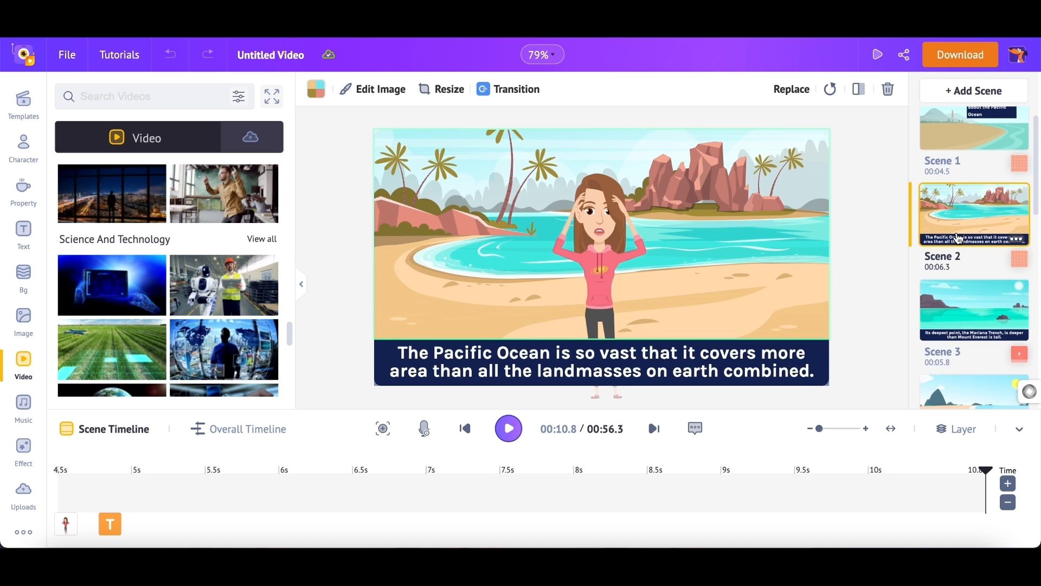
pyautogui.click(974, 128)
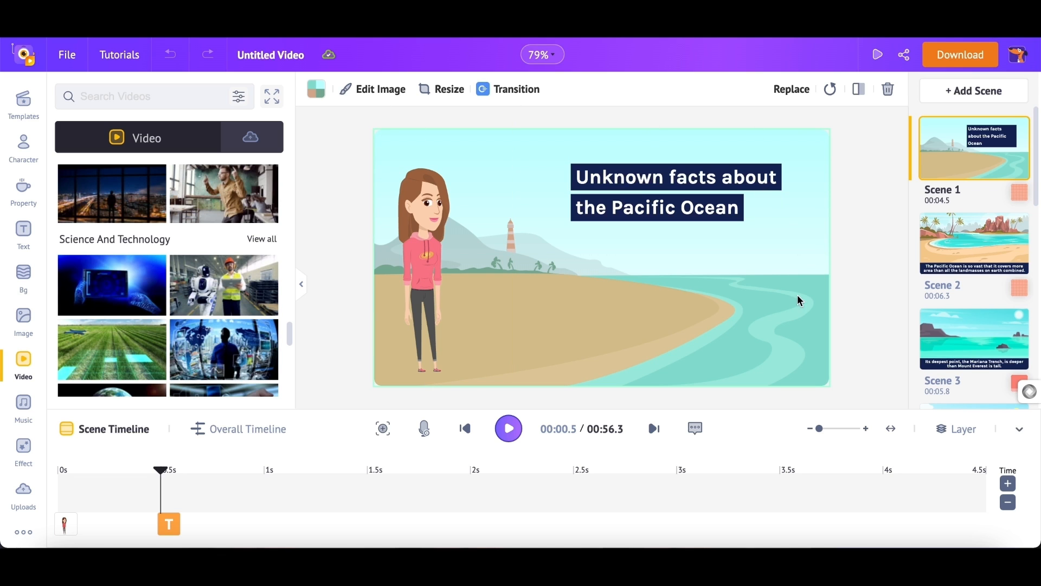
pyautogui.click(675, 192)
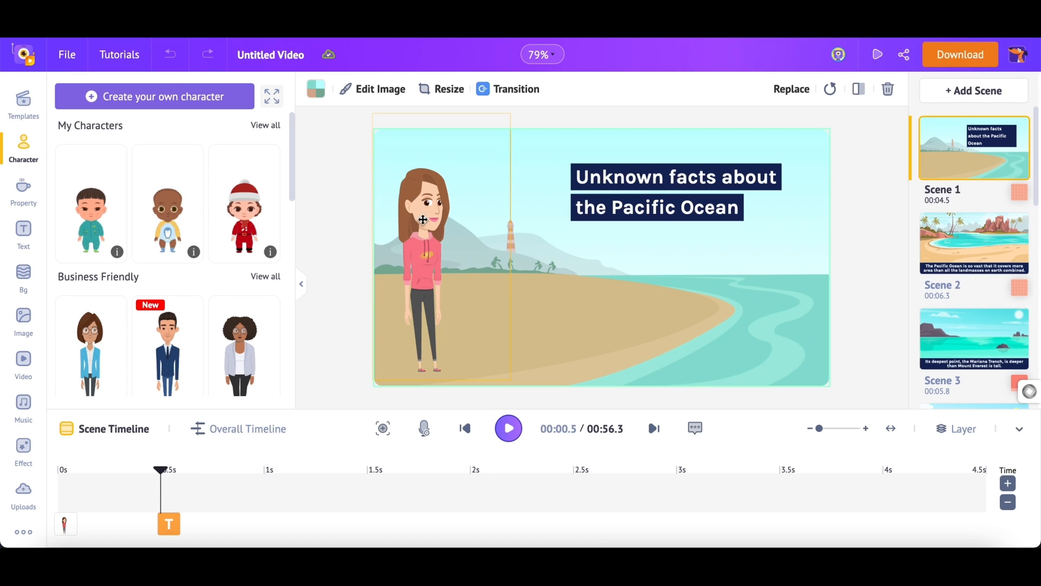
# Replace Scene 1's woman with a Casual dark-haired character and select her for Actions
pyautogui.click(423, 220)
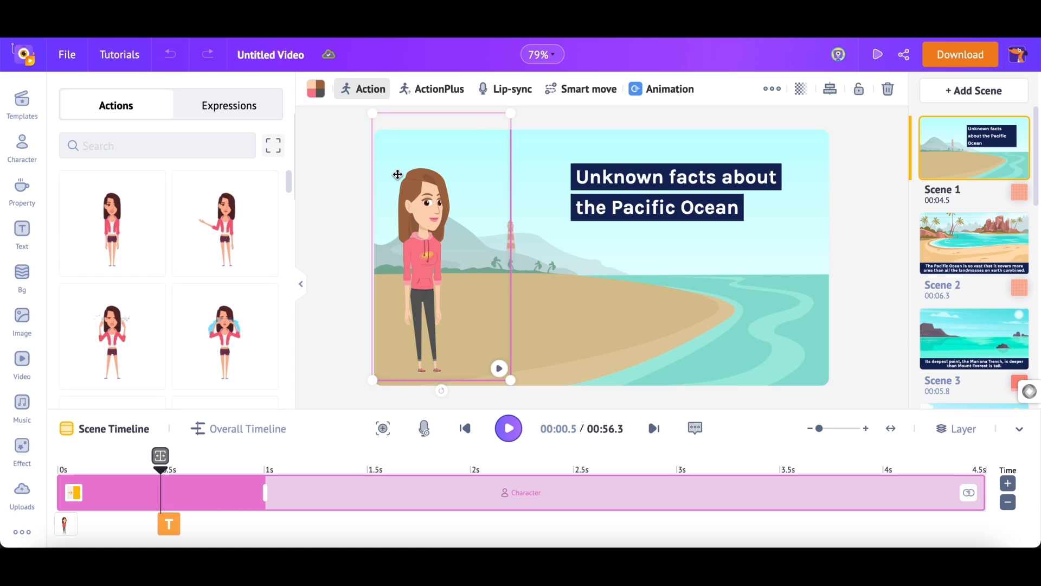
pyautogui.moveTo(319, 126)
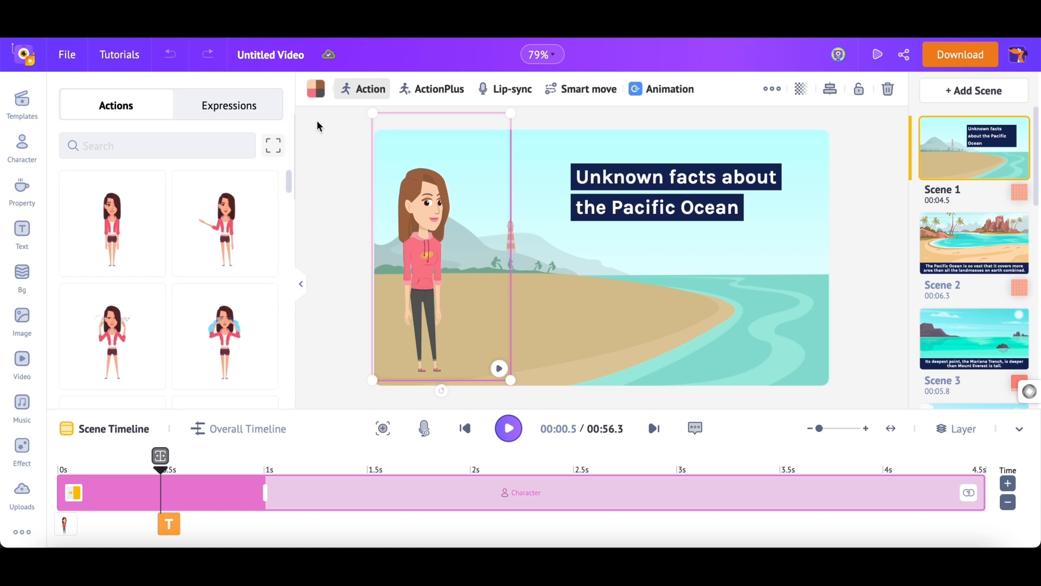
pyautogui.moveTo(772, 89)
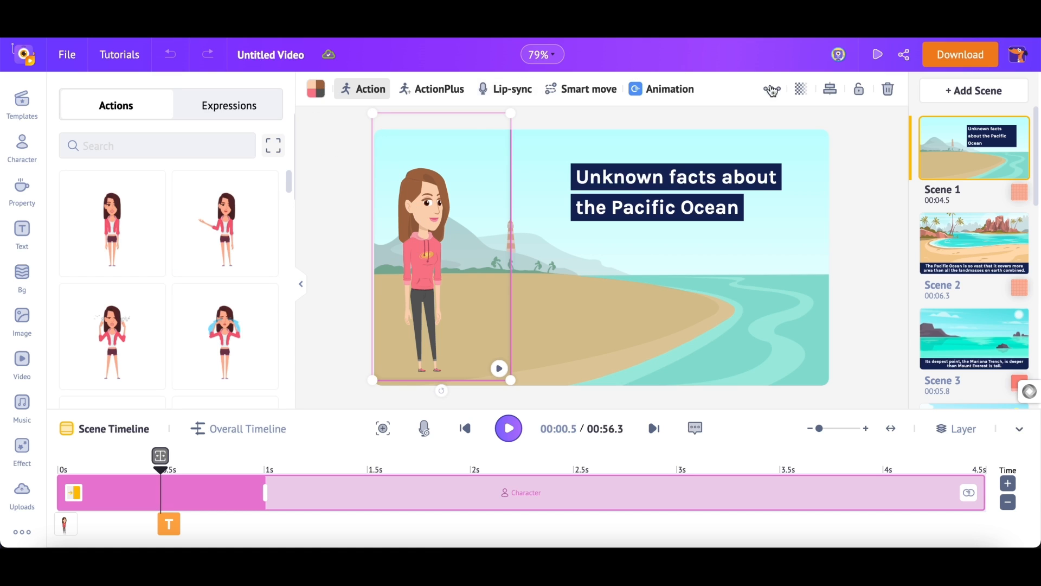
pyautogui.moveTo(319, 110)
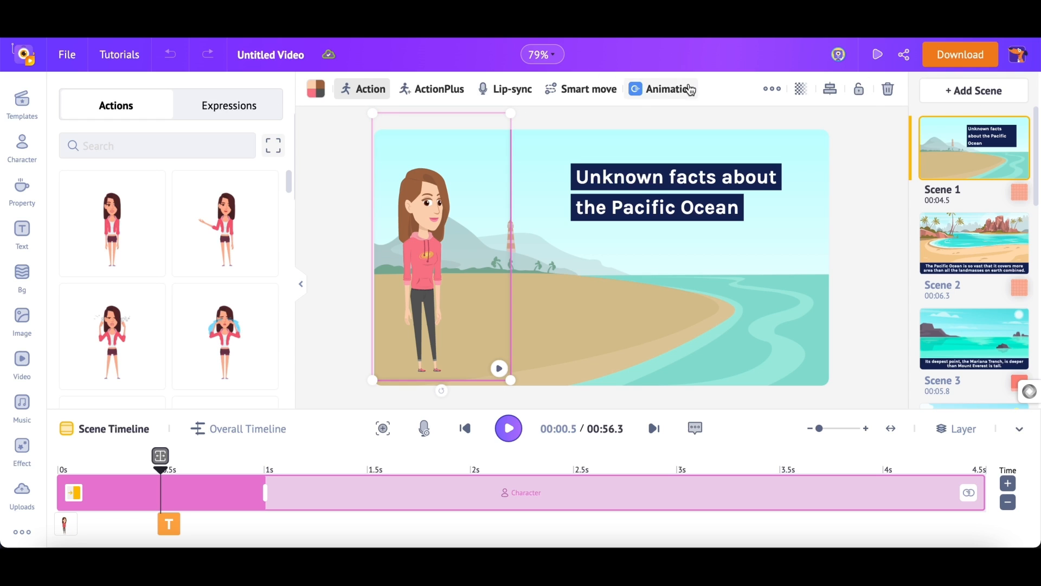
pyautogui.moveTo(772, 88)
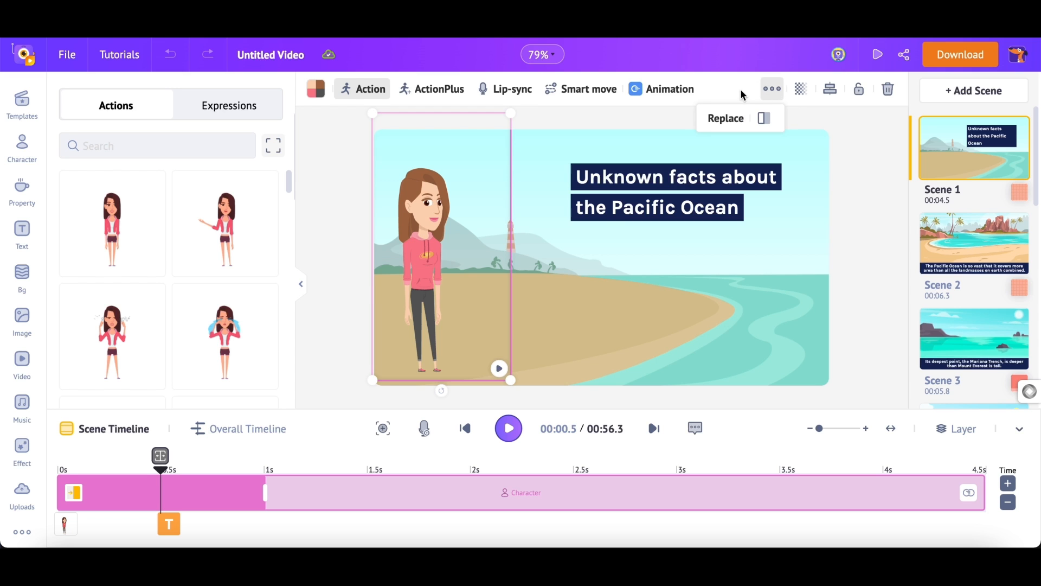
pyautogui.click(725, 118)
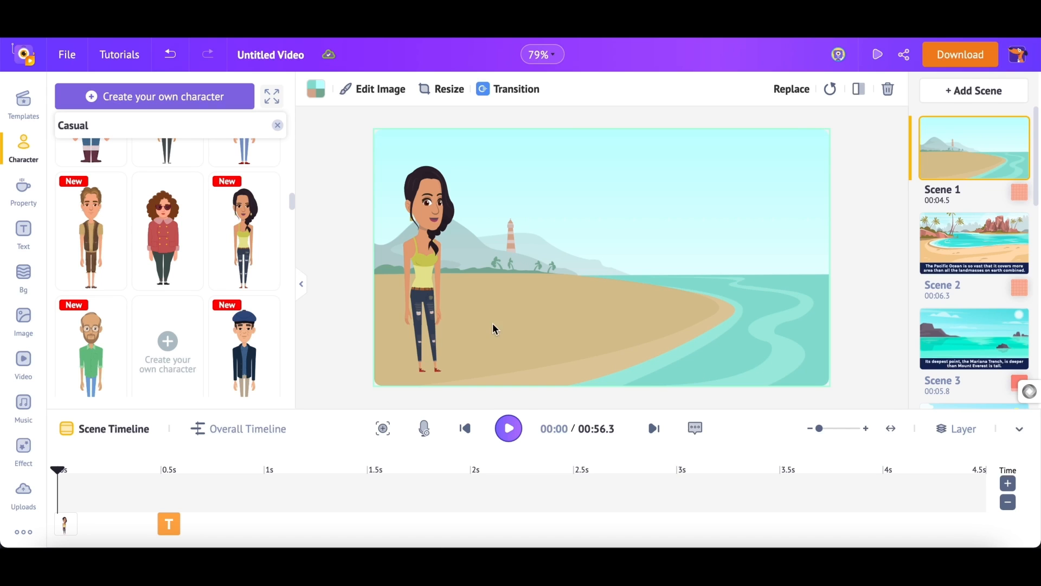
pyautogui.moveTo(569, 304)
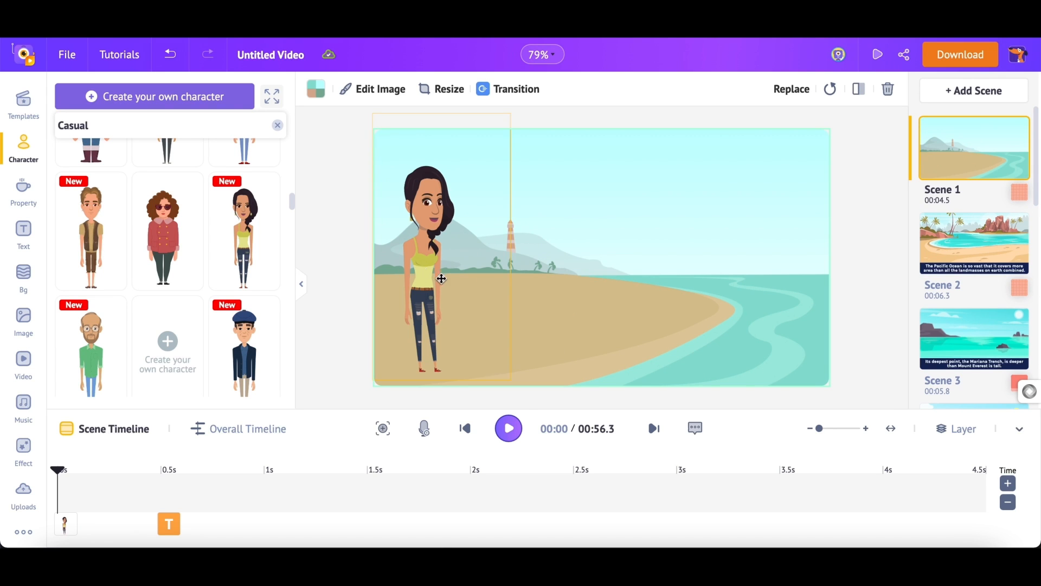
pyautogui.click(439, 278)
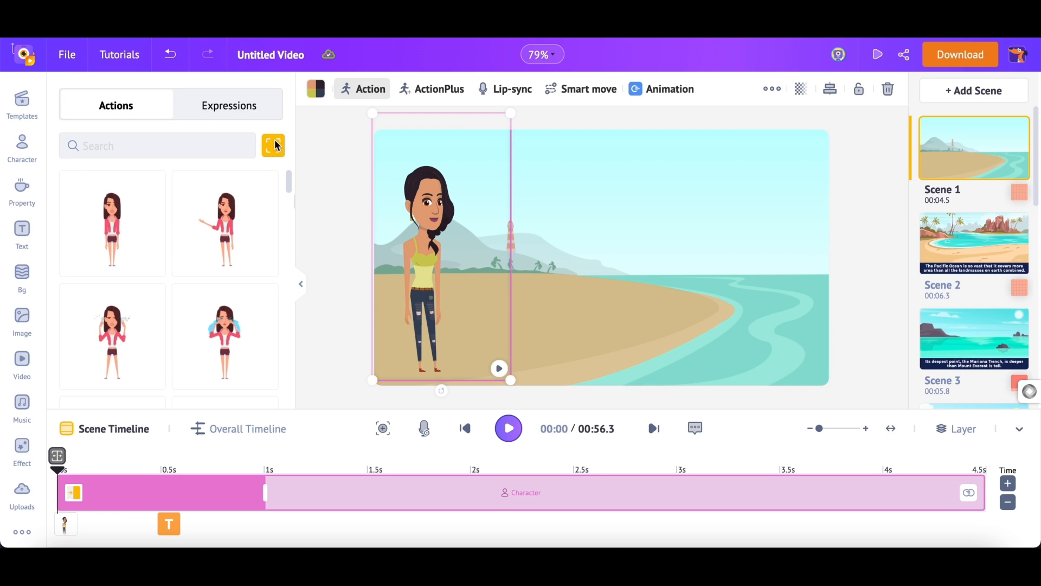
# Search the action gallery for 'su' surfing poses and add the surfer girl to Scene 1
pyautogui.click(273, 145)
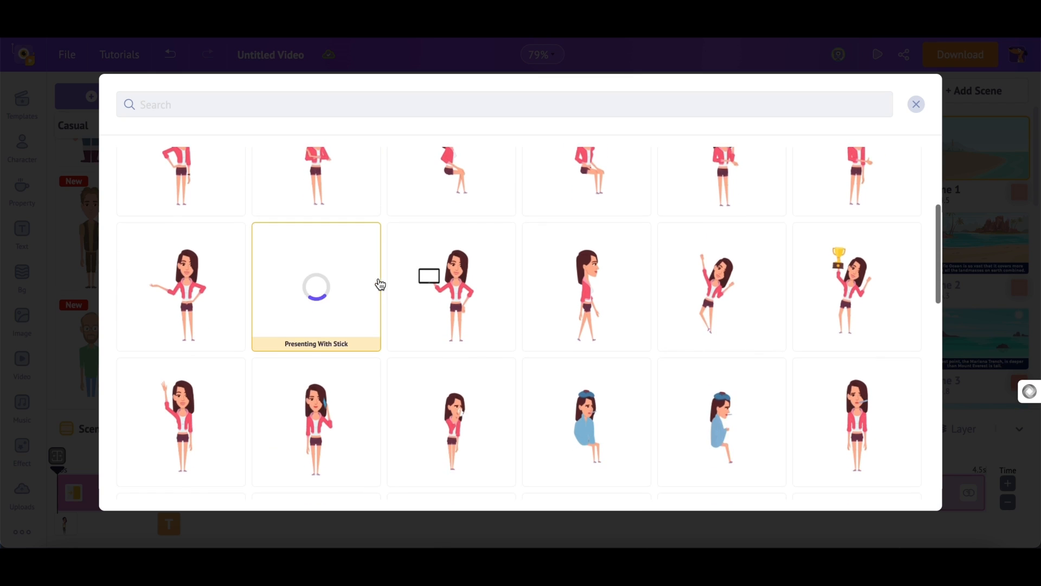
pyautogui.scroll(-3)
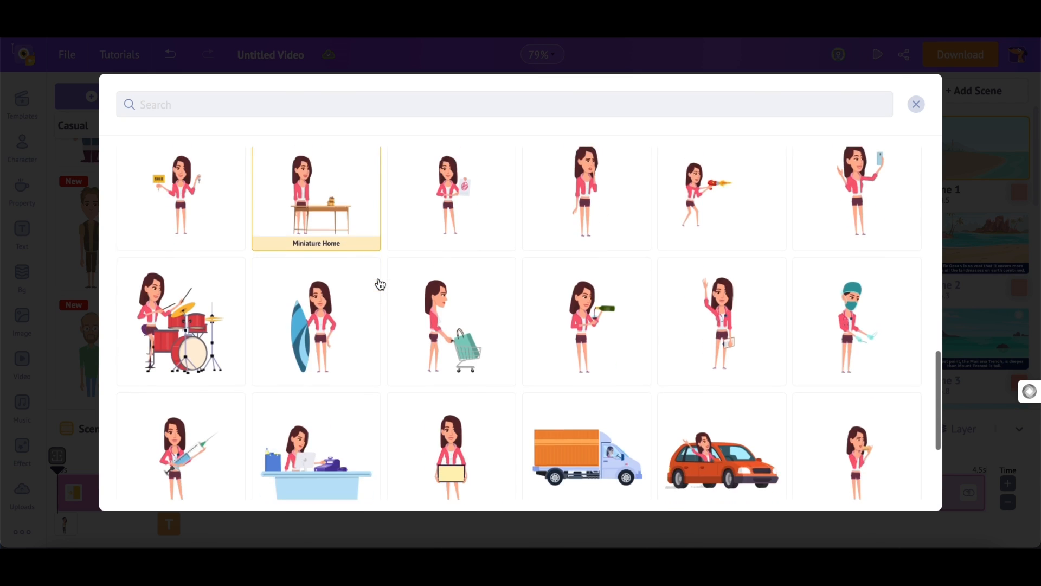
pyautogui.scroll(-3)
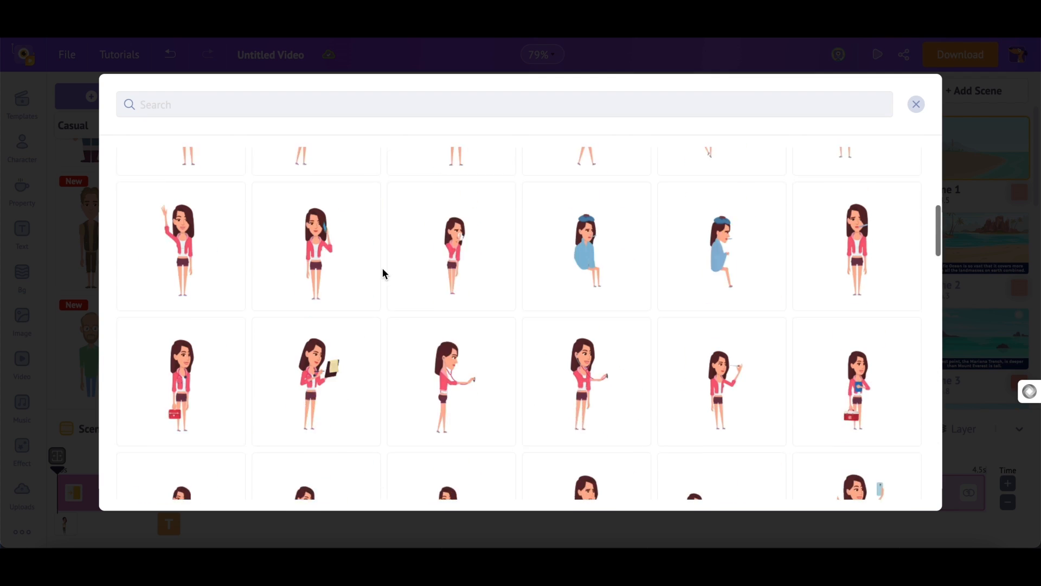
pyautogui.write('surfin')
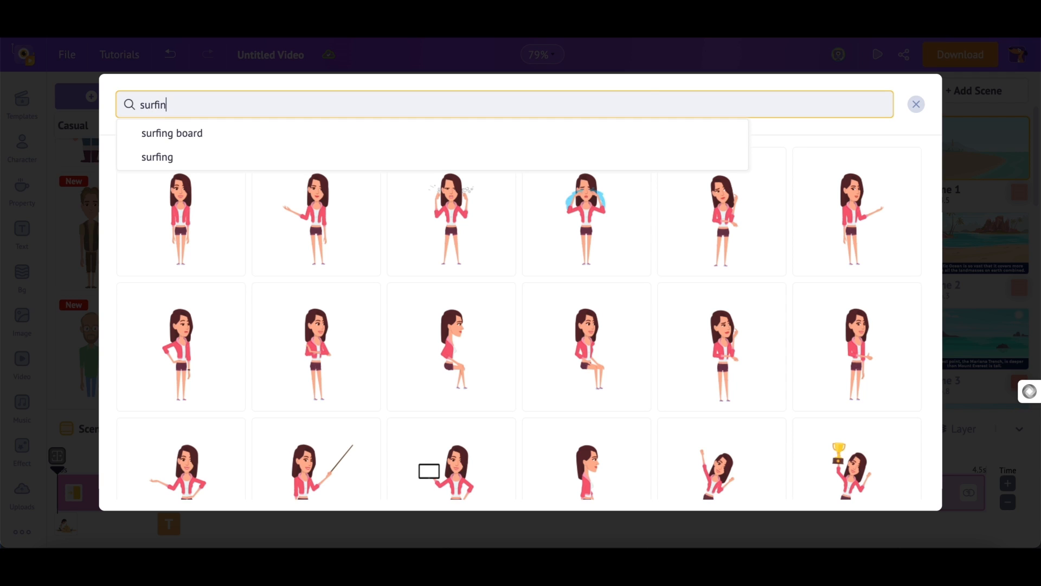
pyautogui.click(157, 157)
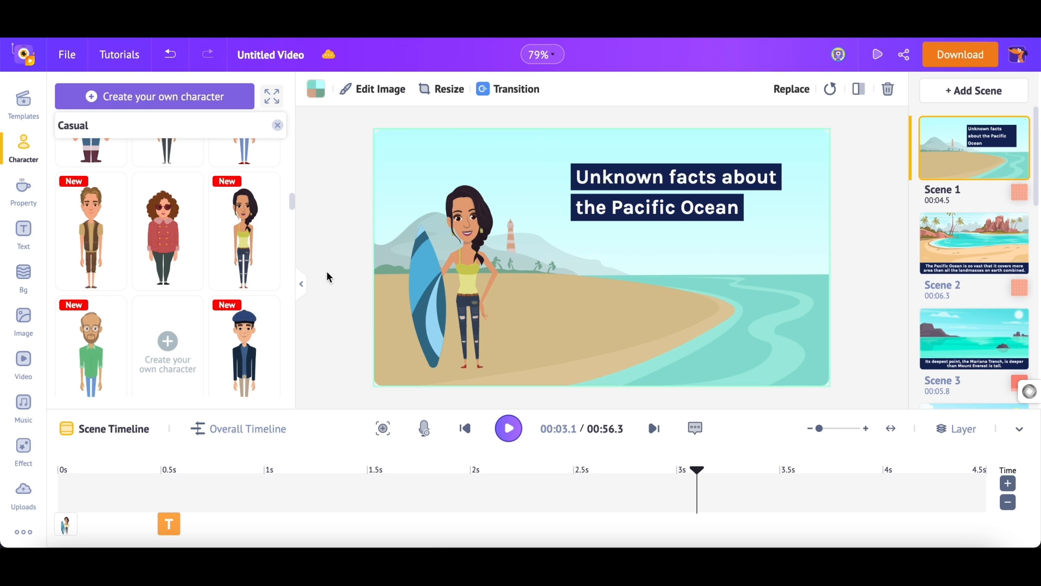
# Place a boy character on the beach and give him the 'castle' sandcastle-building action
pyautogui.scroll(-3)
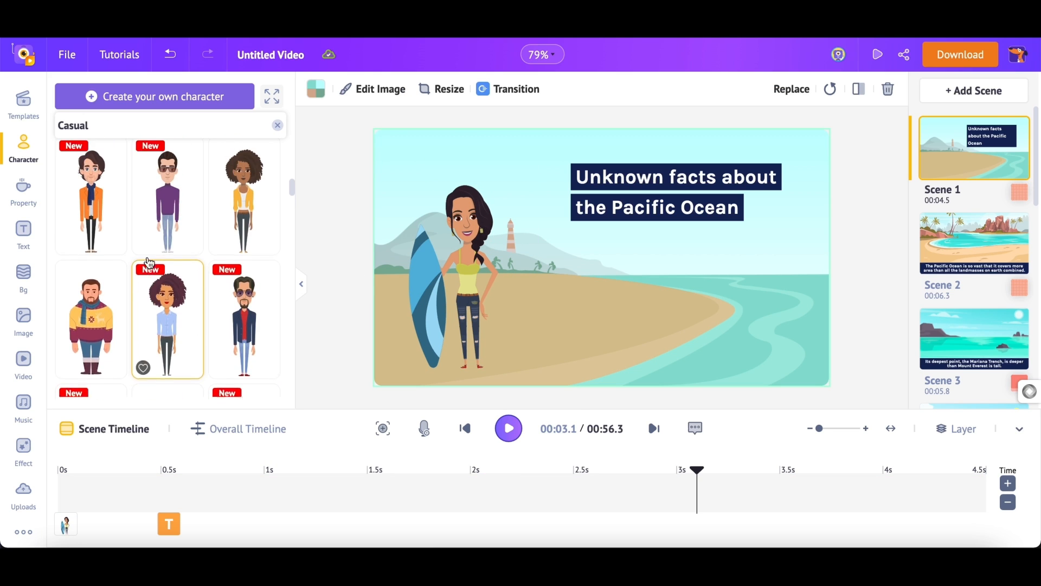
pyautogui.scroll(-3)
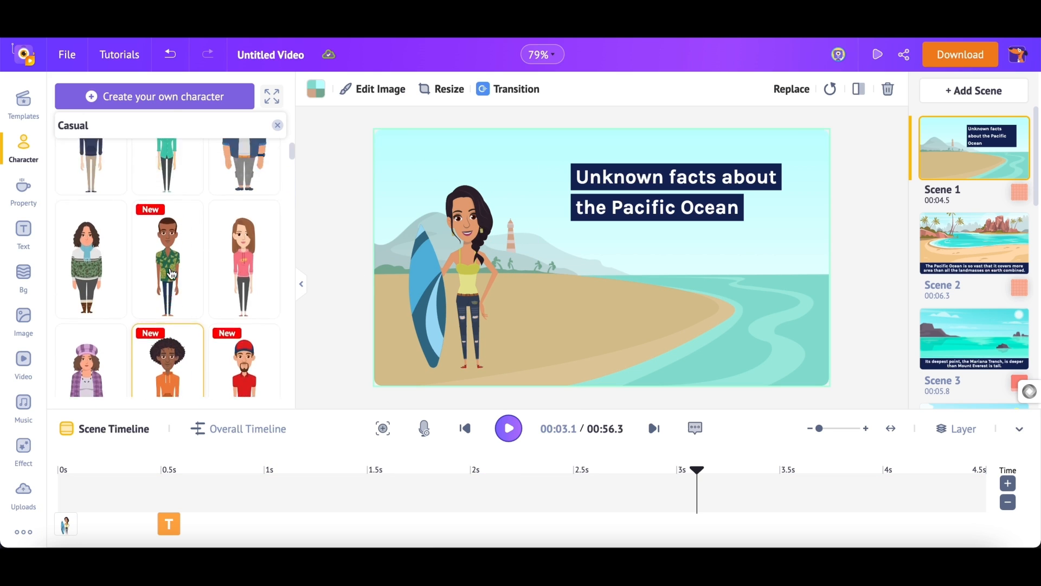
pyautogui.click(167, 260)
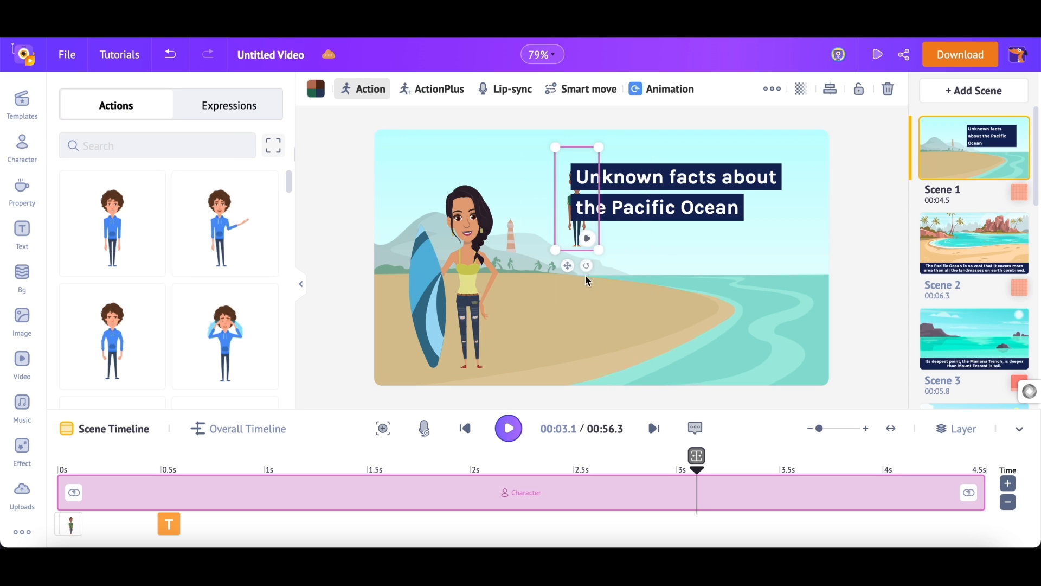
pyautogui.write('castle')
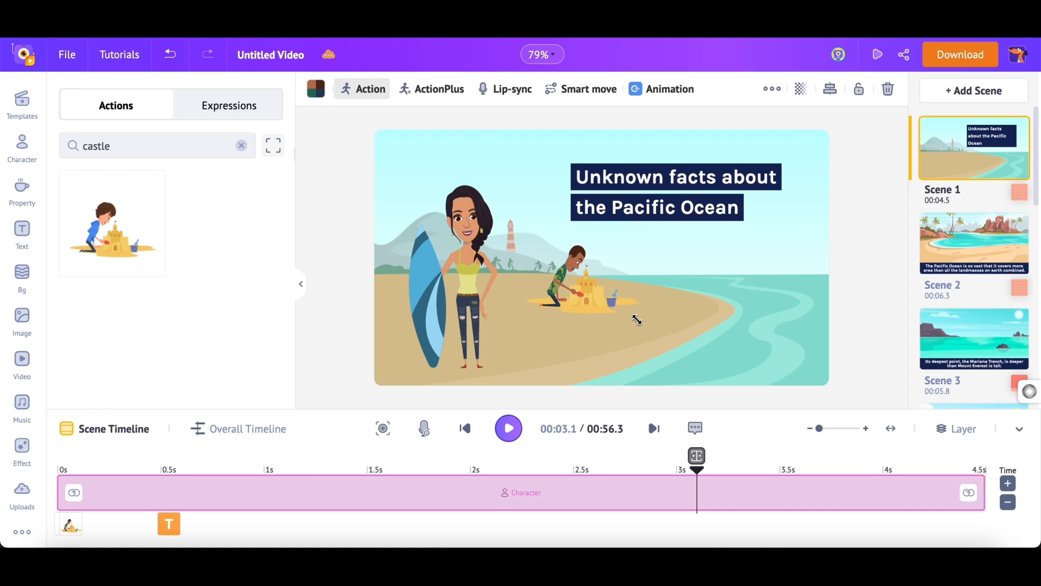
pyautogui.click(577, 291)
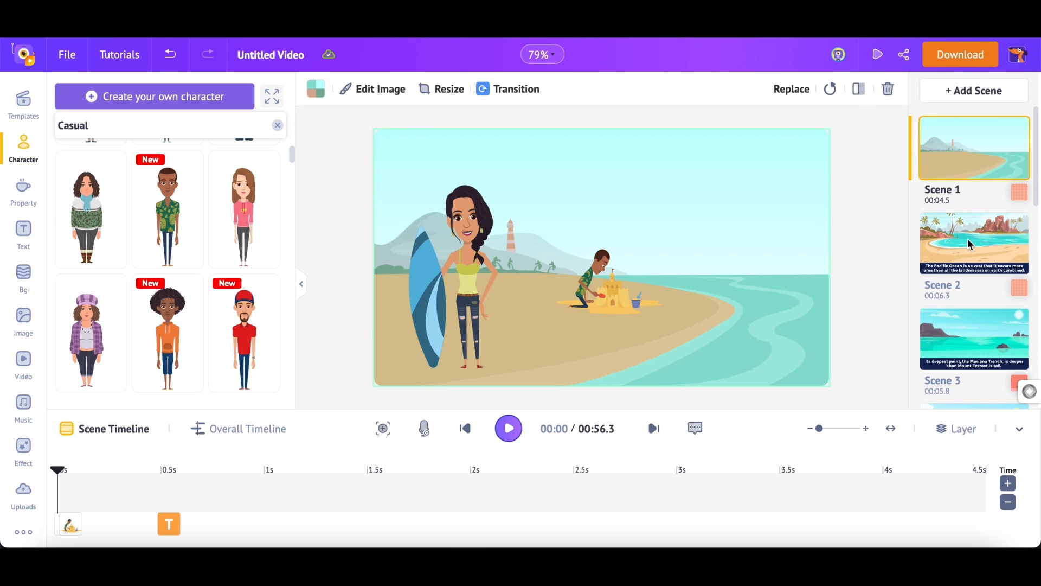
# Rewrite the Scene 2 caption to 'The Pacific Ocean is Larger than all the Land on Earth Combined'
pyautogui.click(967, 243)
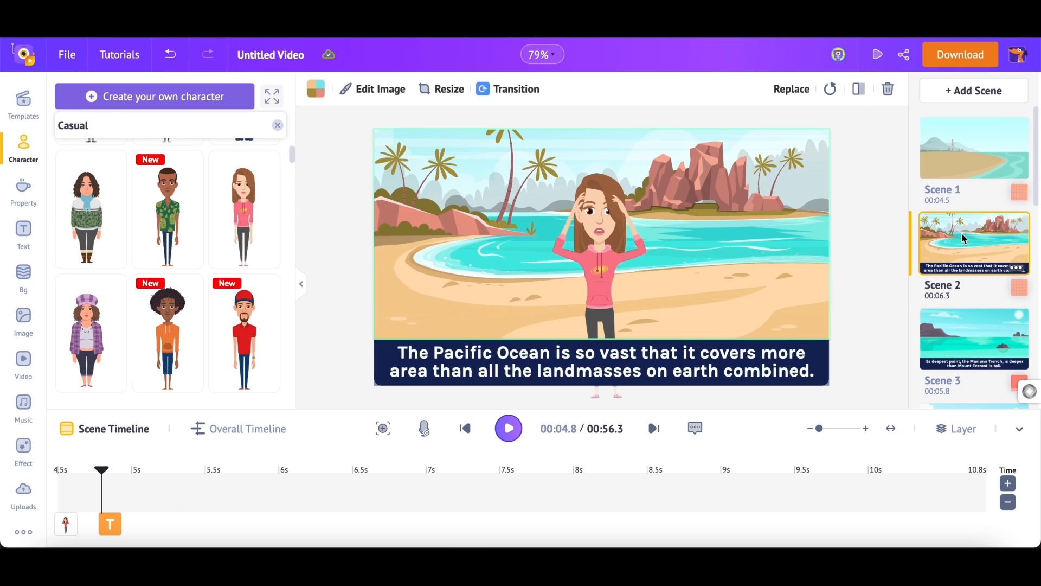
pyautogui.click(601, 359)
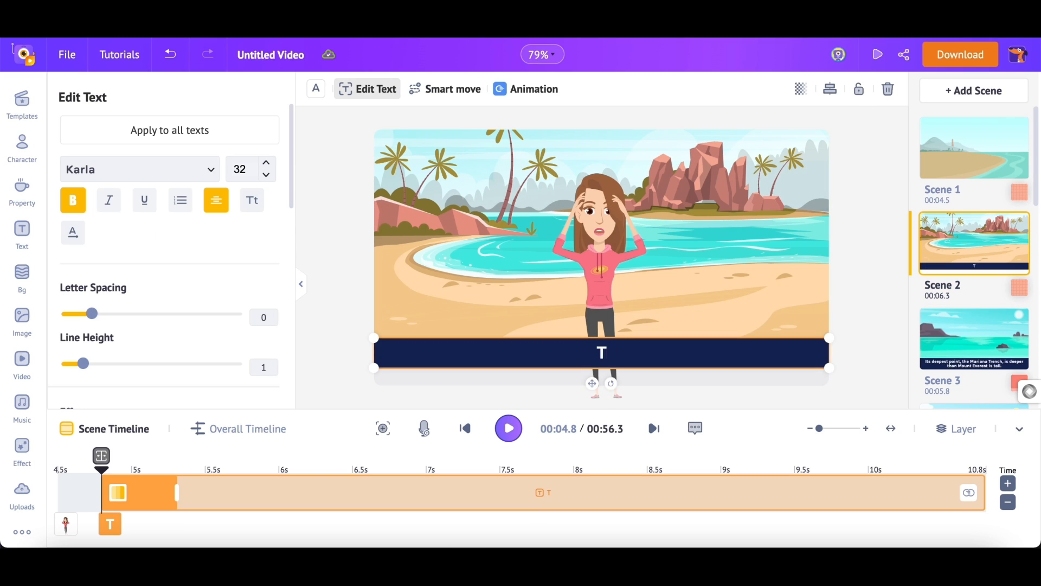
pyautogui.write('The Pacific Ocean is Larger than all the Lan')
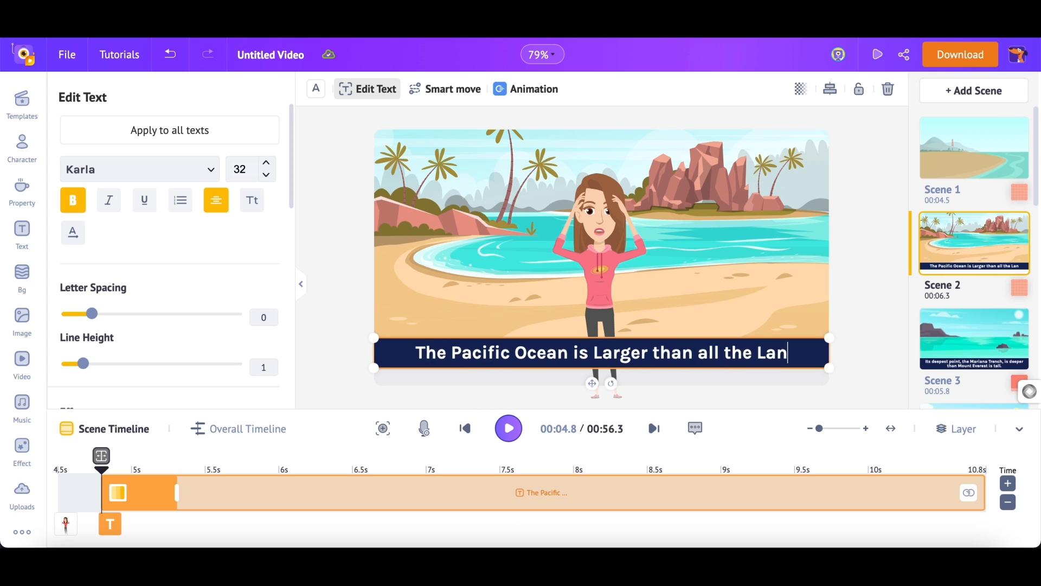
pyautogui.write('d on Earth Co')
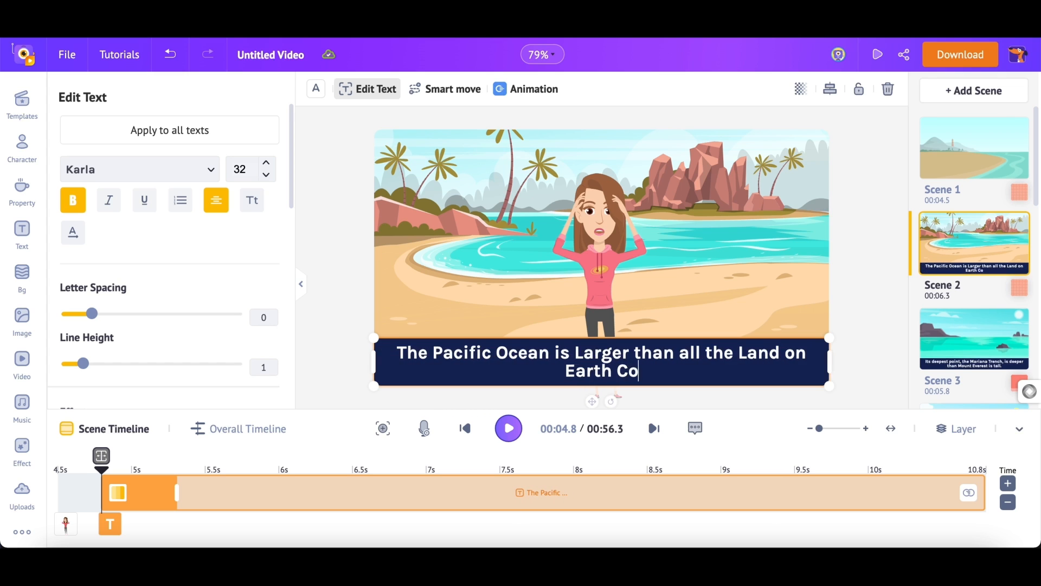
pyautogui.write('mbined.')
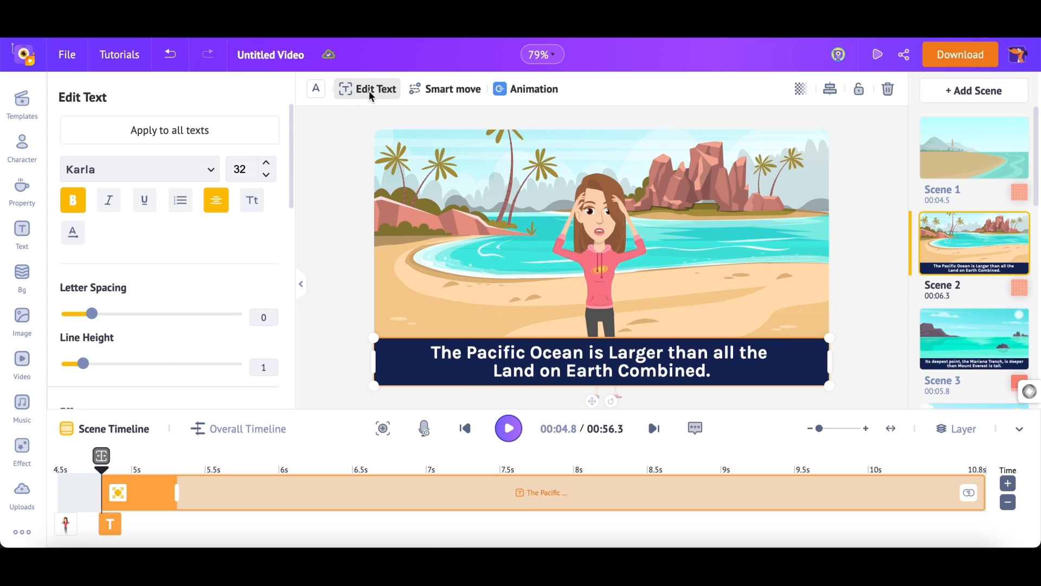
pyautogui.moveTo(380, 100)
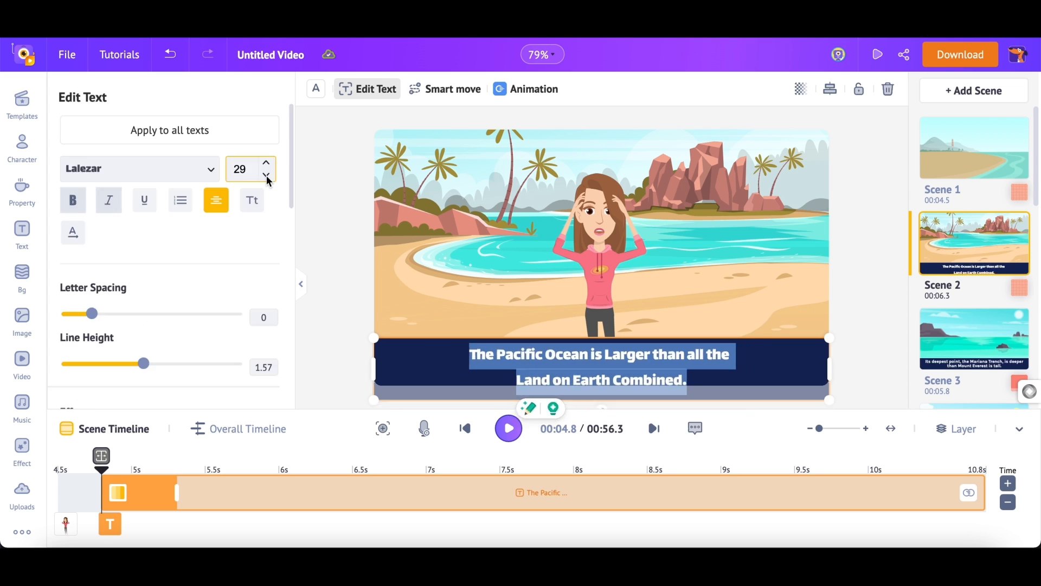
# Set the caption to italic Lalezar, size 29, line height 1.6, and browse text effects
pyautogui.click(267, 162)
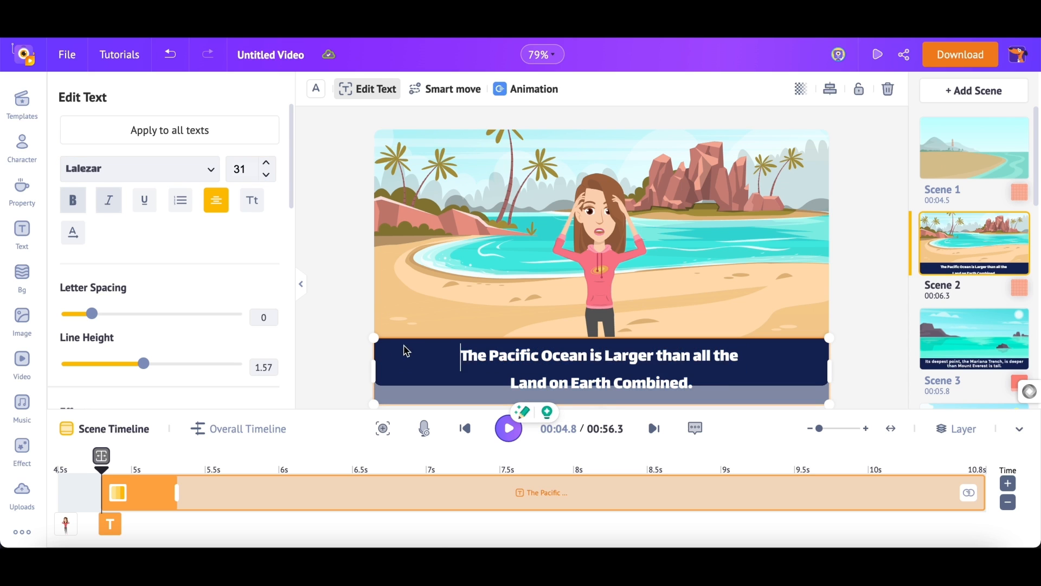
pyautogui.click(266, 176)
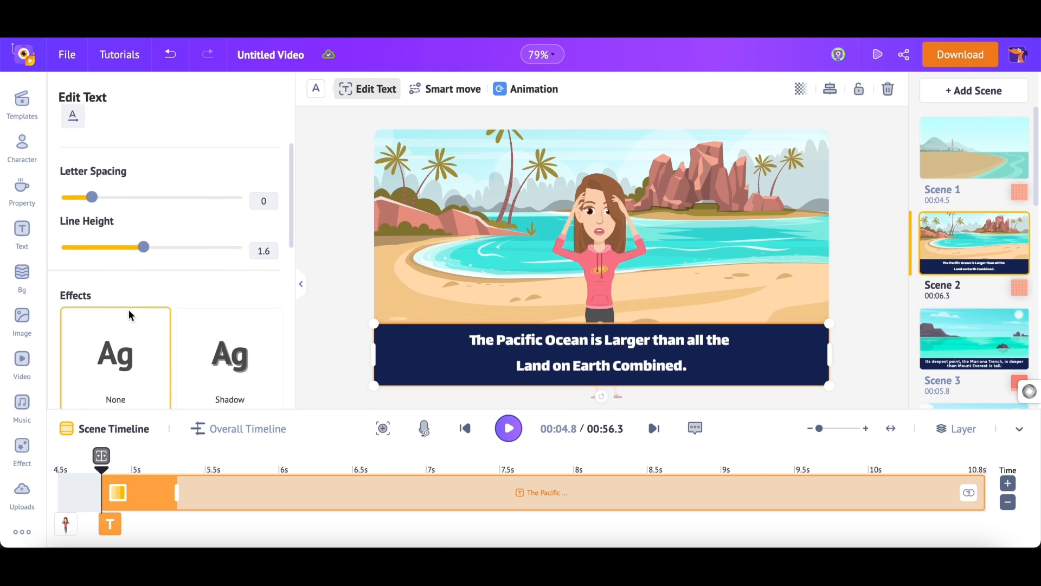
pyautogui.scroll(-3)
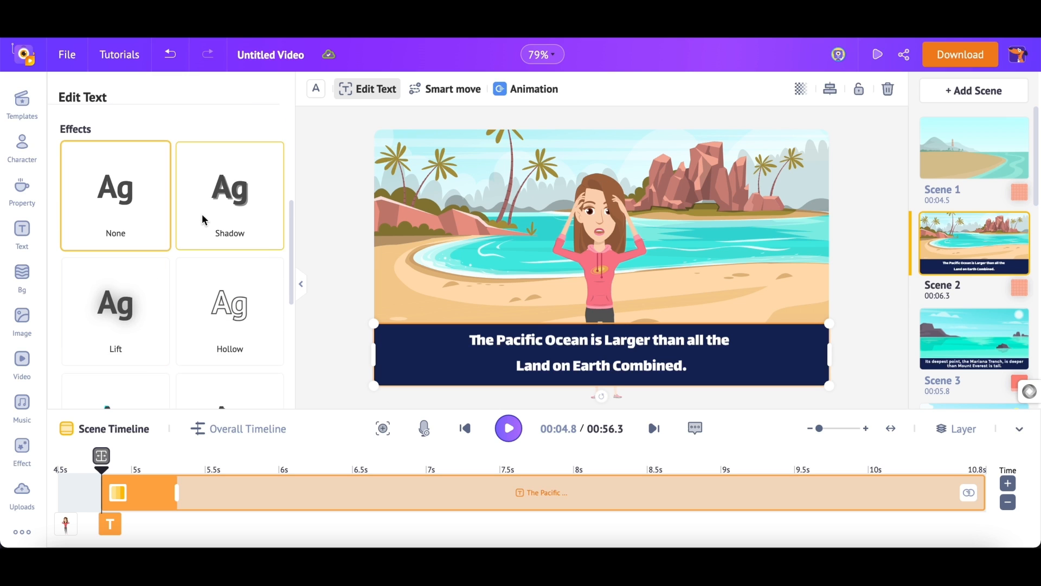
pyautogui.click(230, 195)
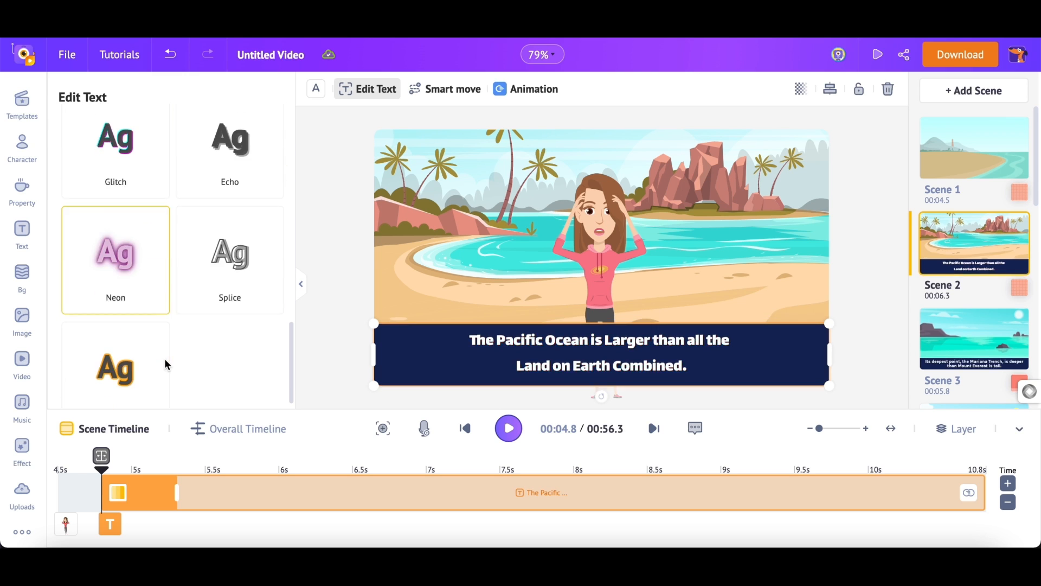
pyautogui.click(115, 368)
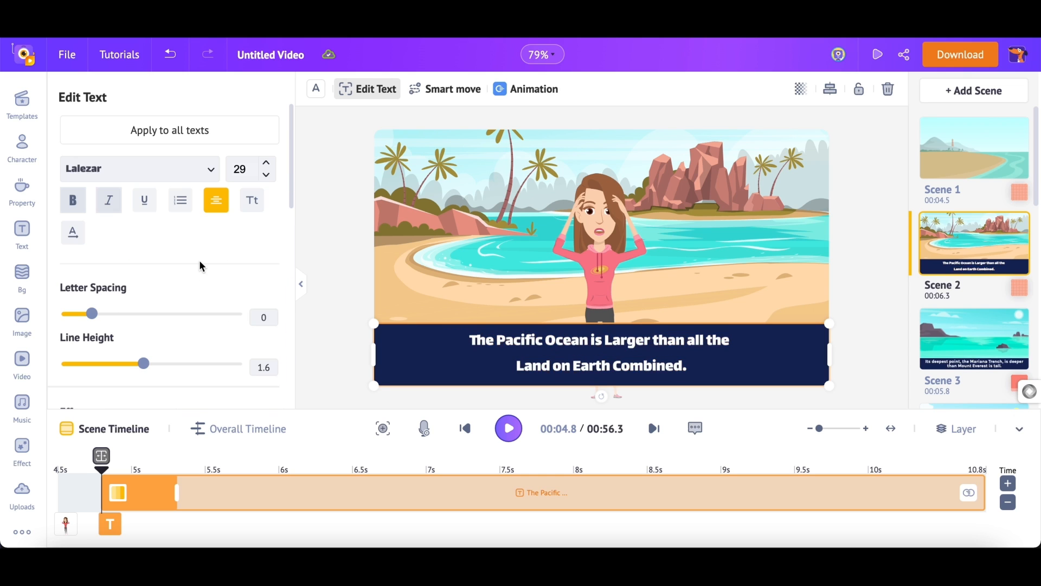
pyautogui.moveTo(235, 337)
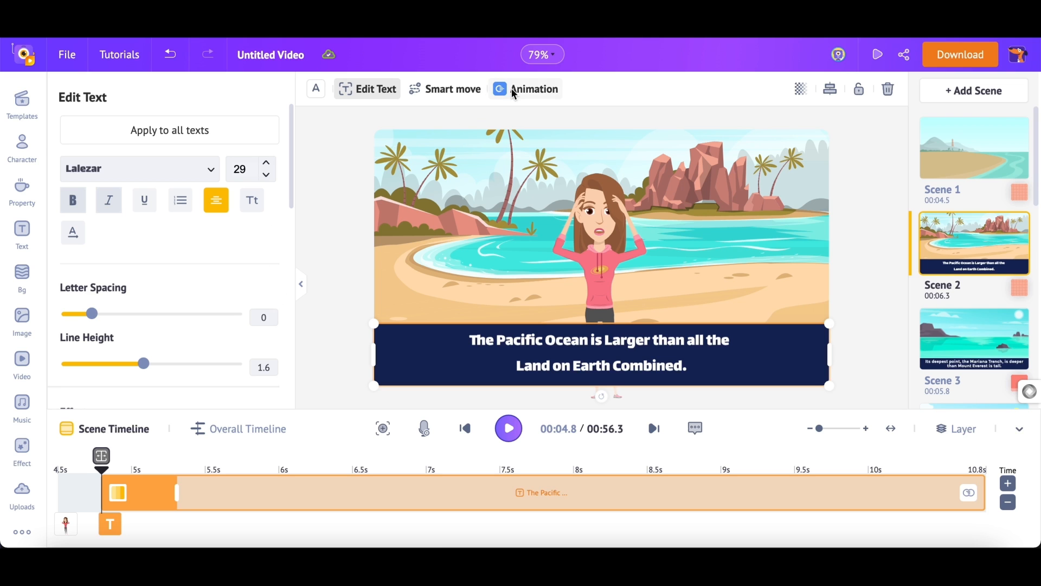
# Review the caption's Enter animation effects, then play Scene 2 from its start
pyautogui.click(533, 89)
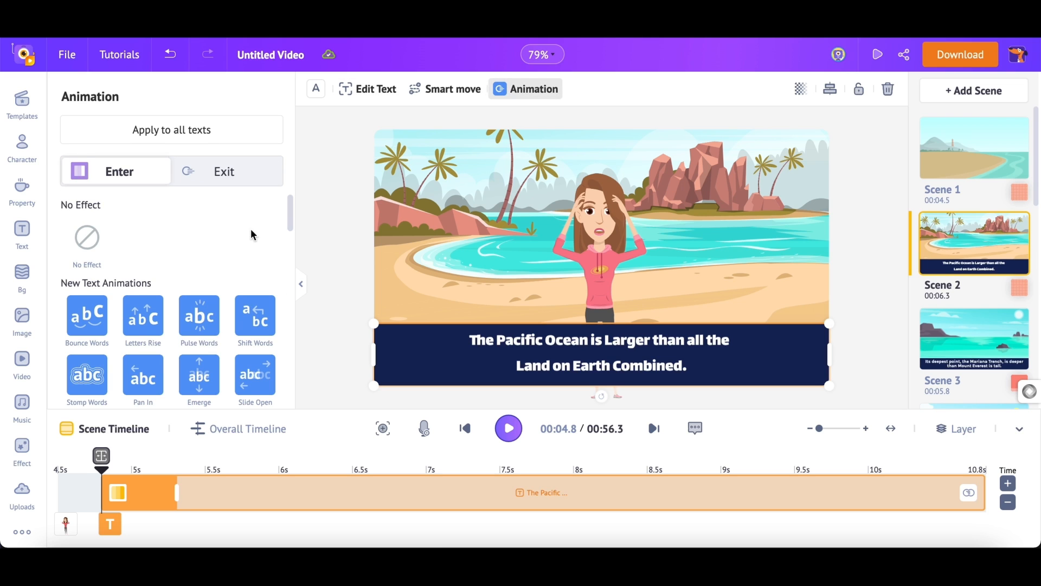
pyautogui.scroll(-3)
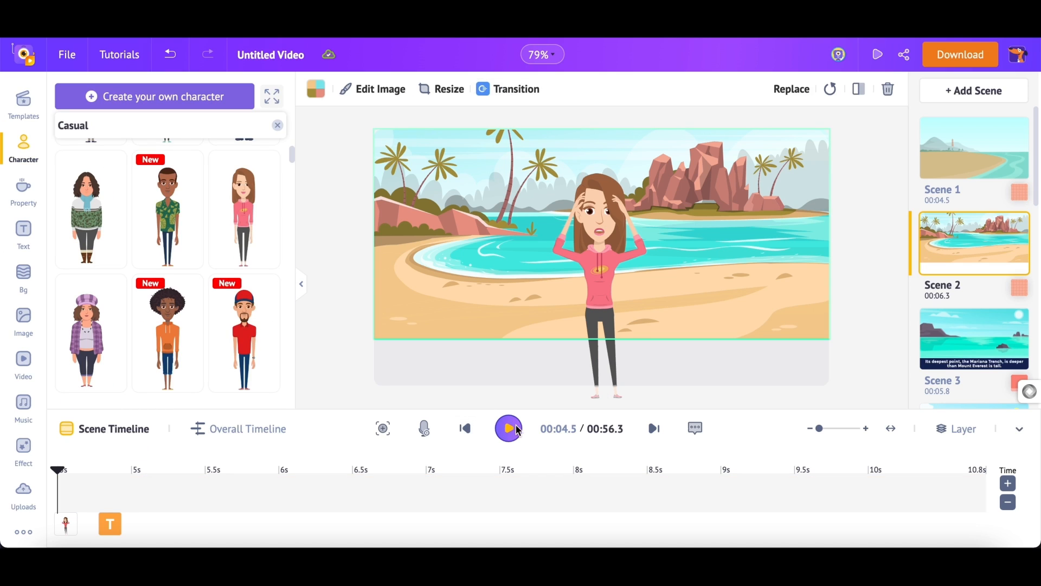
pyautogui.click(507, 428)
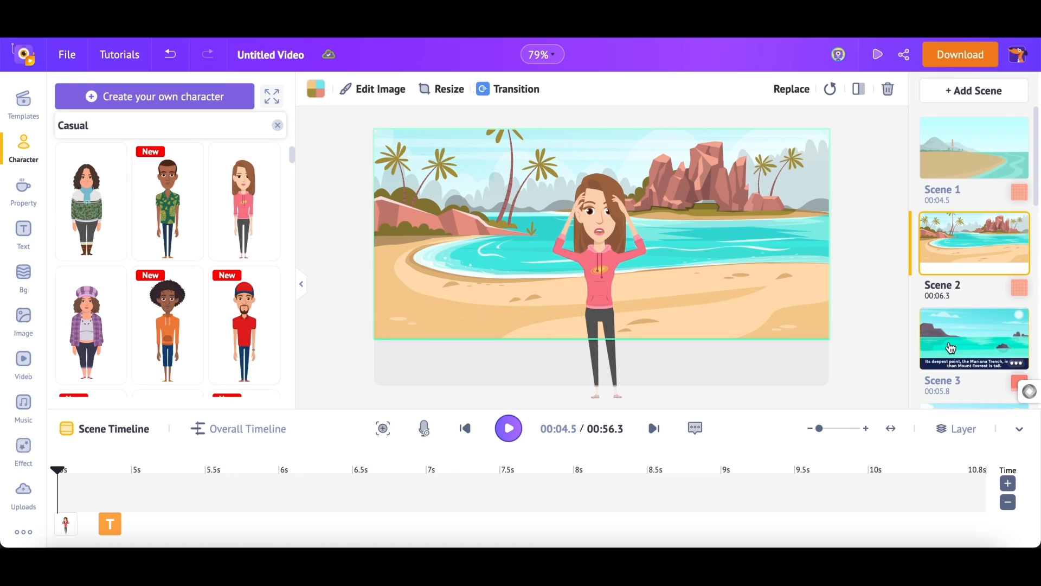
# Switch to Scene 3, select the telescope woman and browse the expanded props library gallery
pyautogui.click(950, 339)
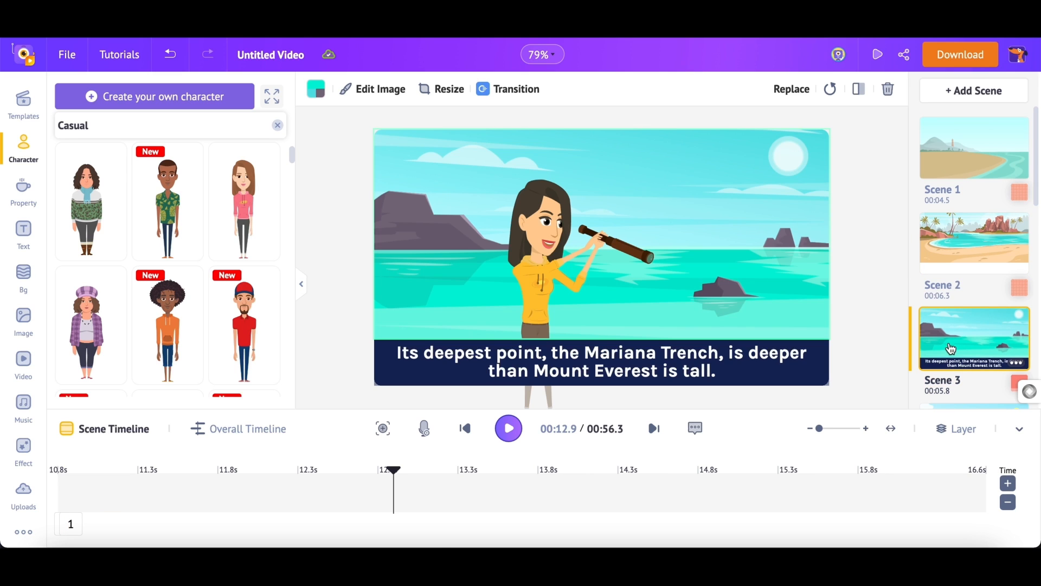
pyautogui.click(535, 222)
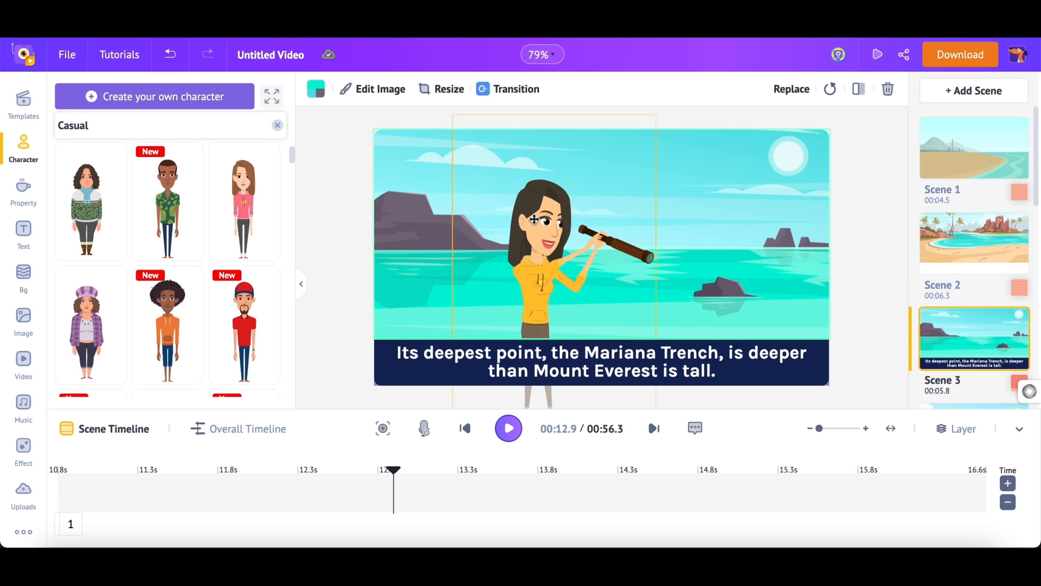
pyautogui.click(22, 193)
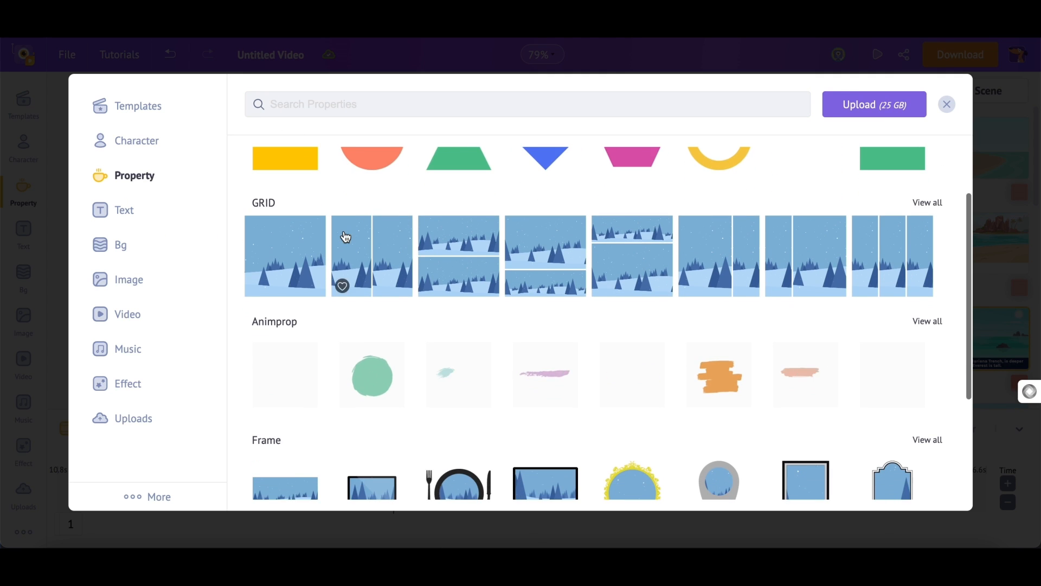
pyautogui.scroll(-3)
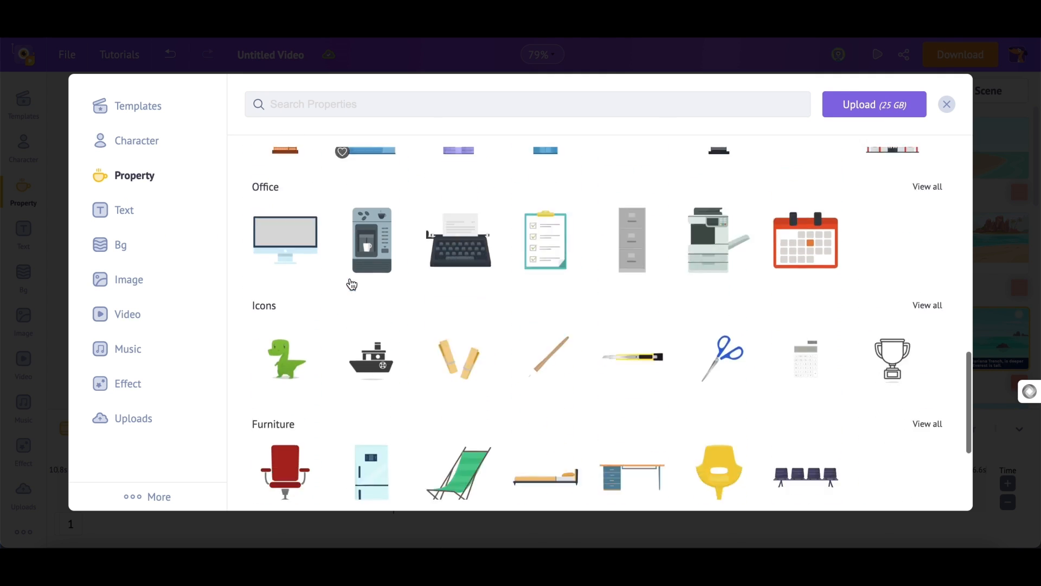
pyautogui.scroll(-3)
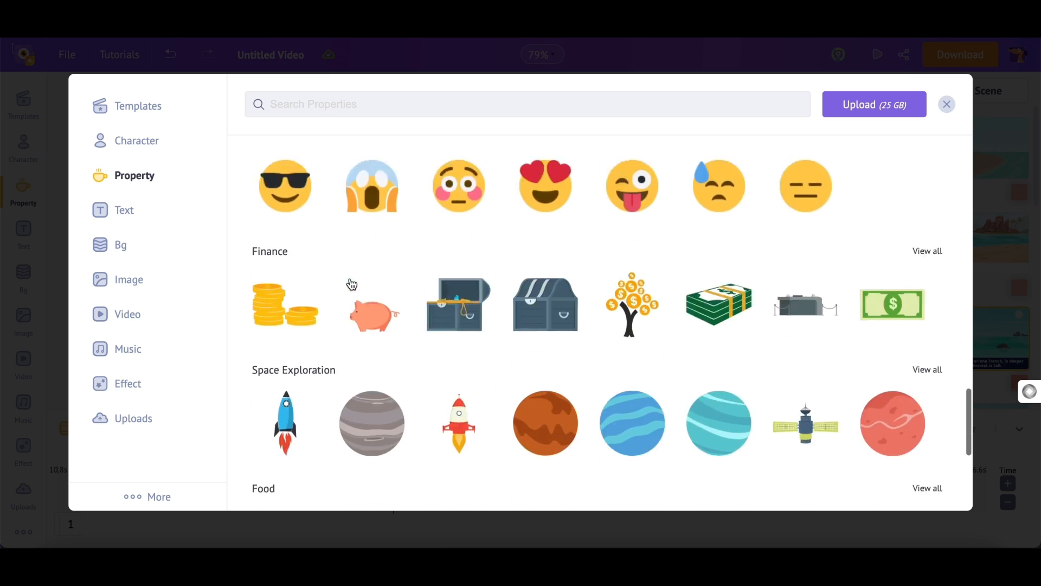
pyautogui.scroll(-3)
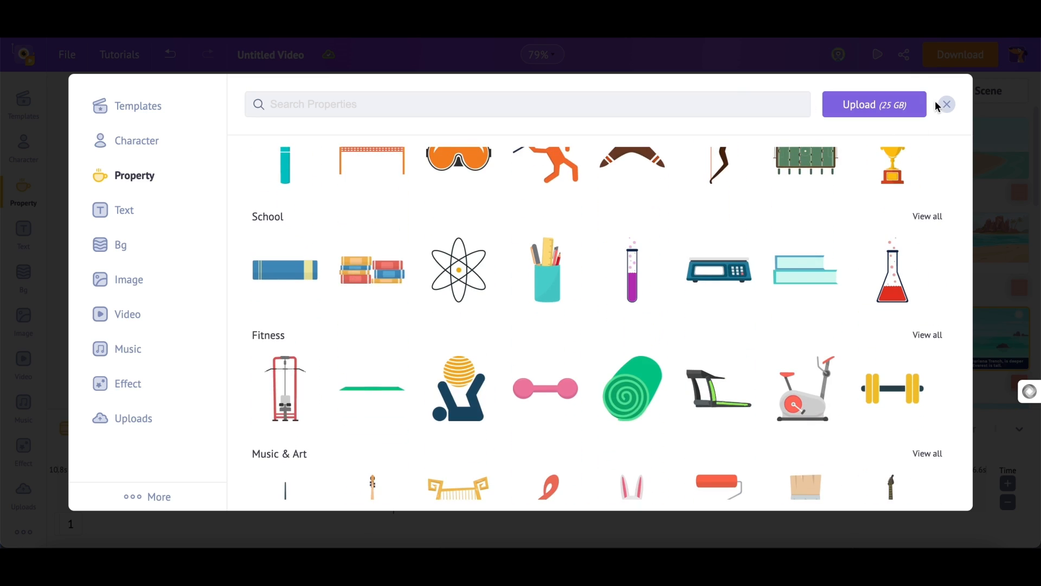
# Search props for 'Dol' and add the jumping dolphin to the Scene 3 water, then deselect it
pyautogui.click(949, 105)
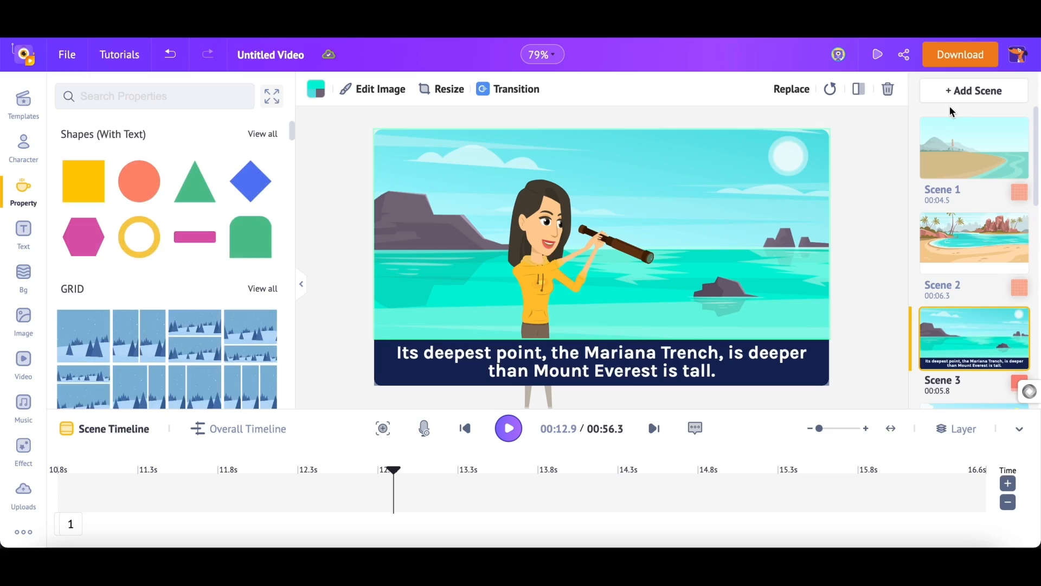
pyautogui.moveTo(27, 186)
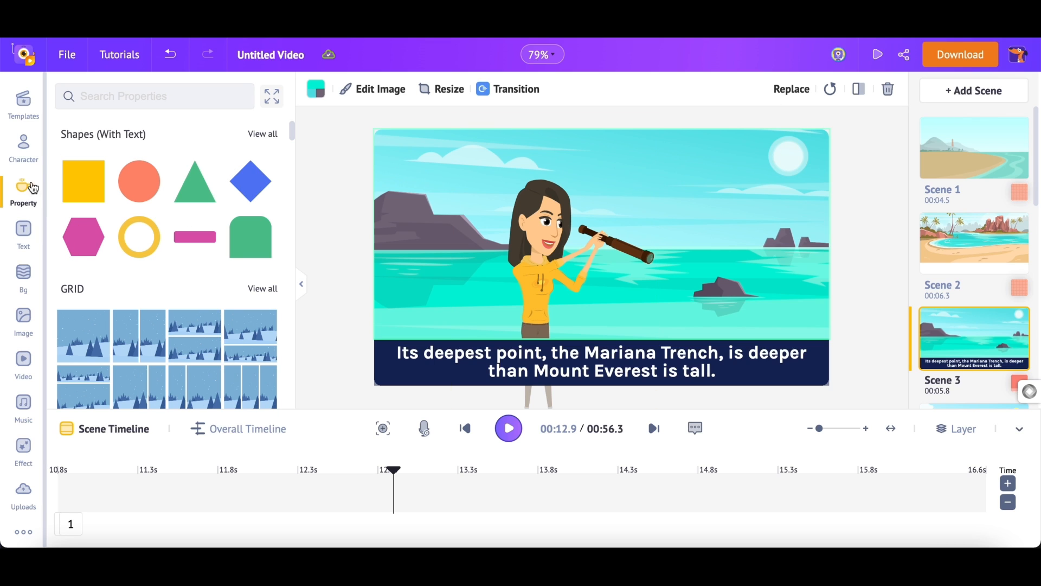
pyautogui.write('Dolphin')
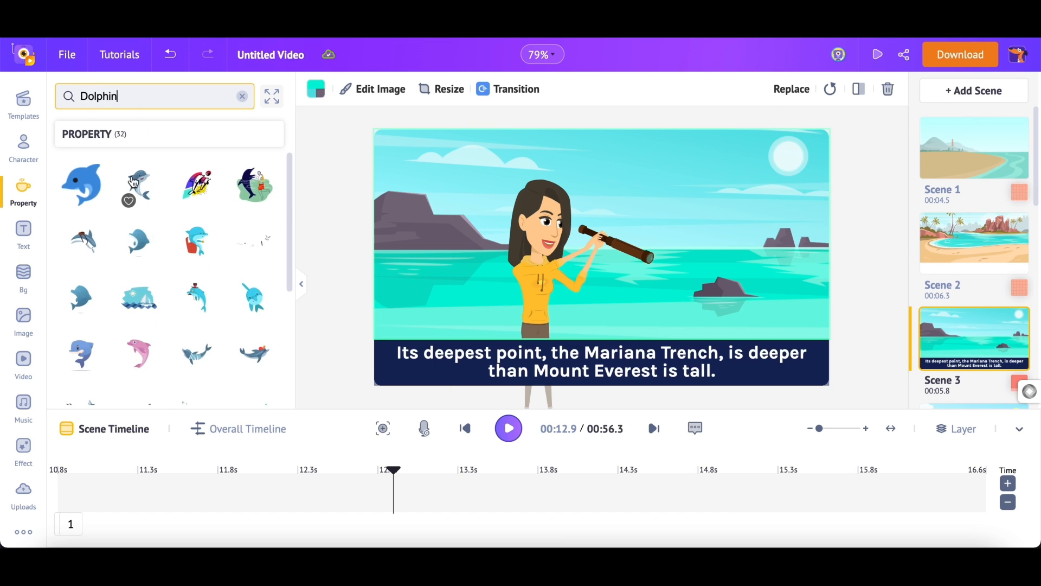
pyautogui.click(82, 184)
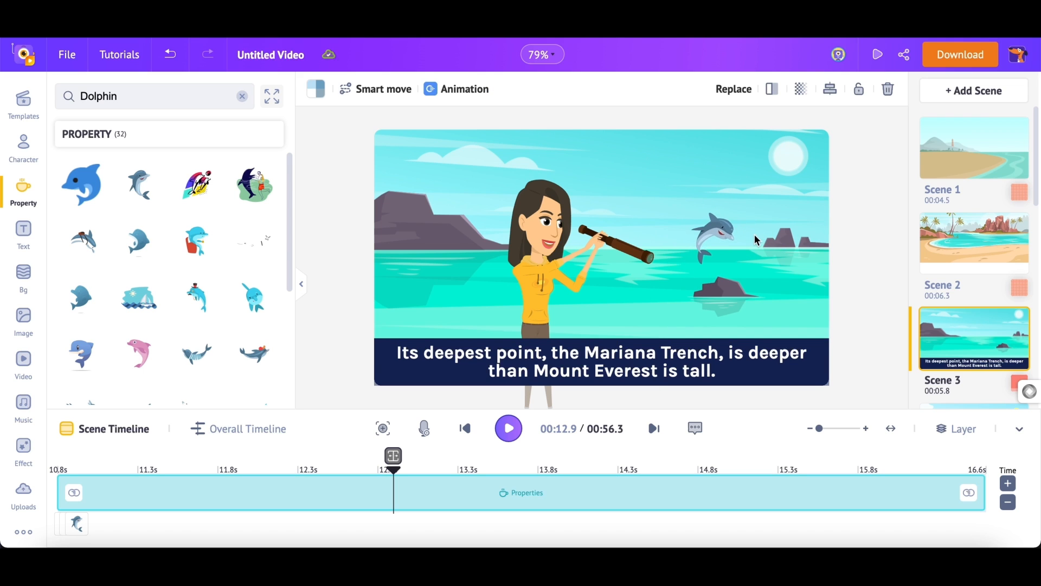
pyautogui.click(719, 232)
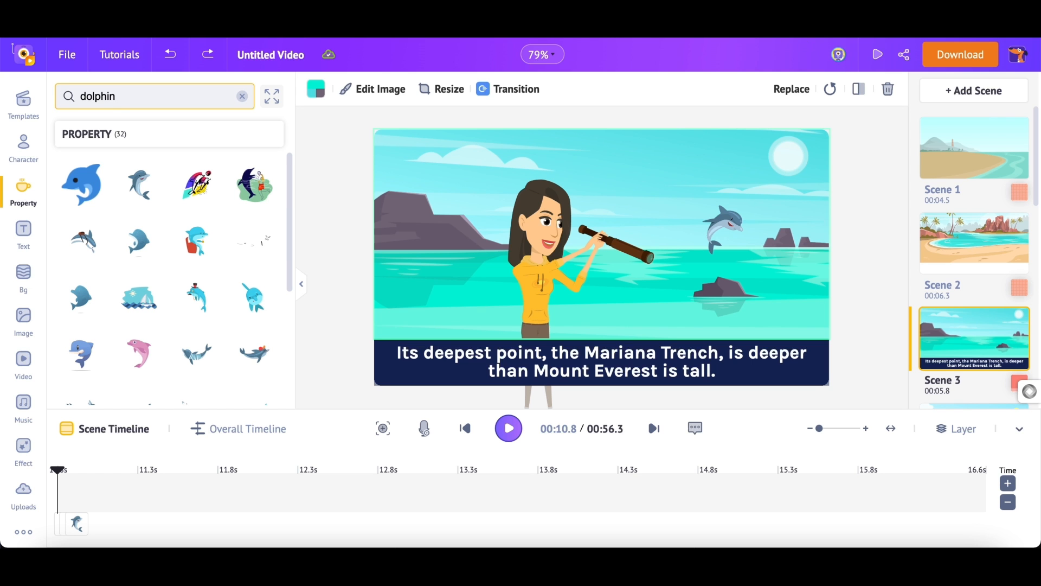
# Return to Scene 1 and show the Overall Timeline, stretched to reveal voiceovers and music
pyautogui.scroll(-3)
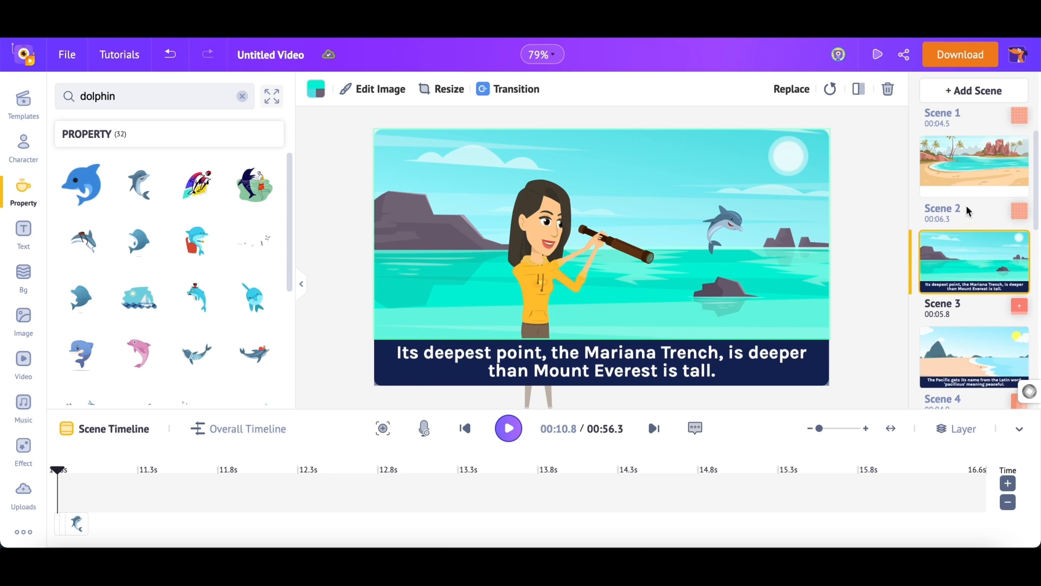
pyautogui.click(974, 165)
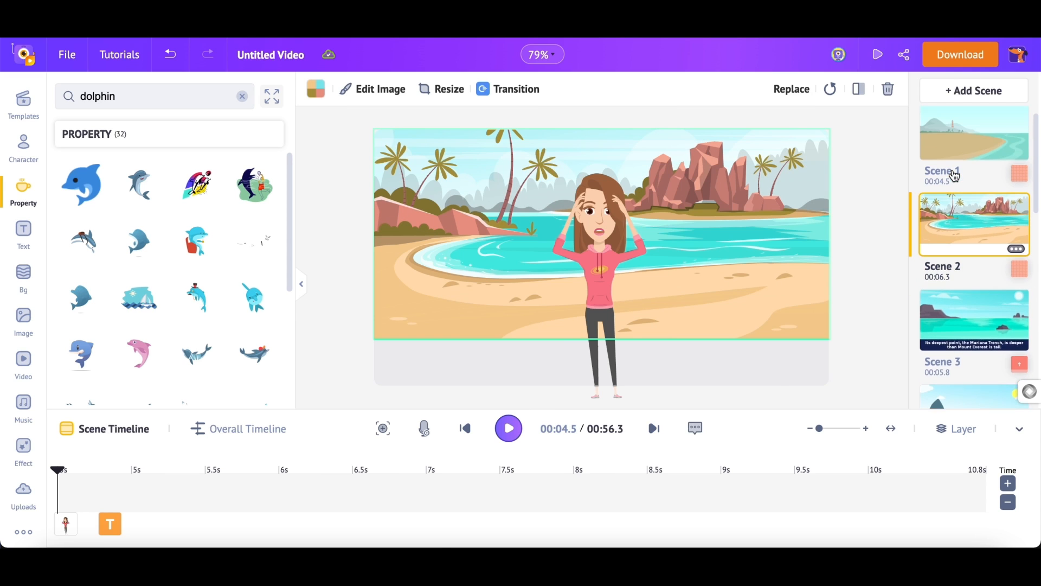
pyautogui.click(974, 133)
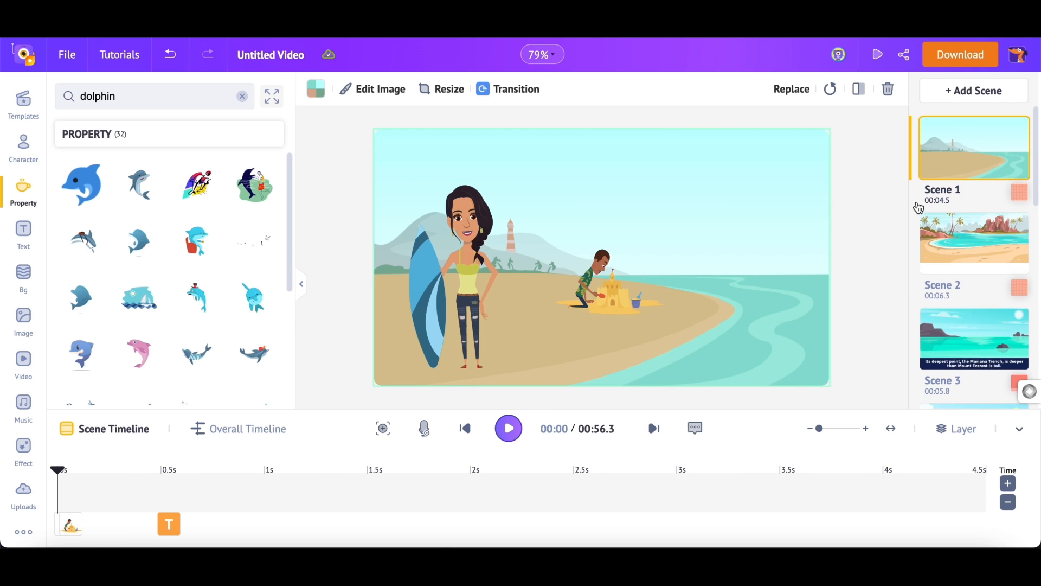
pyautogui.click(247, 388)
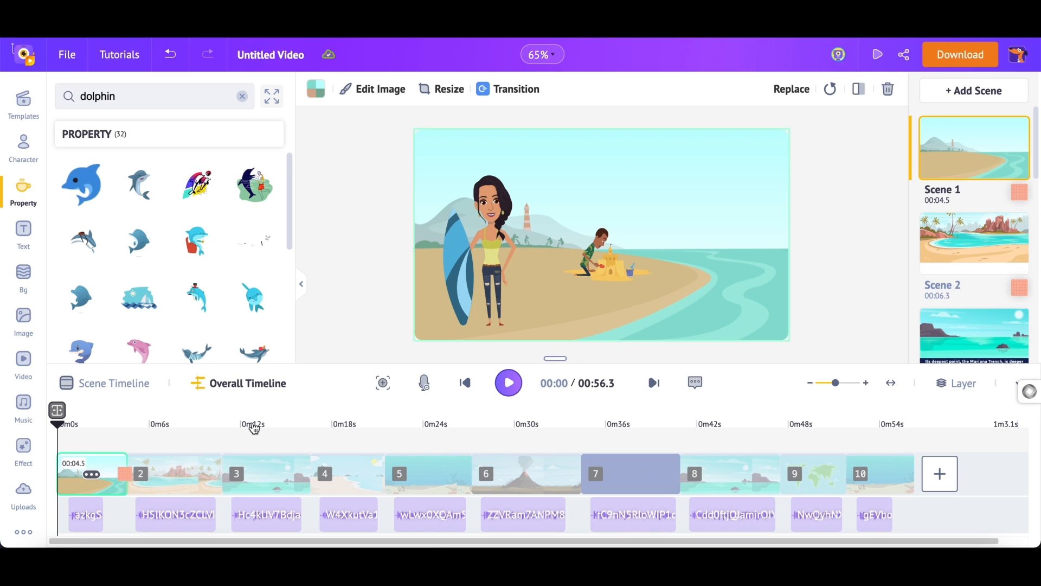
pyautogui.moveTo(683, 405)
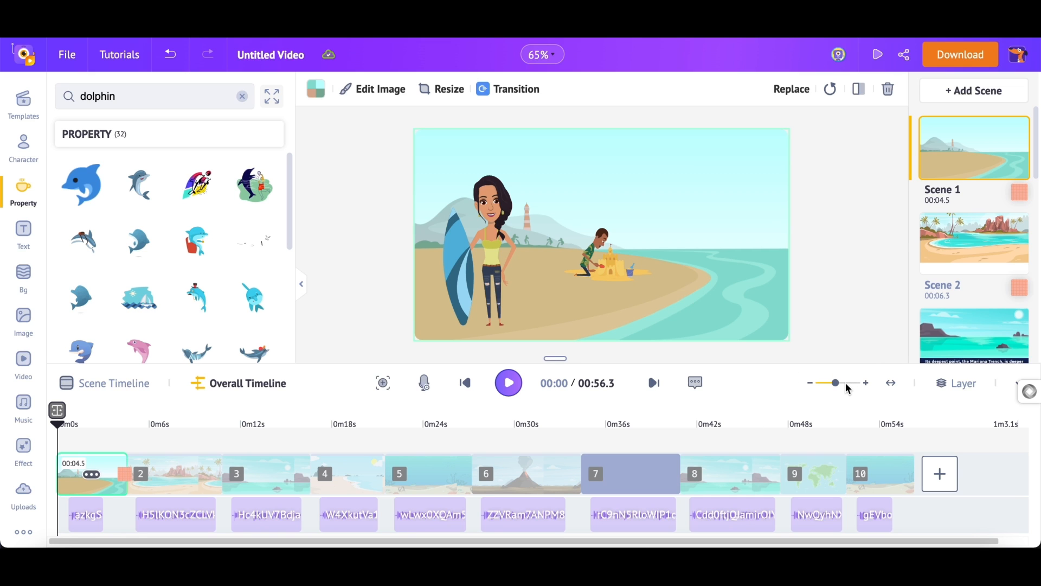
pyautogui.moveTo(835, 383); pyautogui.dragTo(850, 383)
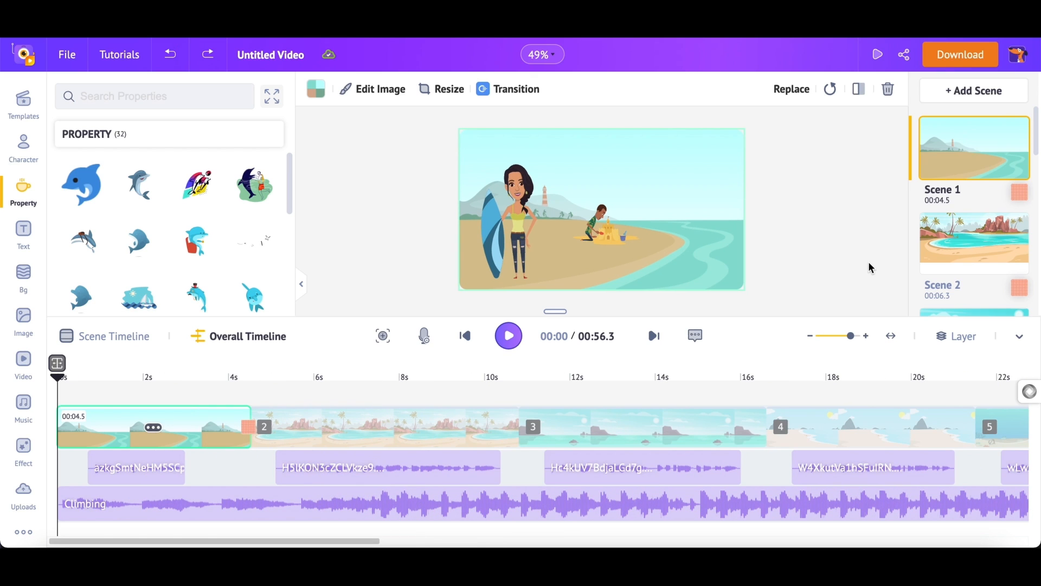
pyautogui.moveTo(508, 236)
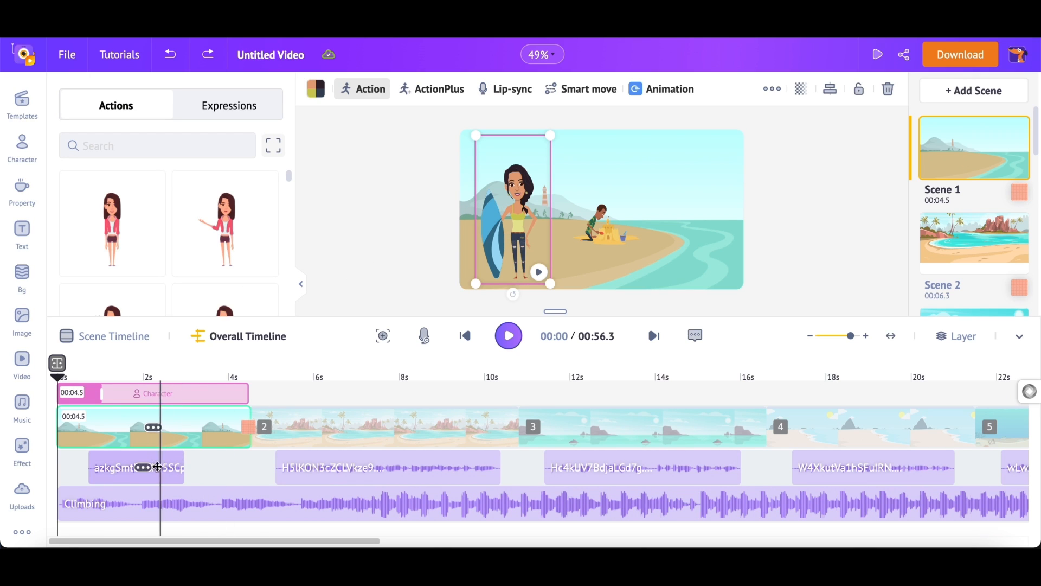
# Delete the first scene's voiceover clip from the Overall Timeline
pyautogui.click(145, 466)
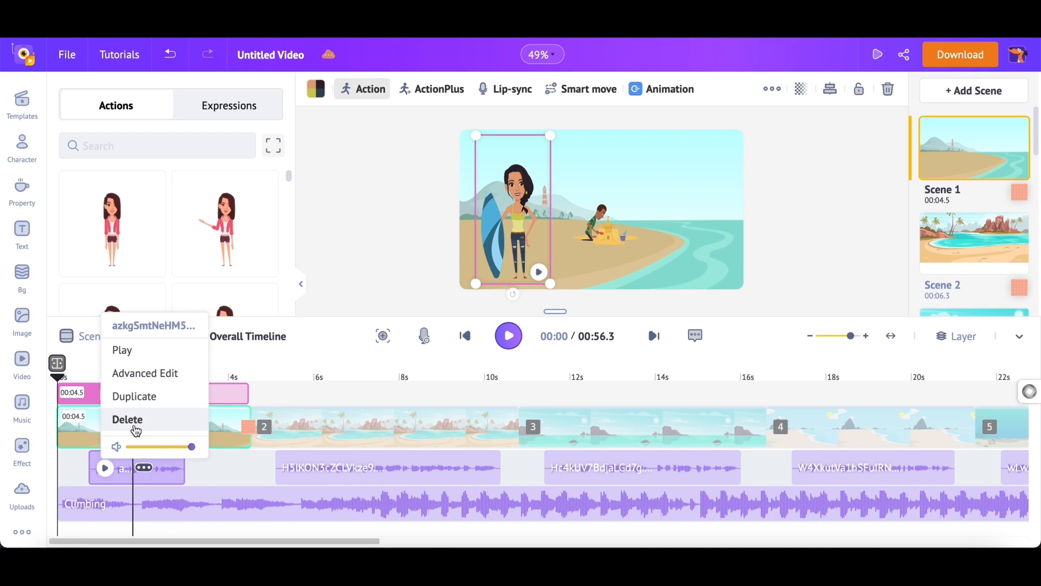
pyautogui.click(127, 418)
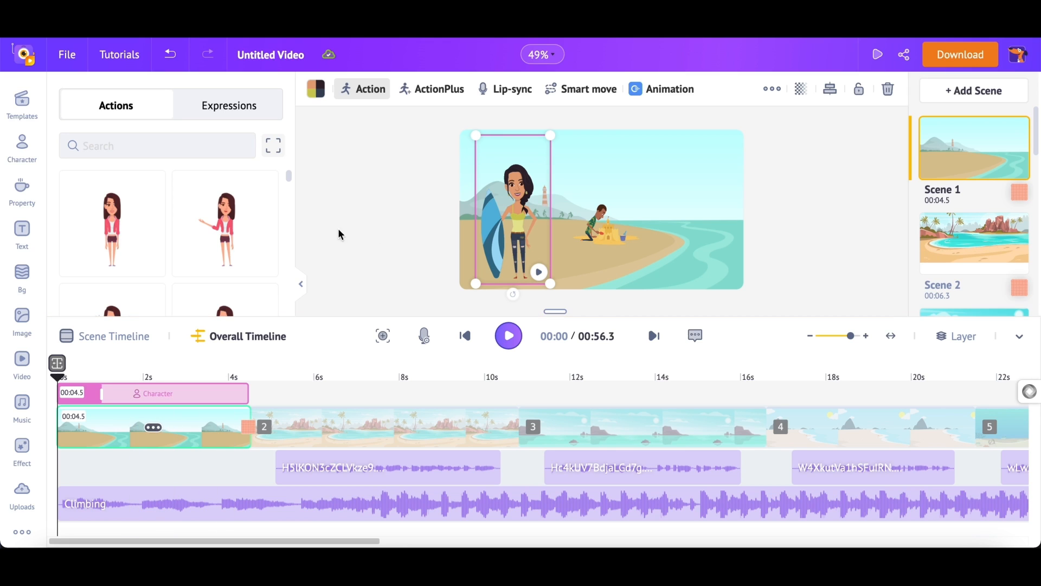
pyautogui.moveTo(494, 100)
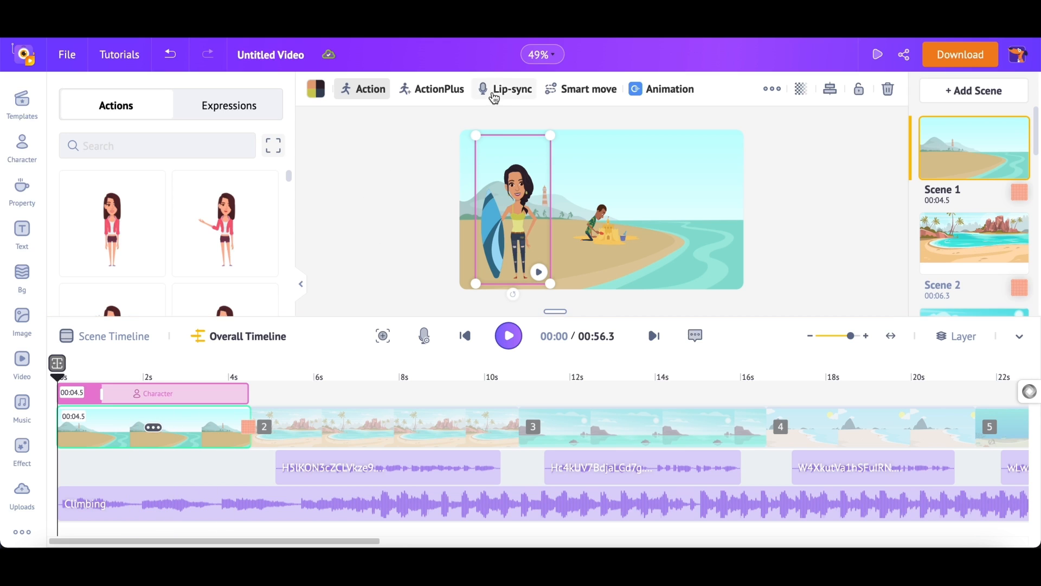
pyautogui.moveTo(496, 90)
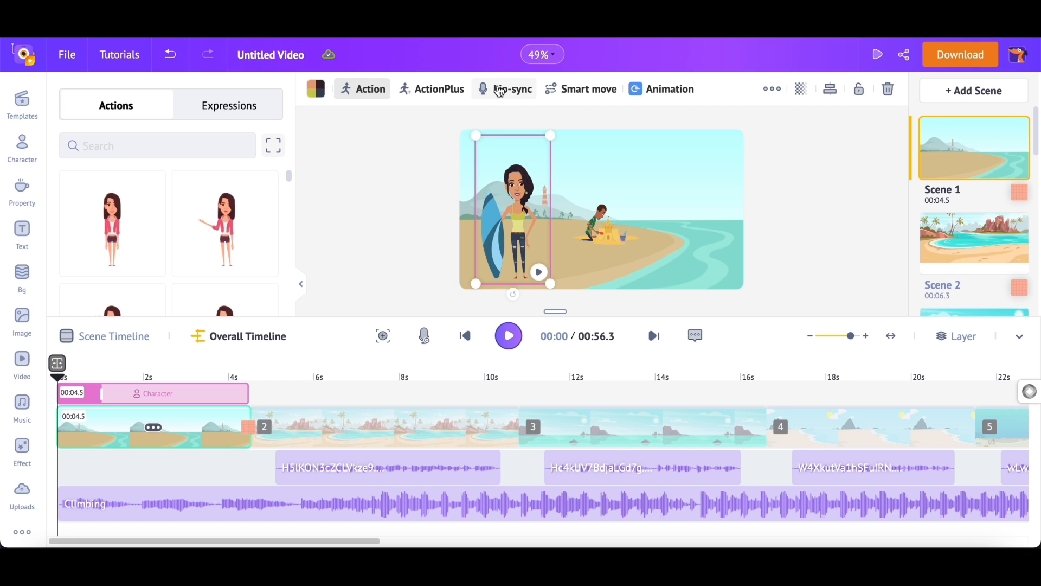
# Explore the surfer's Lip-sync options, trying Record Voice and Upload without committing either
pyautogui.click(504, 89)
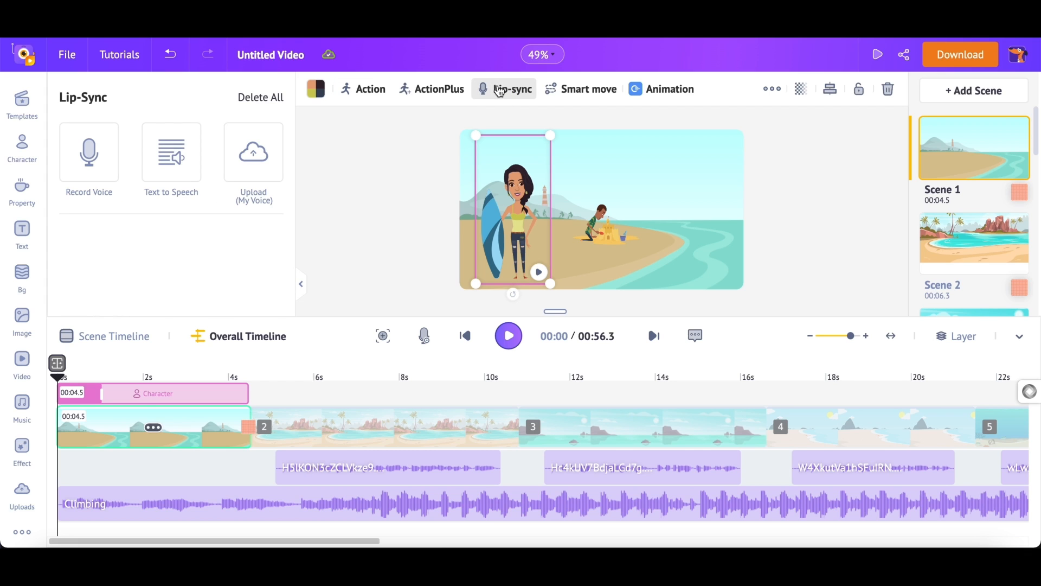
pyautogui.click(89, 152)
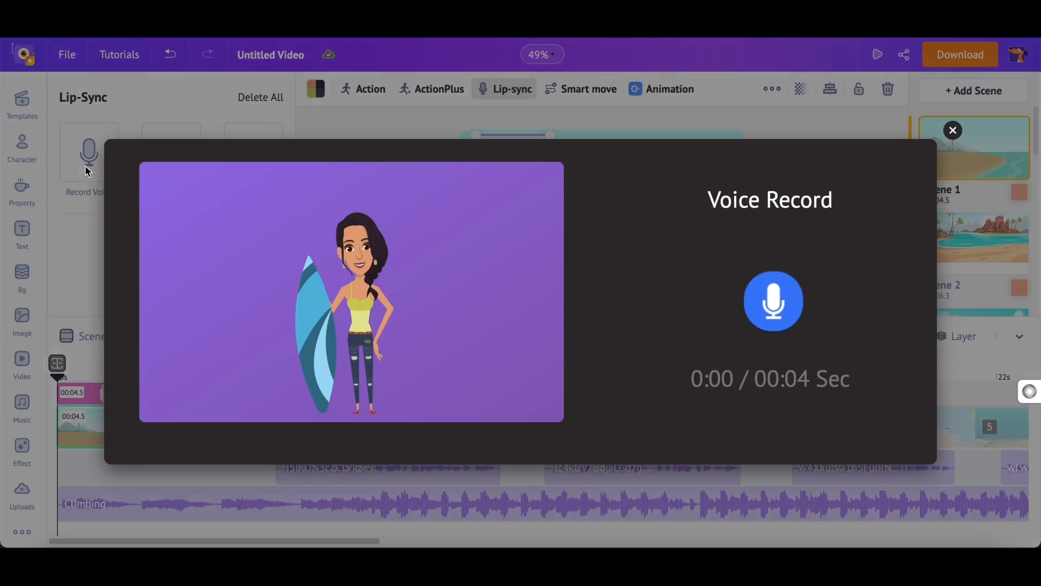
pyautogui.moveTo(783, 306)
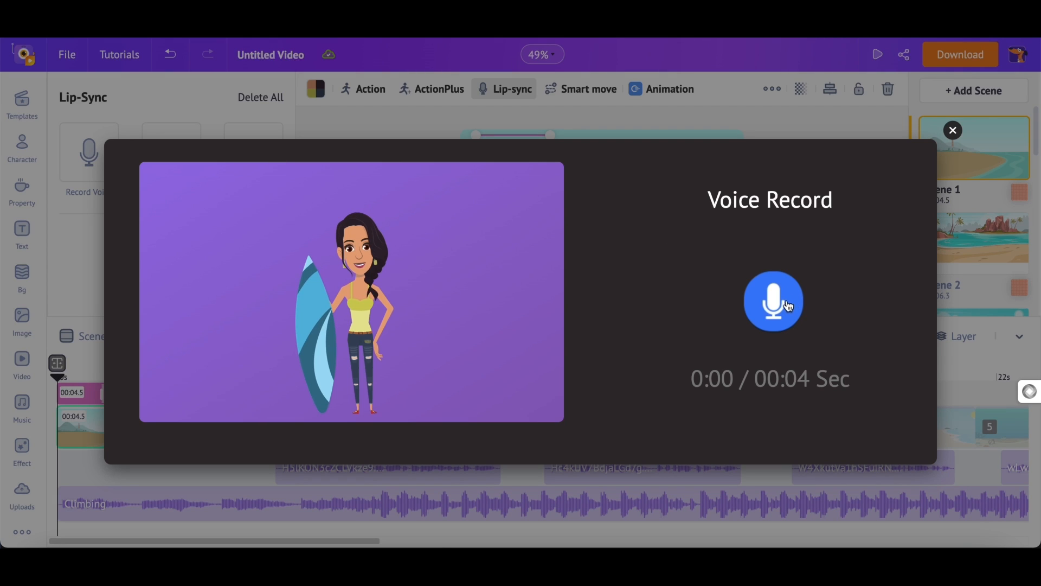
pyautogui.moveTo(899, 182)
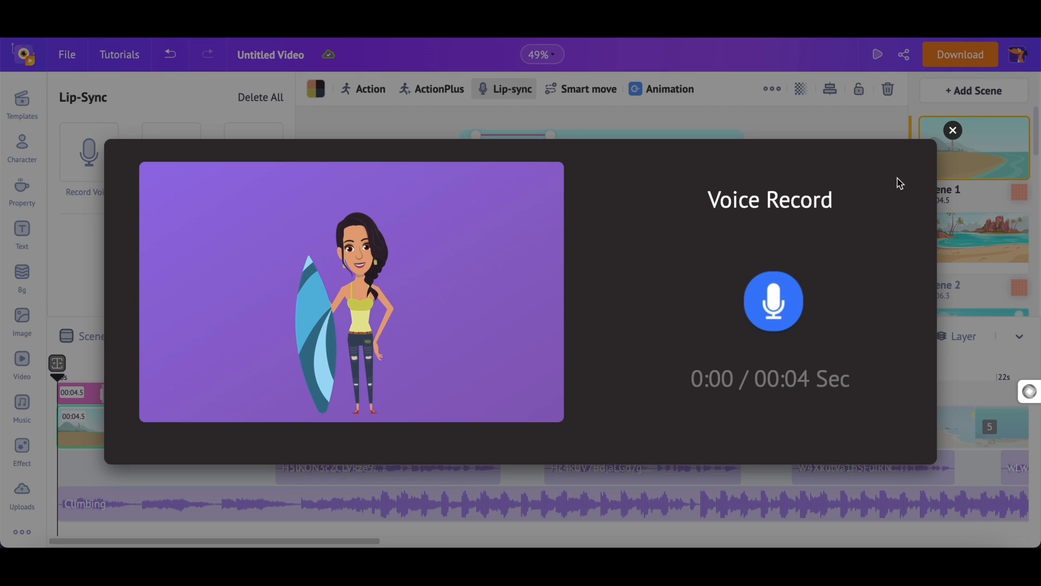
pyautogui.click(952, 130)
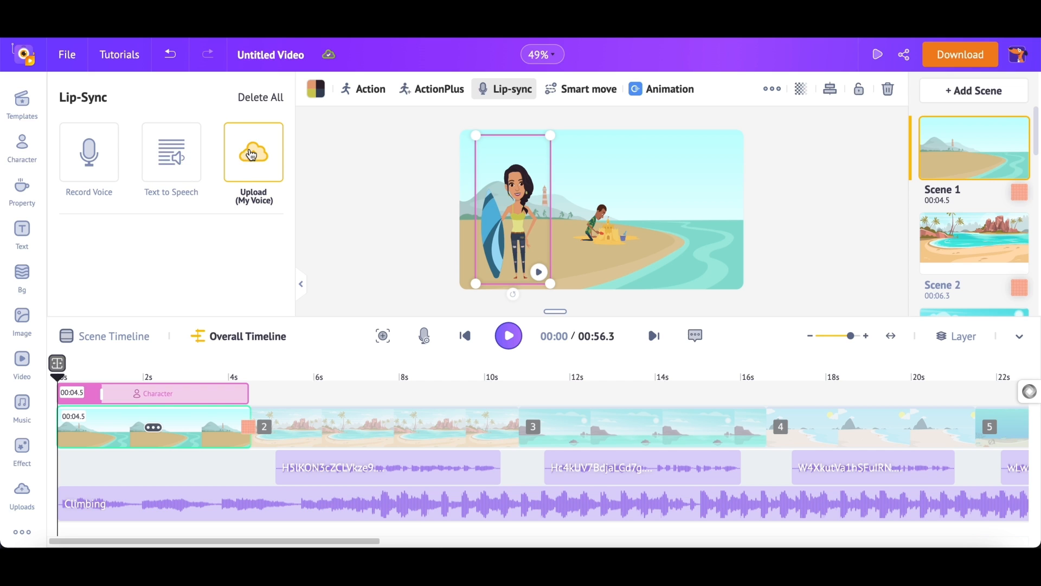
pyautogui.click(252, 152)
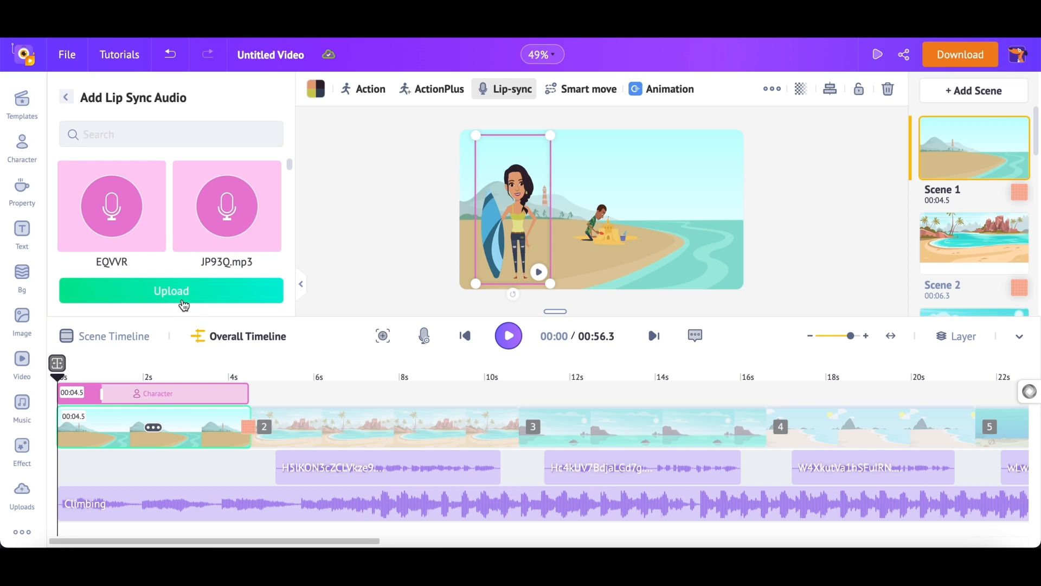
pyautogui.click(172, 290)
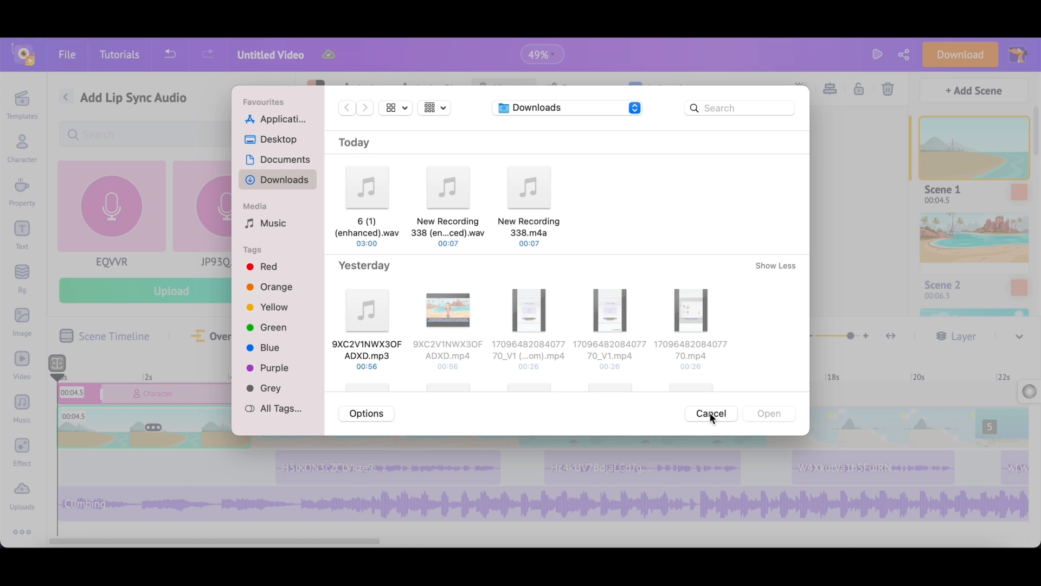
pyautogui.click(710, 413)
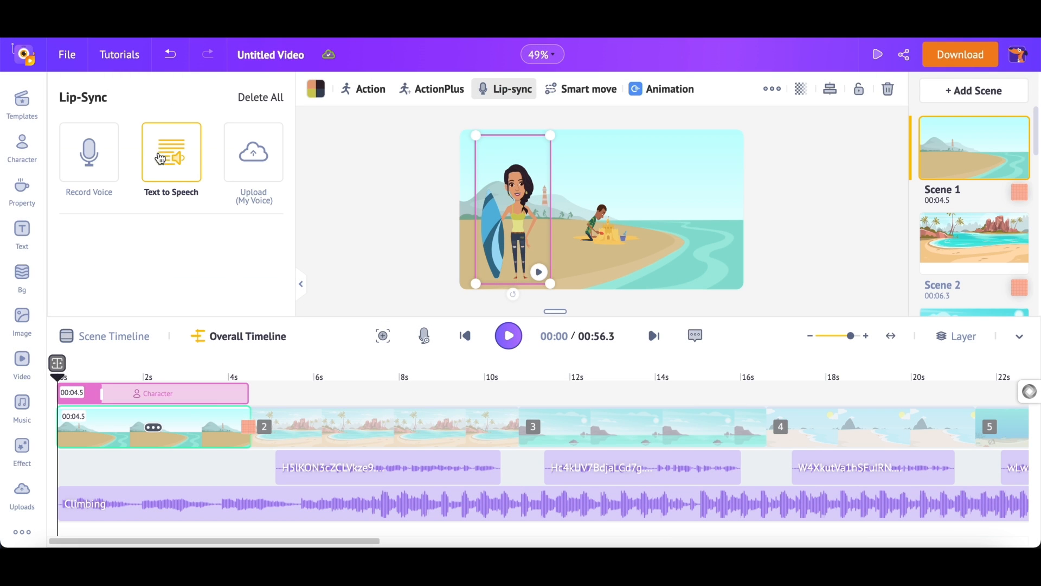
# Start a text-to-speech voiceover reading 'Unknown facts about the Pacific Ocean'
pyautogui.click(171, 152)
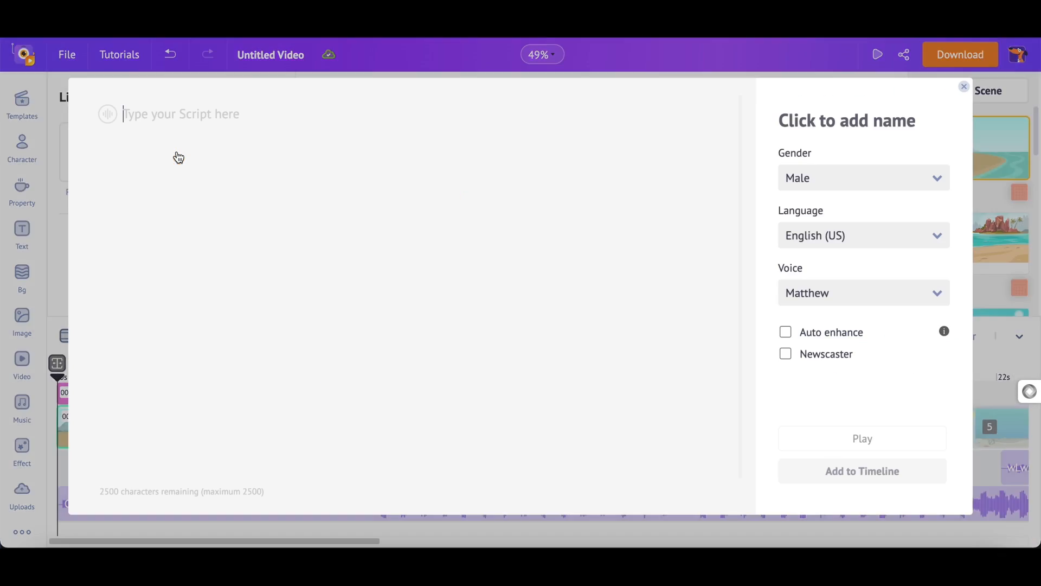
pyautogui.moveTo(940, 104)
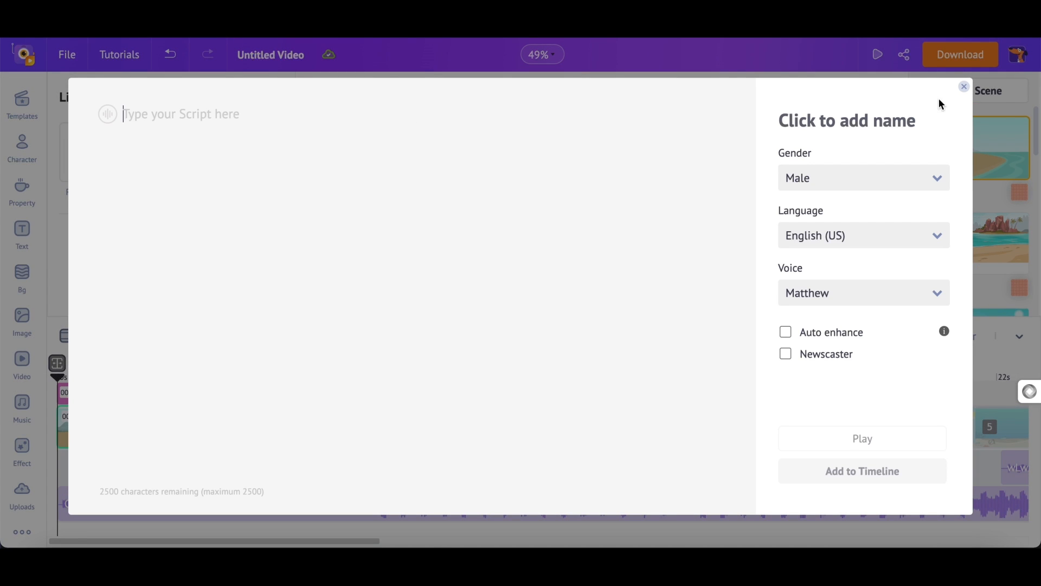
pyautogui.write('Unknown facts about the')
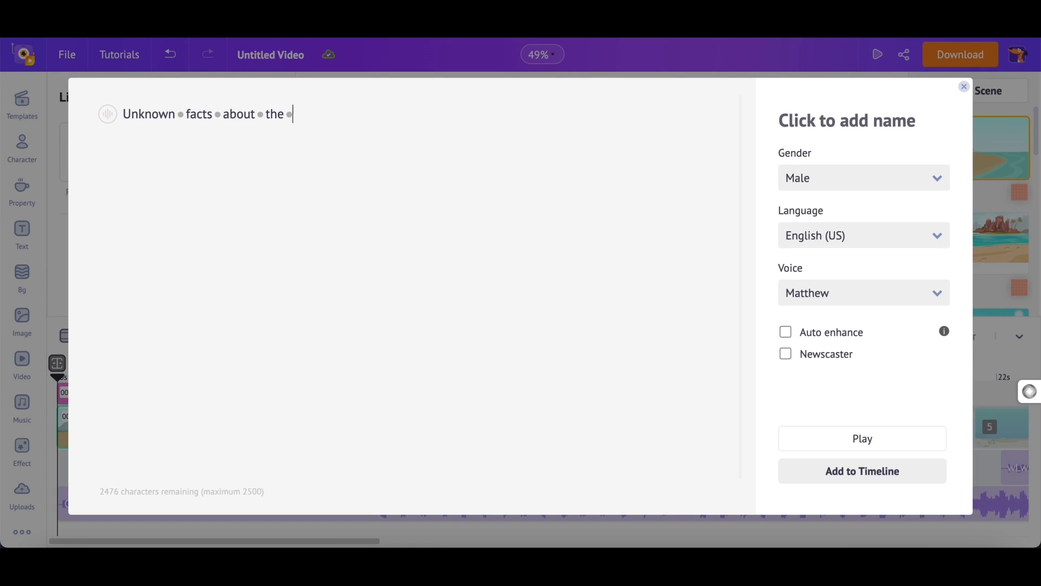
pyautogui.write('Pacific Ocean')
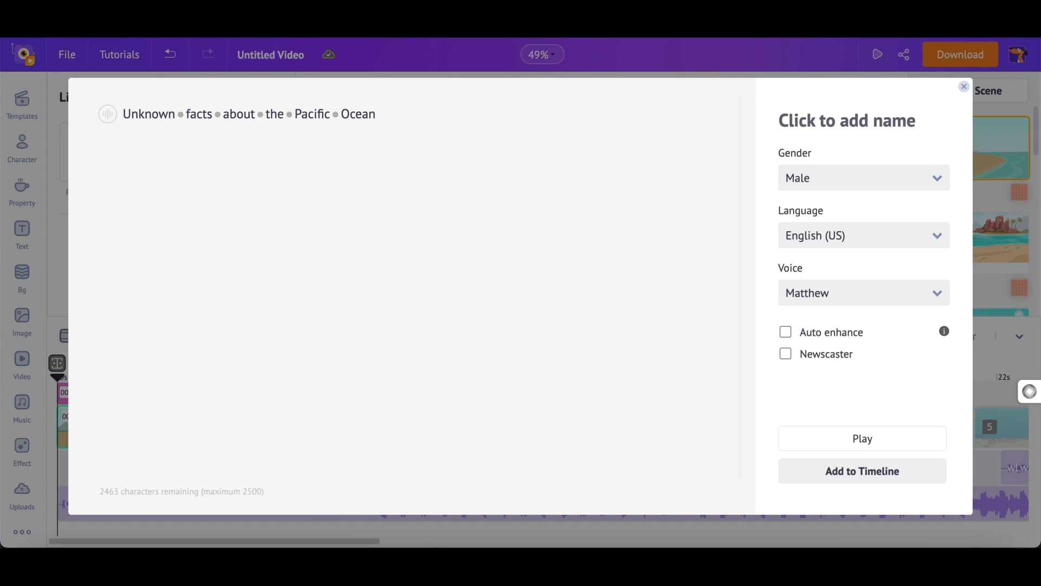
# Choose a female English (US) voice, keeping Joanna as the speaker
pyautogui.click(863, 178)
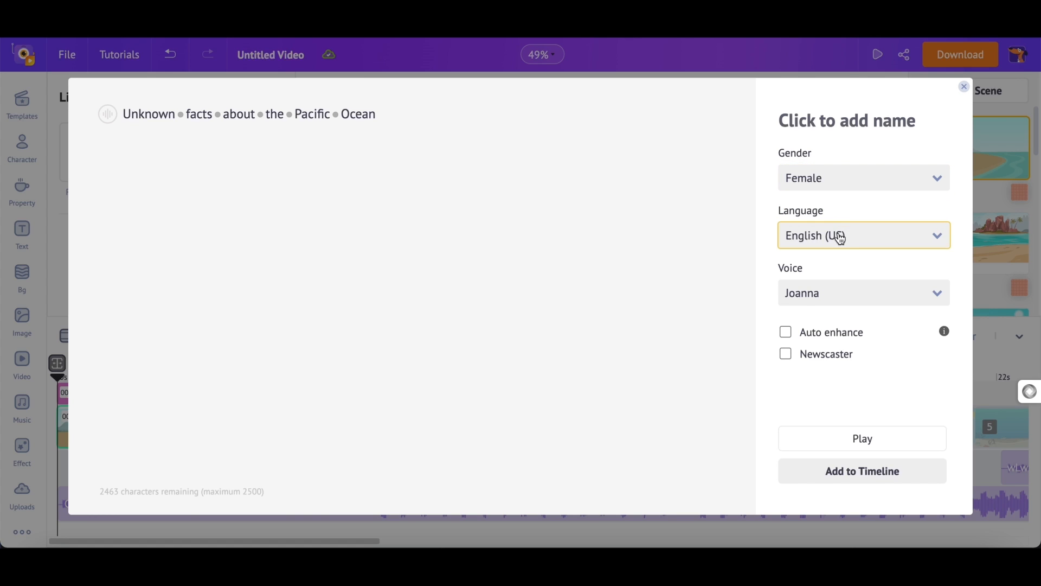
pyautogui.click(863, 235)
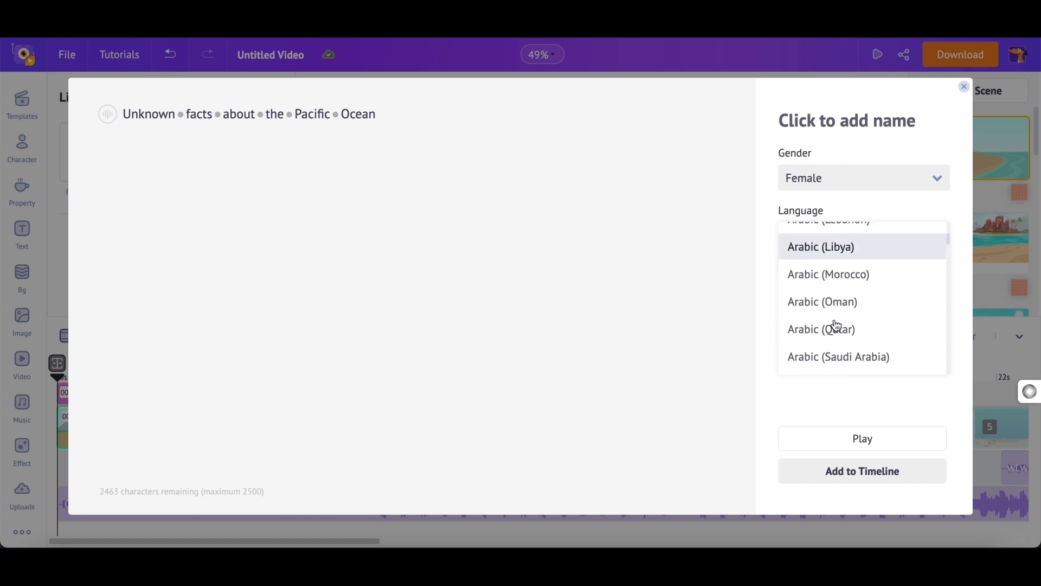
pyautogui.scroll(-3)
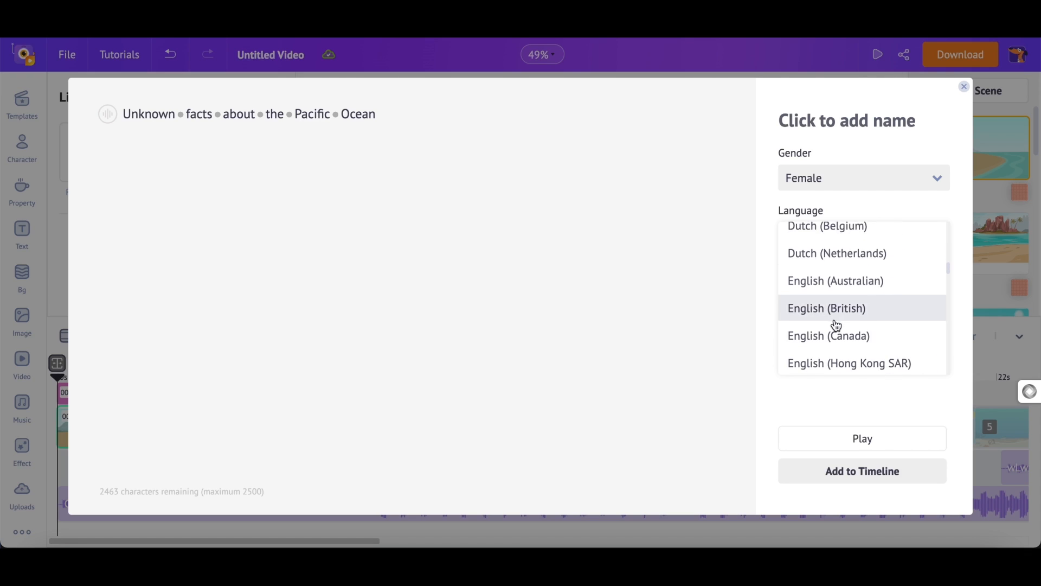
pyautogui.scroll(-3)
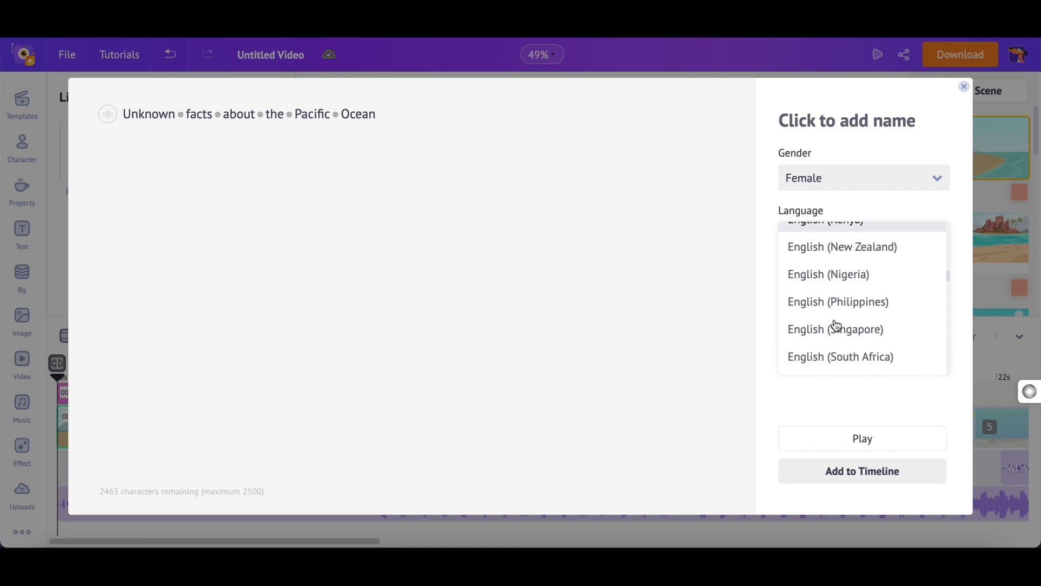
pyautogui.scroll(-3)
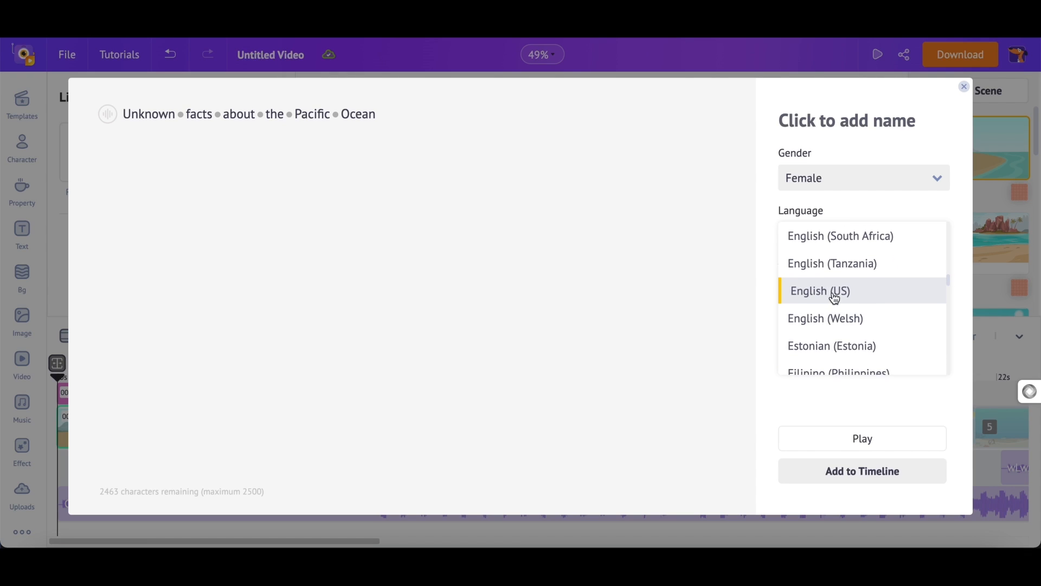
pyautogui.click(820, 290)
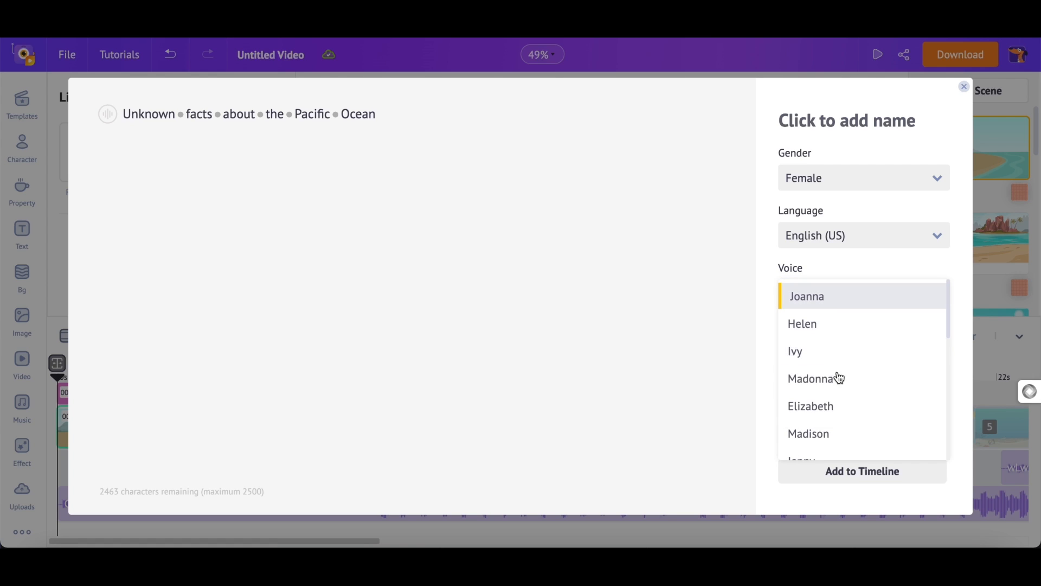
pyautogui.scroll(-3)
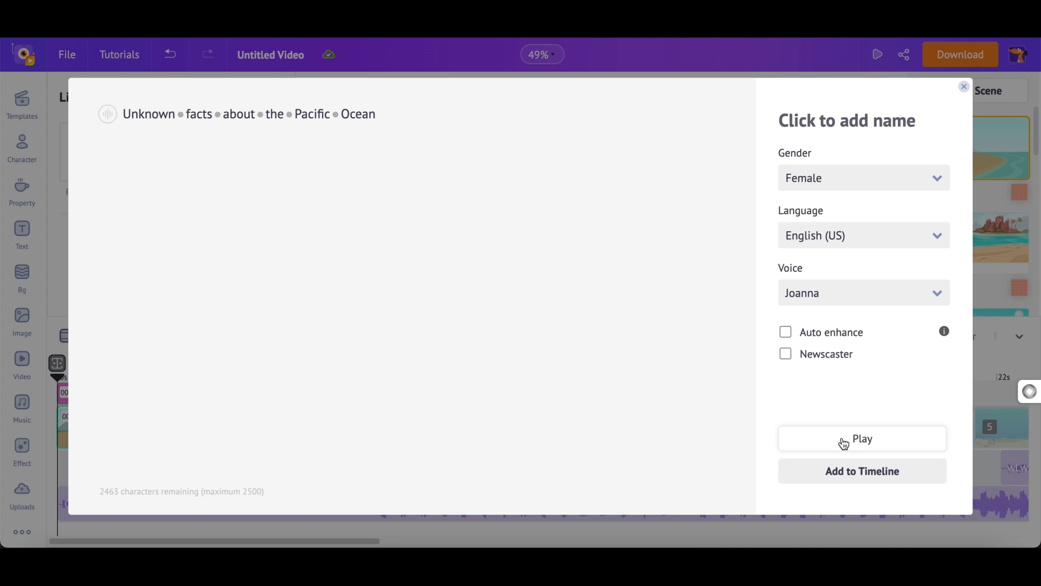
# Preview the Joanna title voiceover and close the preview player
pyautogui.click(862, 438)
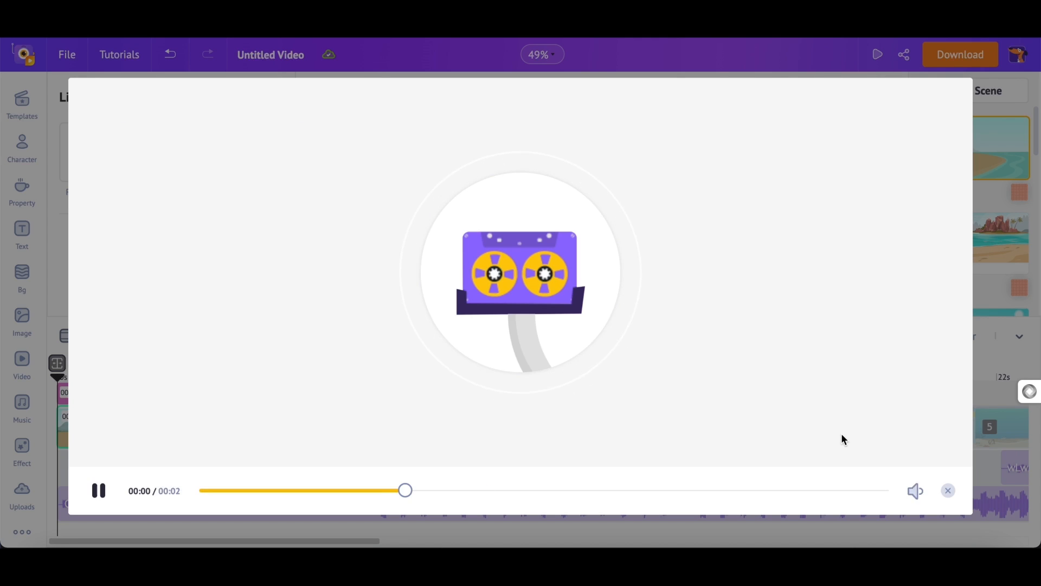
pyautogui.click(97, 490)
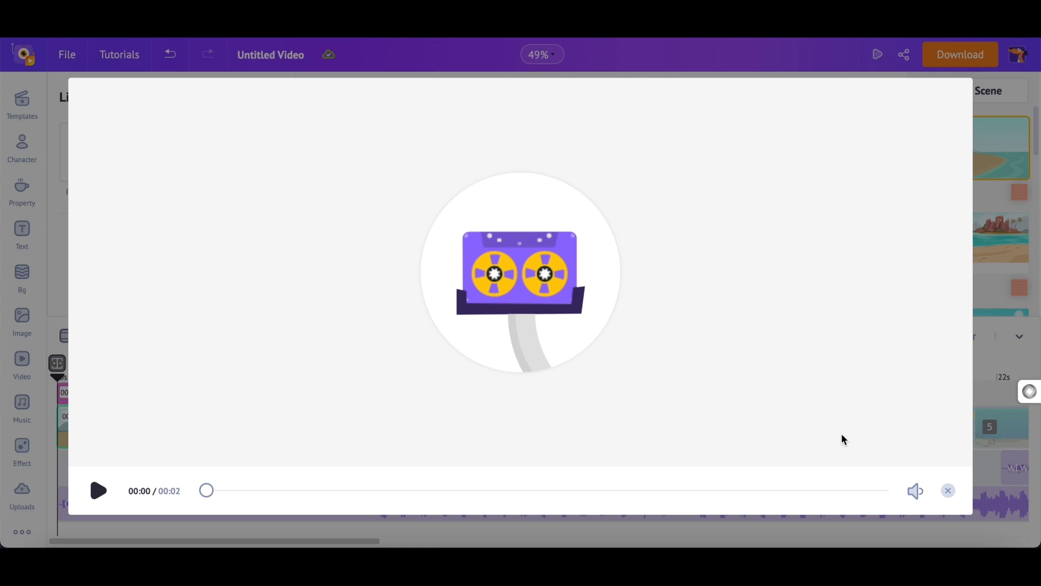
pyautogui.moveTo(947, 490)
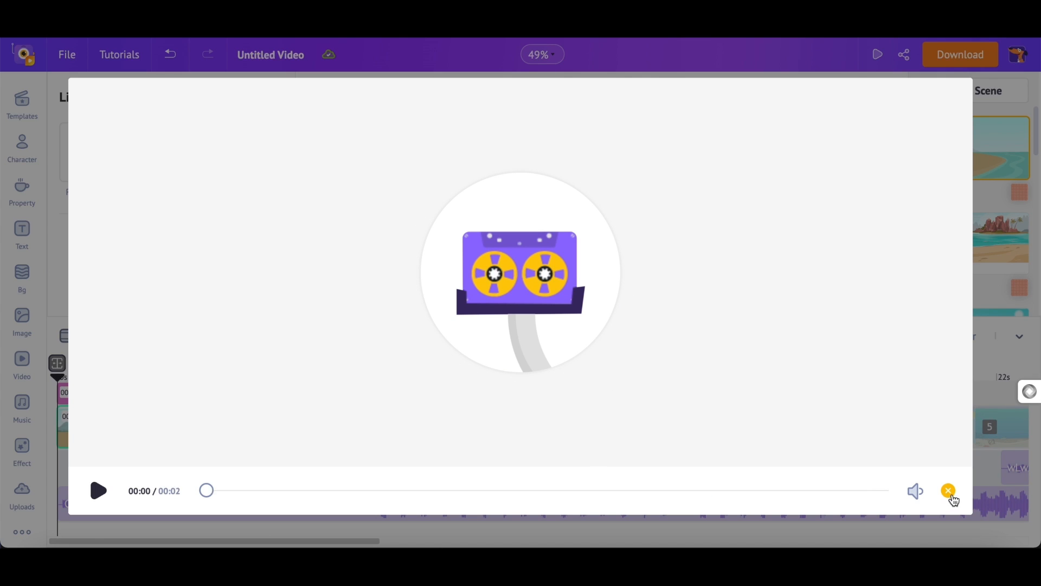
pyautogui.click(948, 489)
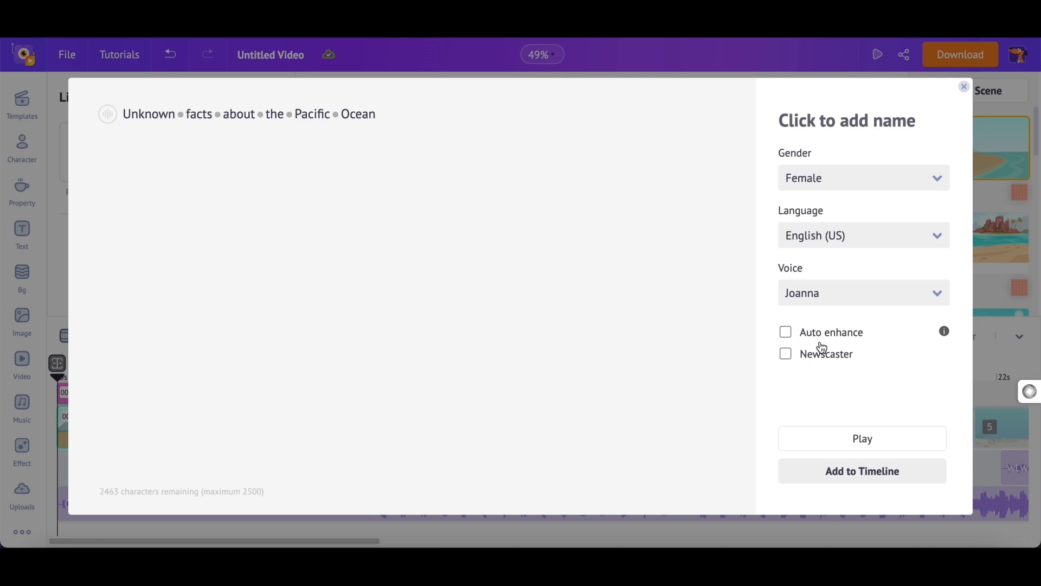
# Switch on Auto enhance and preview the enhanced voiceover
pyautogui.click(785, 331)
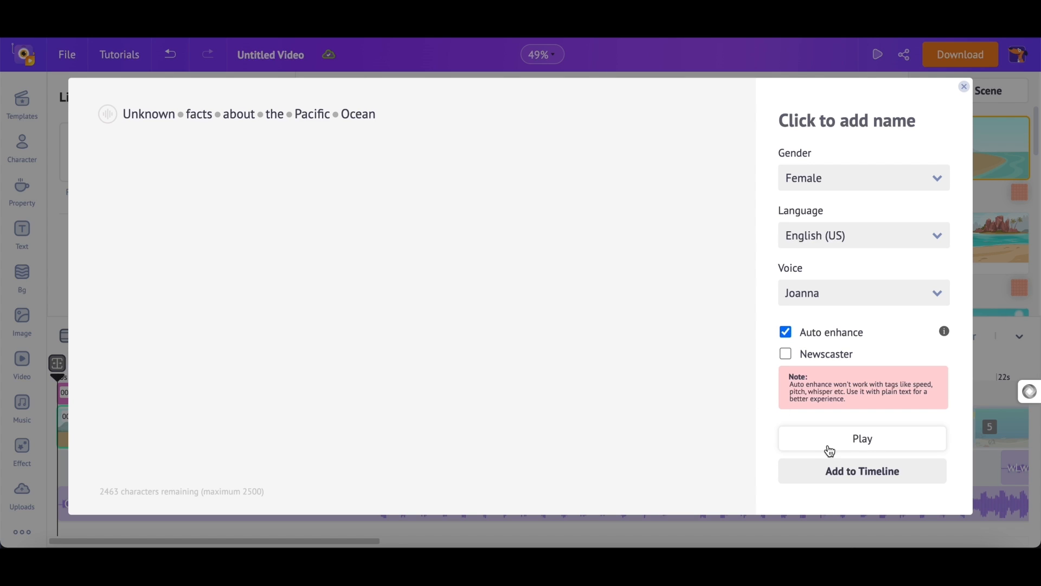
pyautogui.click(862, 439)
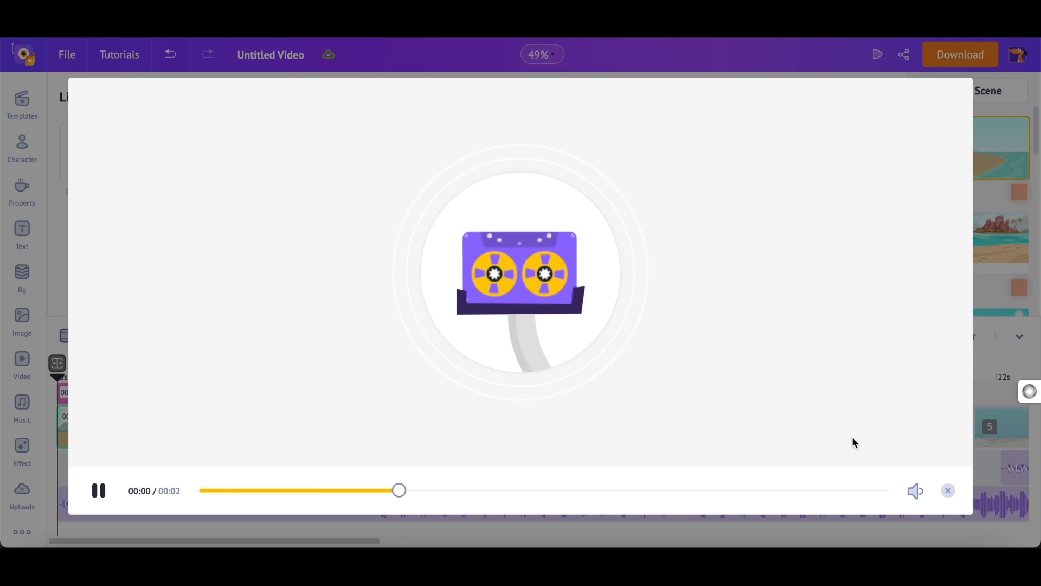
pyautogui.click(97, 492)
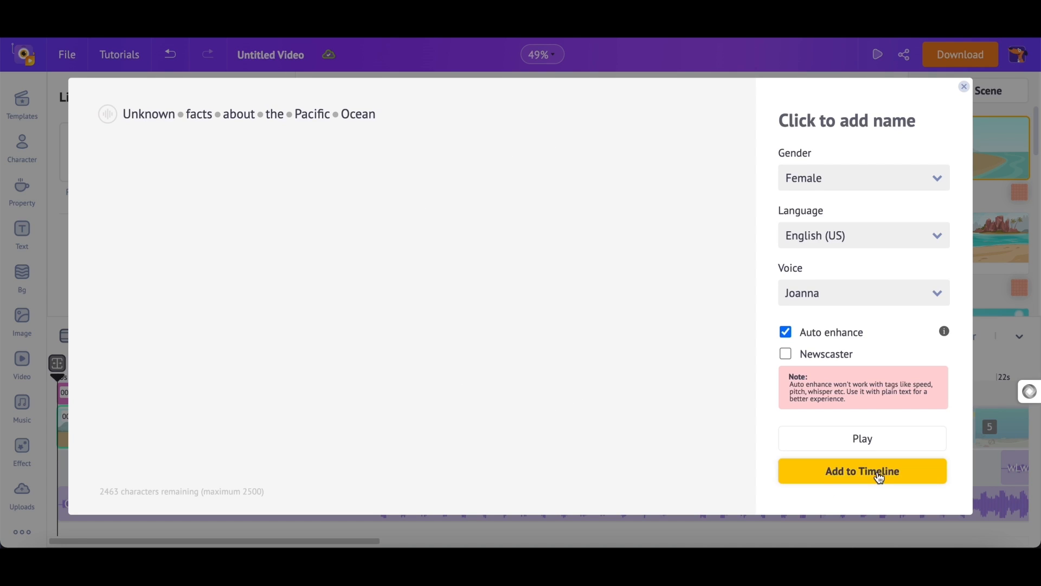
# Add the enhanced voiceover to the timeline, play back scene 1, and bring up the Climbing track's options
pyautogui.click(862, 471)
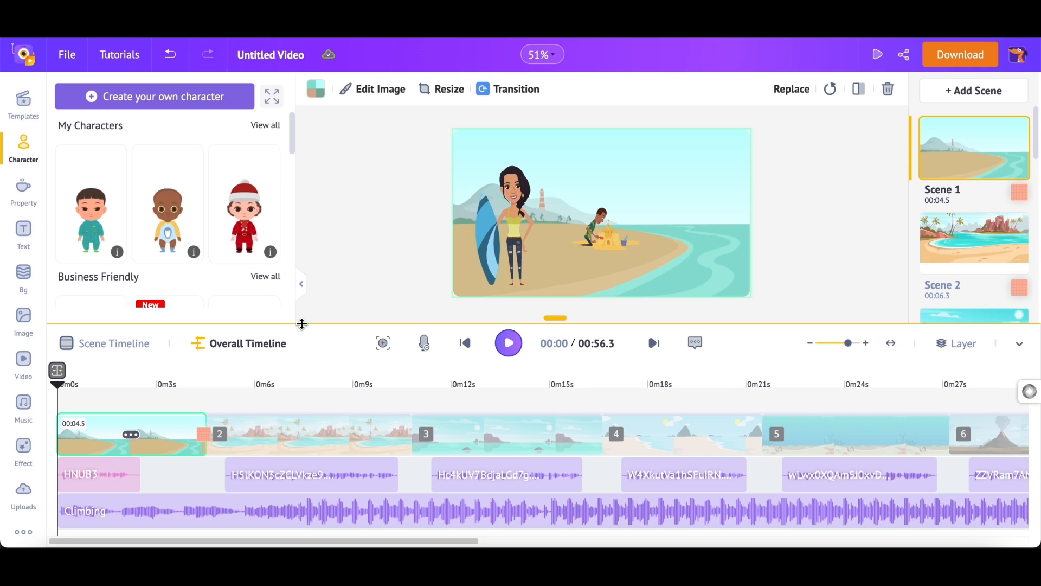
pyautogui.click(507, 343)
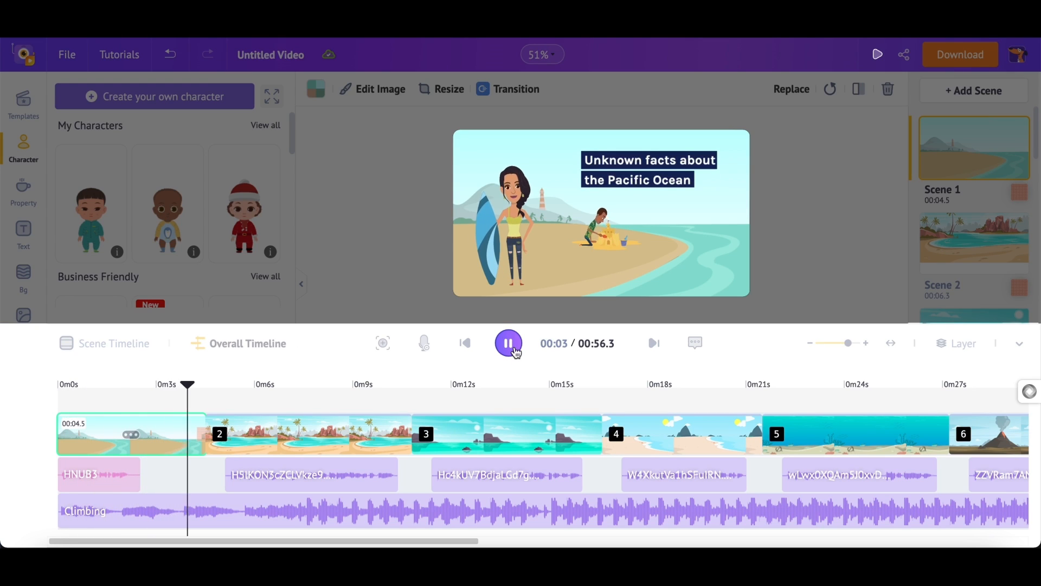
pyautogui.click(507, 343)
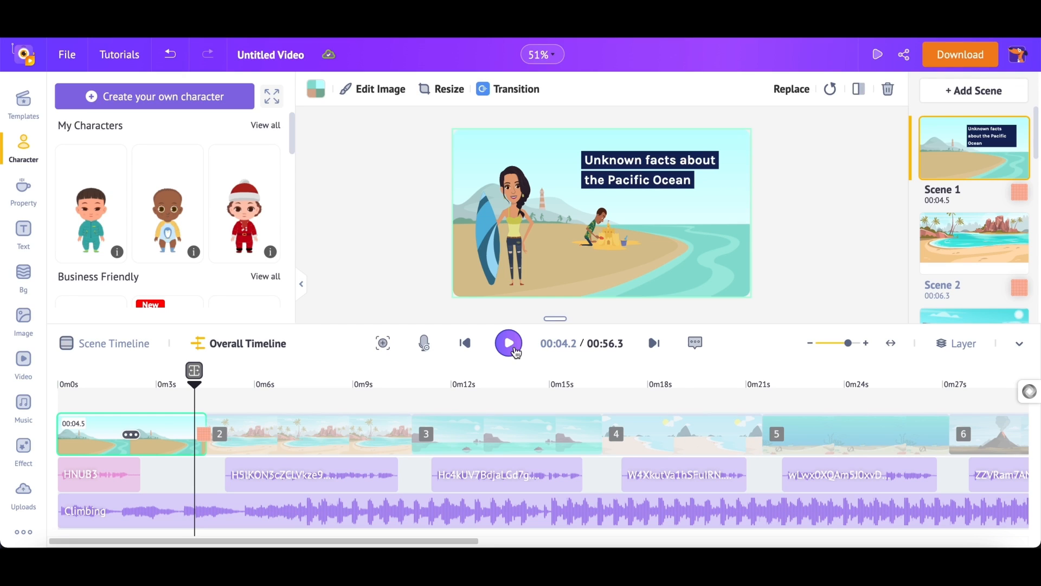
pyautogui.moveTo(384, 347)
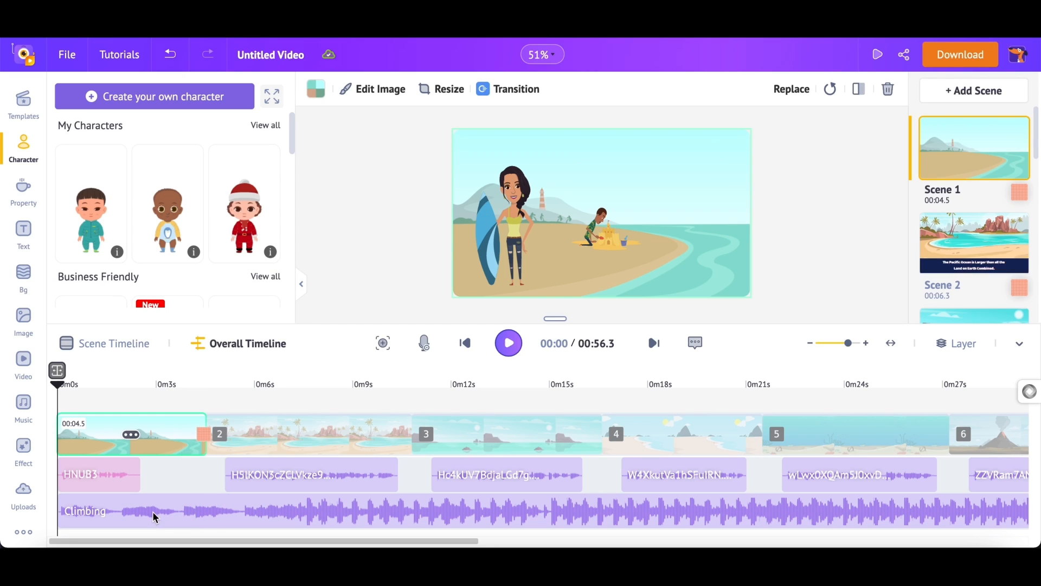
pyautogui.click(135, 512)
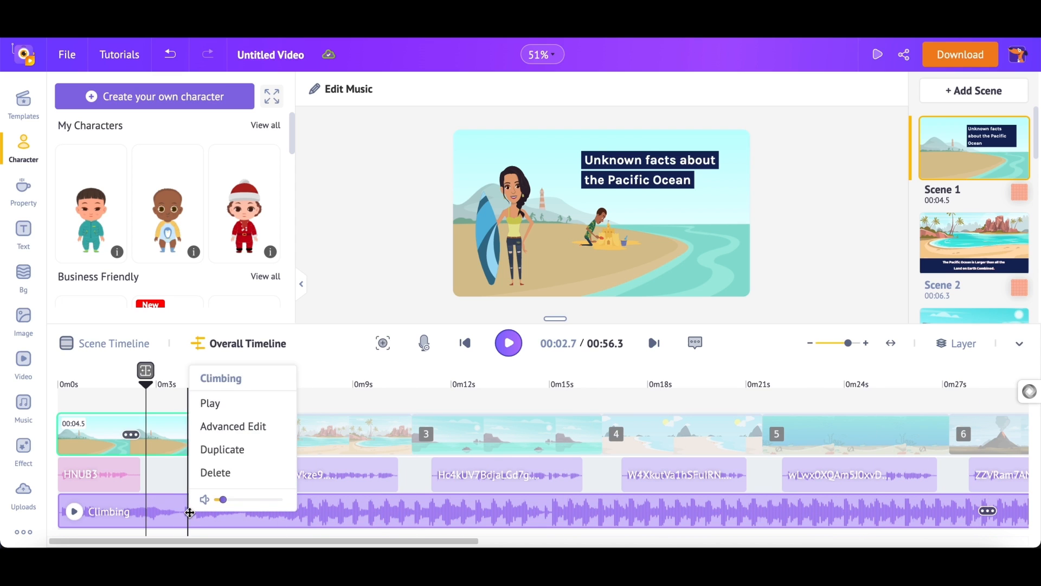
# Delete the Climbing background music track and show the music library
pyautogui.click(215, 473)
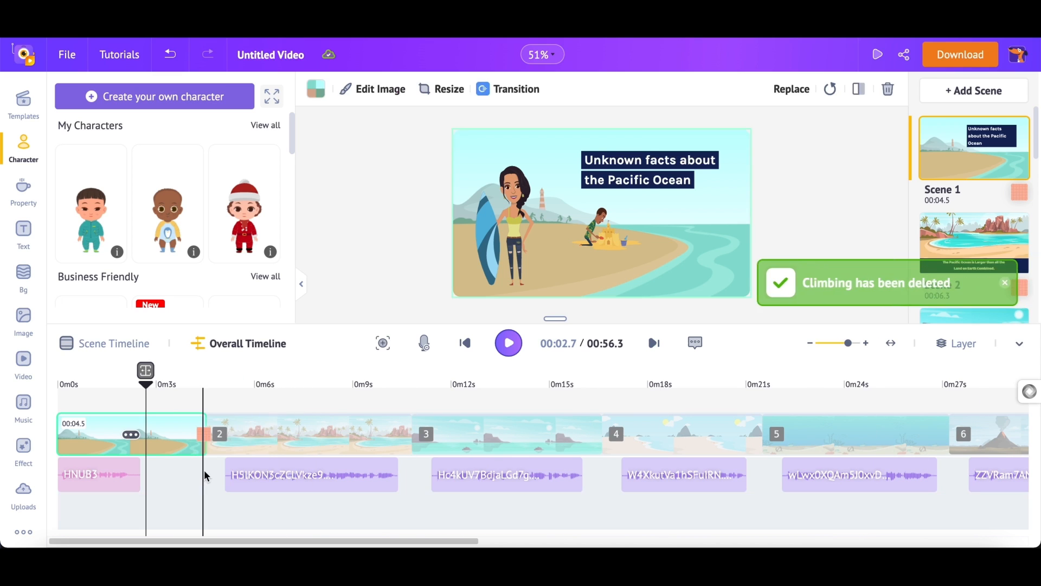
pyautogui.click(23, 405)
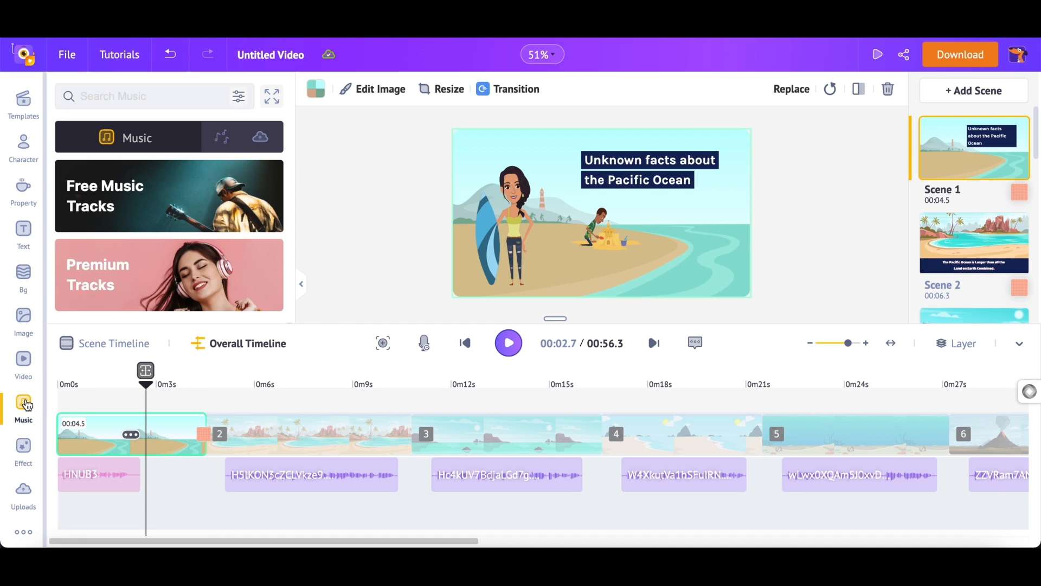
pyautogui.moveTo(271, 96)
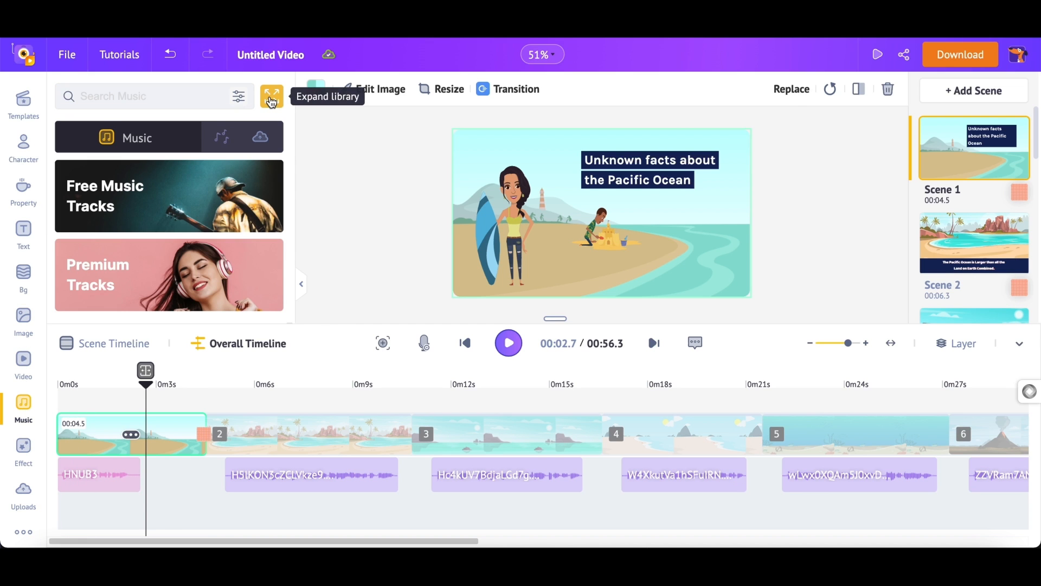
# Expand the music library, preview Never Stop Believing in You, and add Teenage Dreams as background music
pyautogui.click(271, 95)
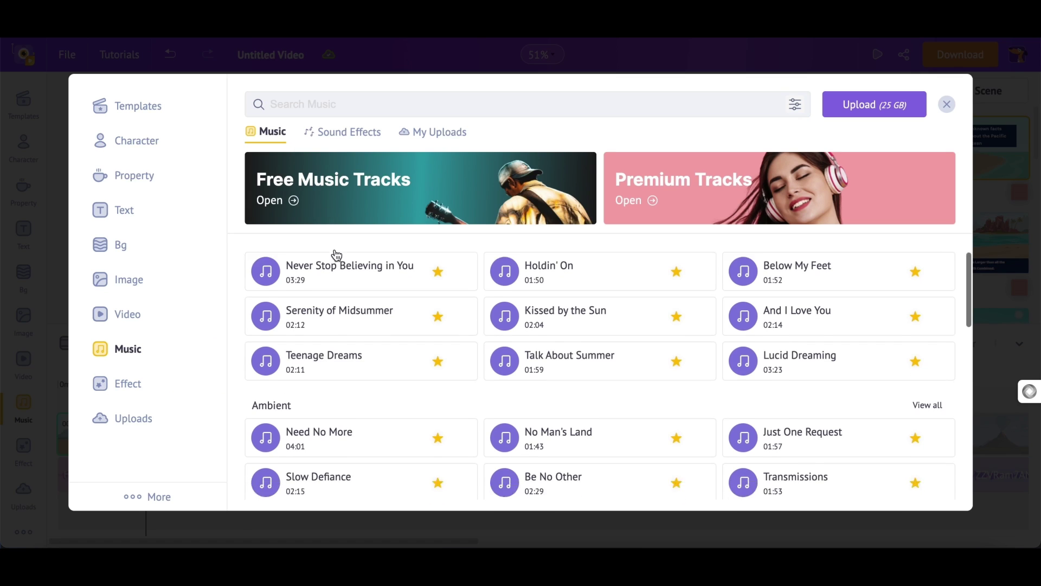
pyautogui.click(503, 336)
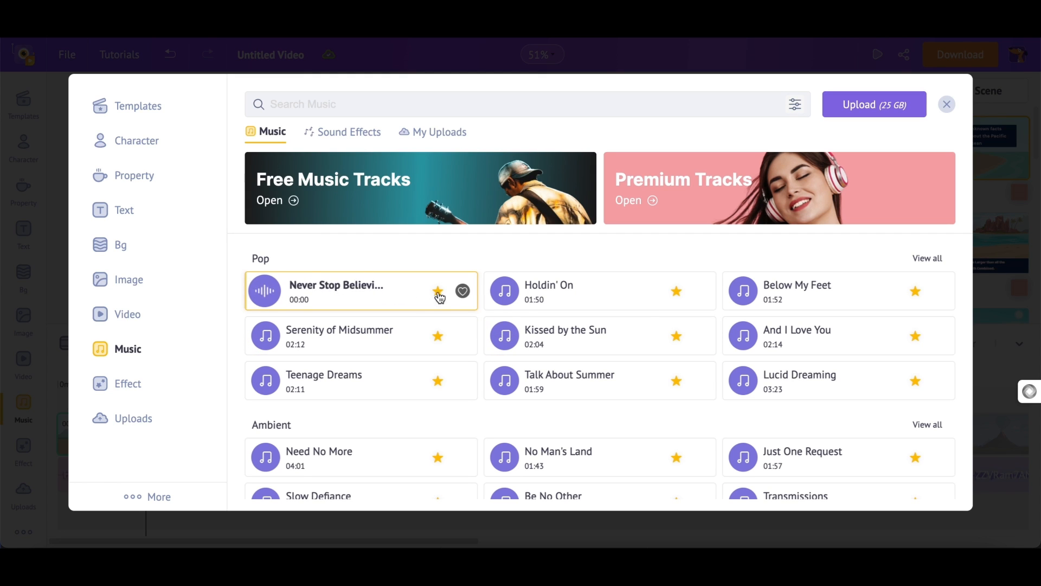
pyautogui.click(264, 380)
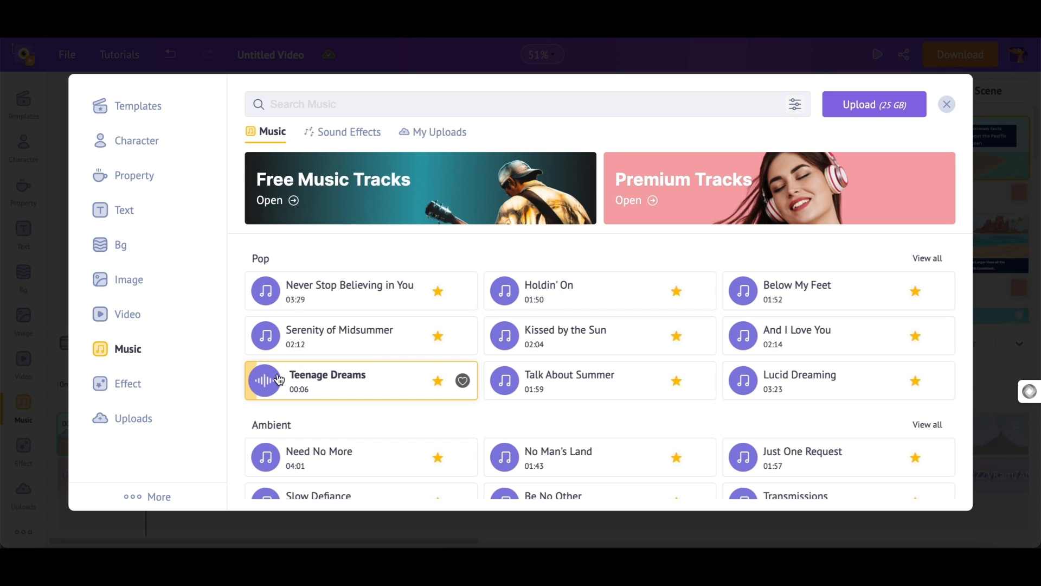
pyautogui.click(279, 380)
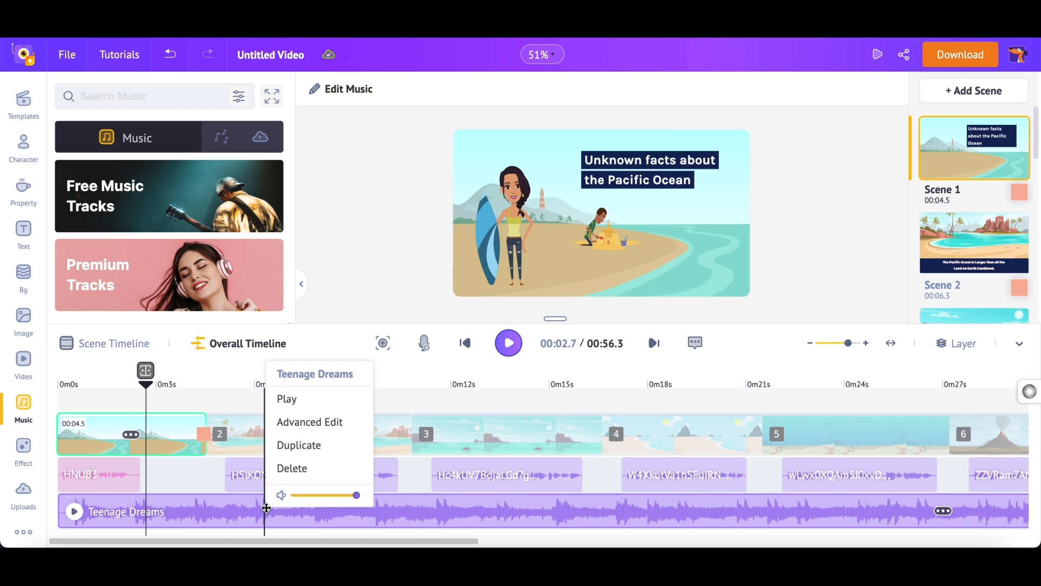
pyautogui.moveTo(356, 496); pyautogui.dragTo(302, 495)
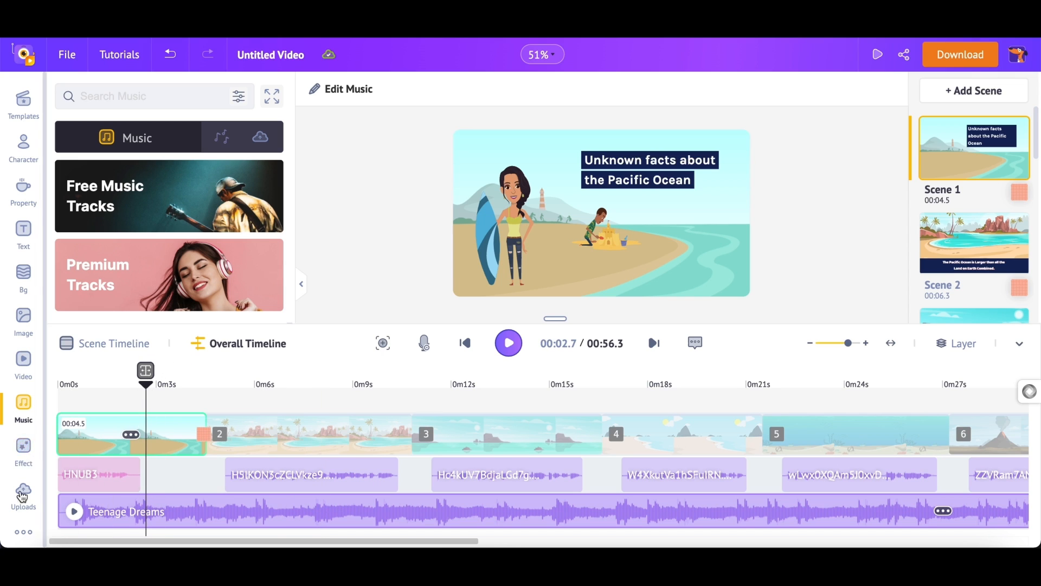
# Show the Uploads library and scroll through My Files with screenshots and voice MP3s
pyautogui.click(23, 491)
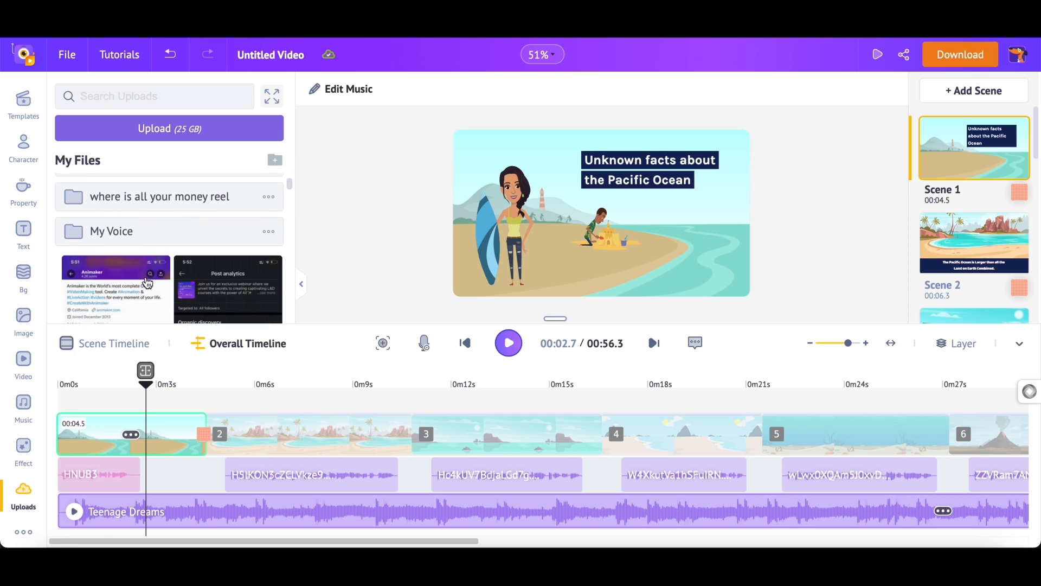
pyautogui.scroll(-3)
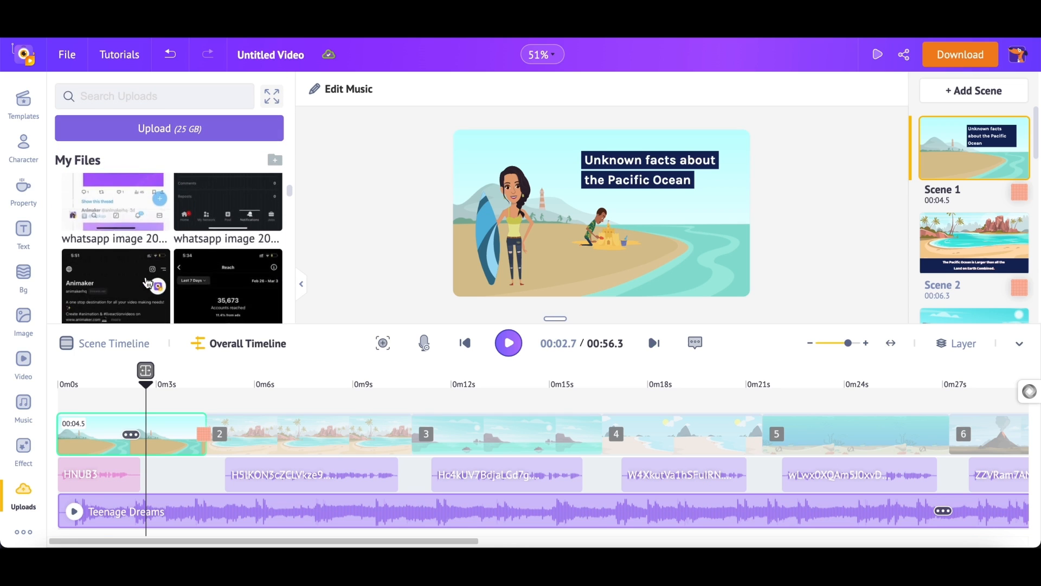
pyautogui.scroll(-3)
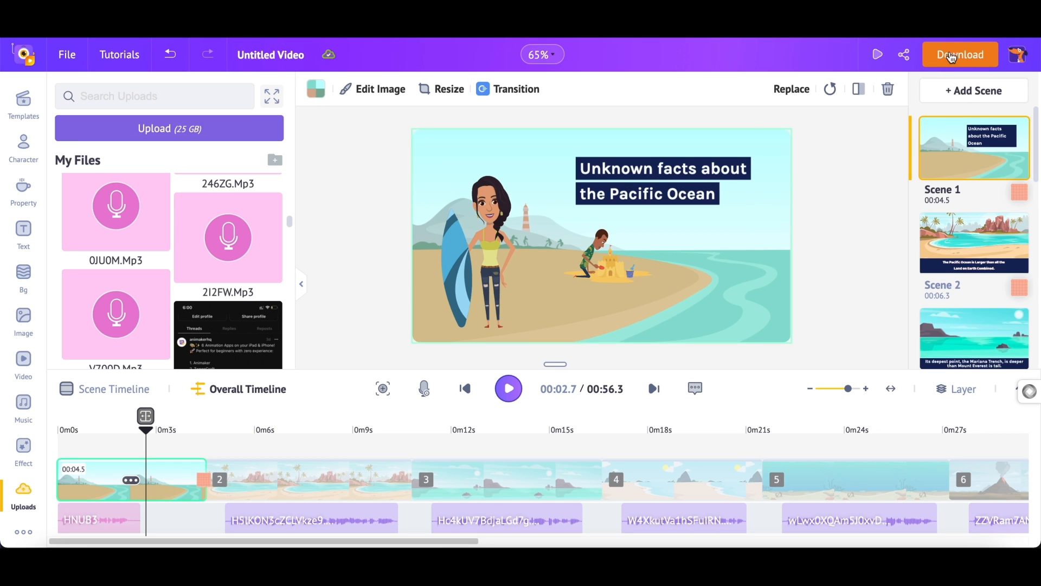
# Bring up Download Video settings offering HD 720p mp4 named Untitled Video
pyautogui.click(960, 54)
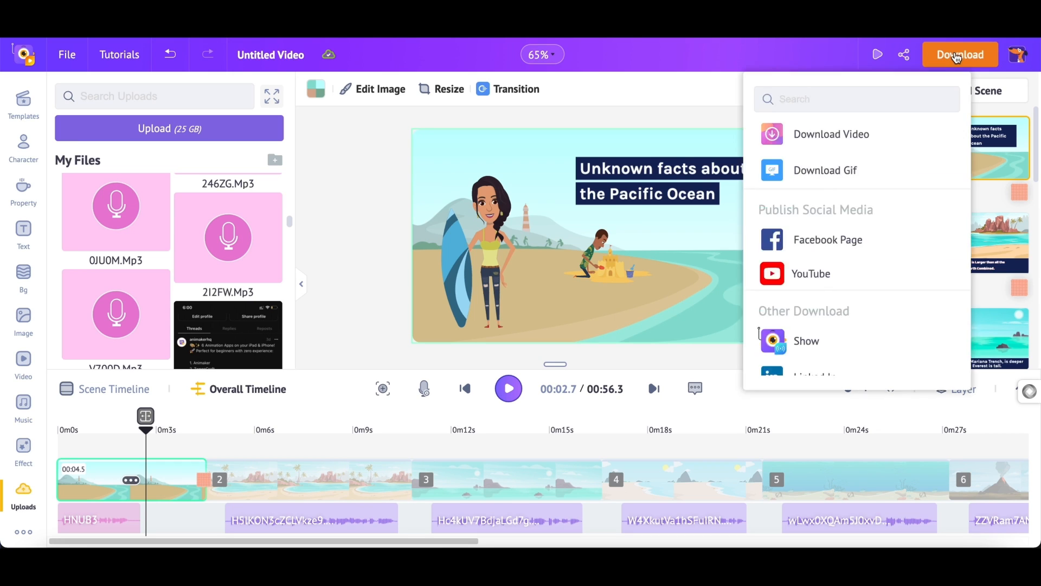
pyautogui.moveTo(879, 138)
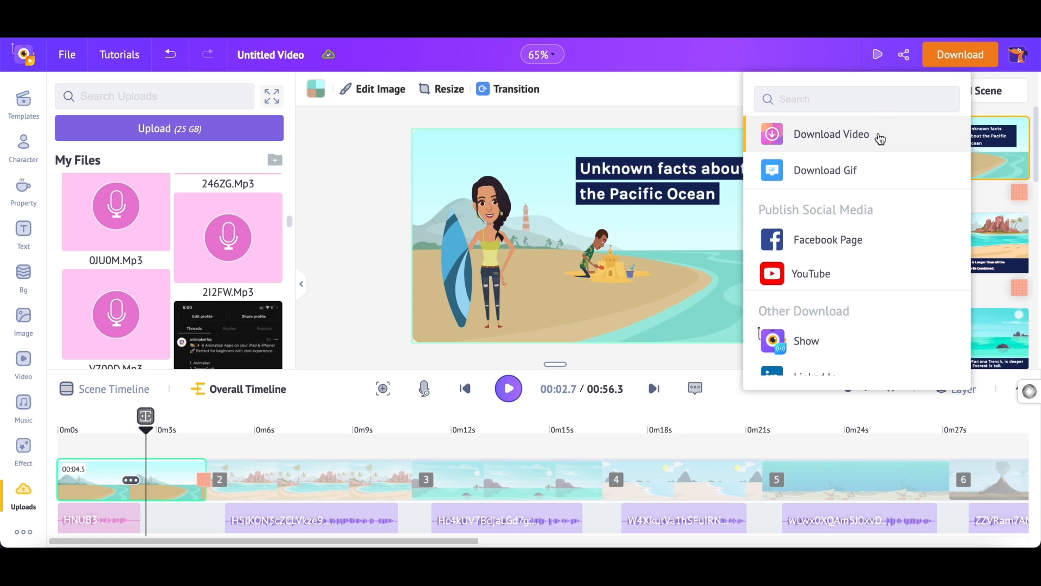
pyautogui.click(831, 135)
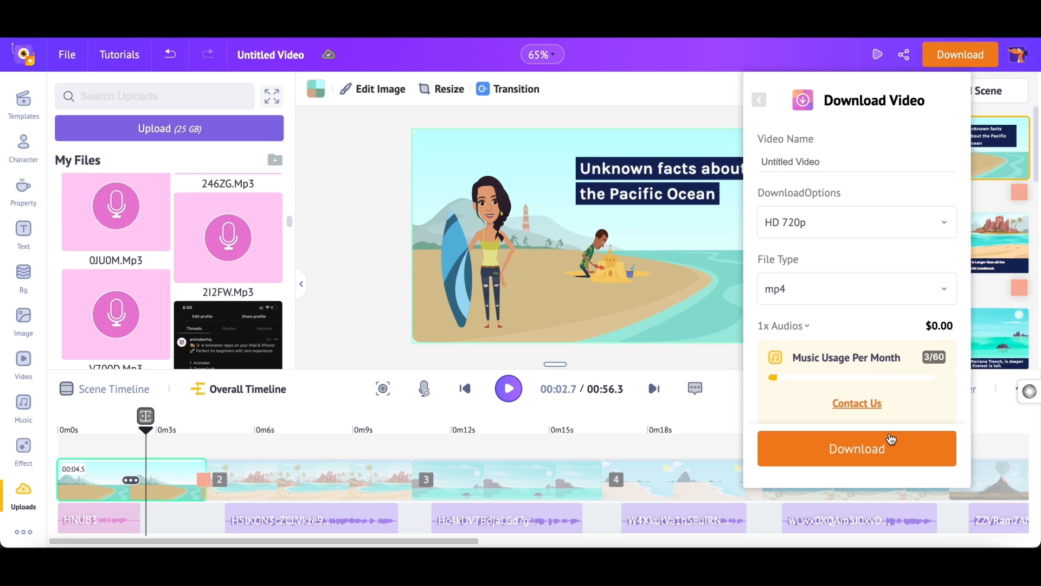